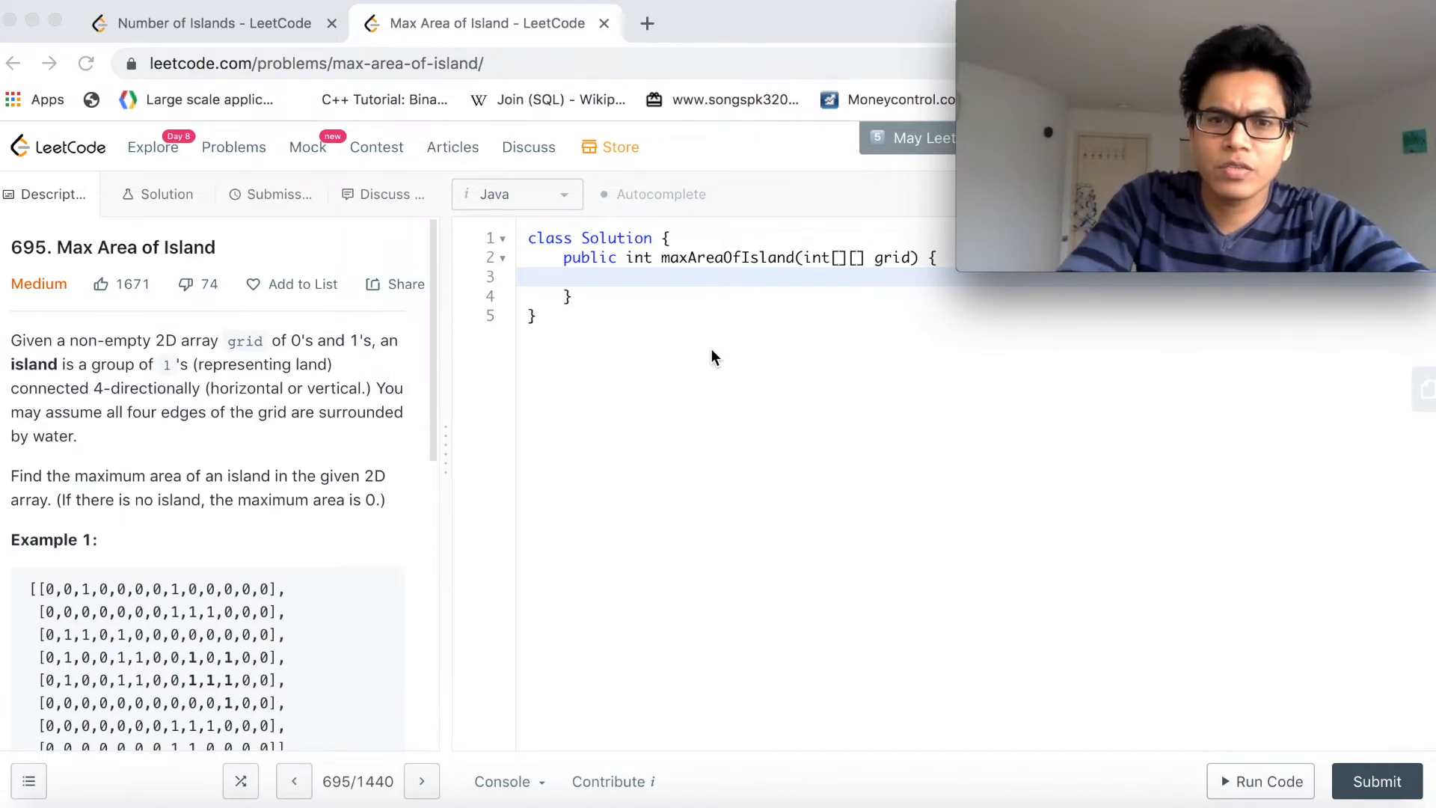
Write the guard if(grid == null || grid.length == 0) { return 0 ; } at the top of the method body.
scroll(down, 3)
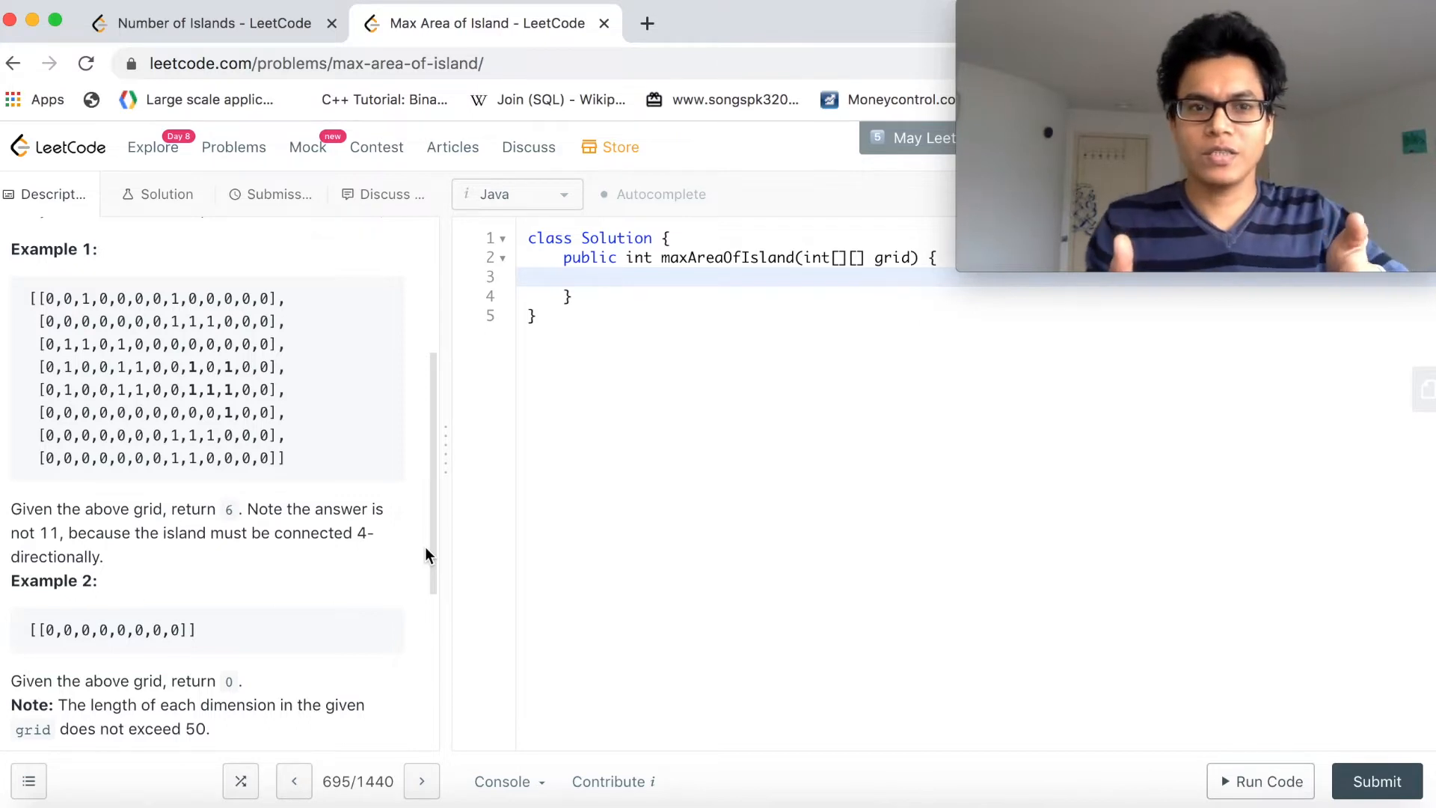
scroll(up, 3)
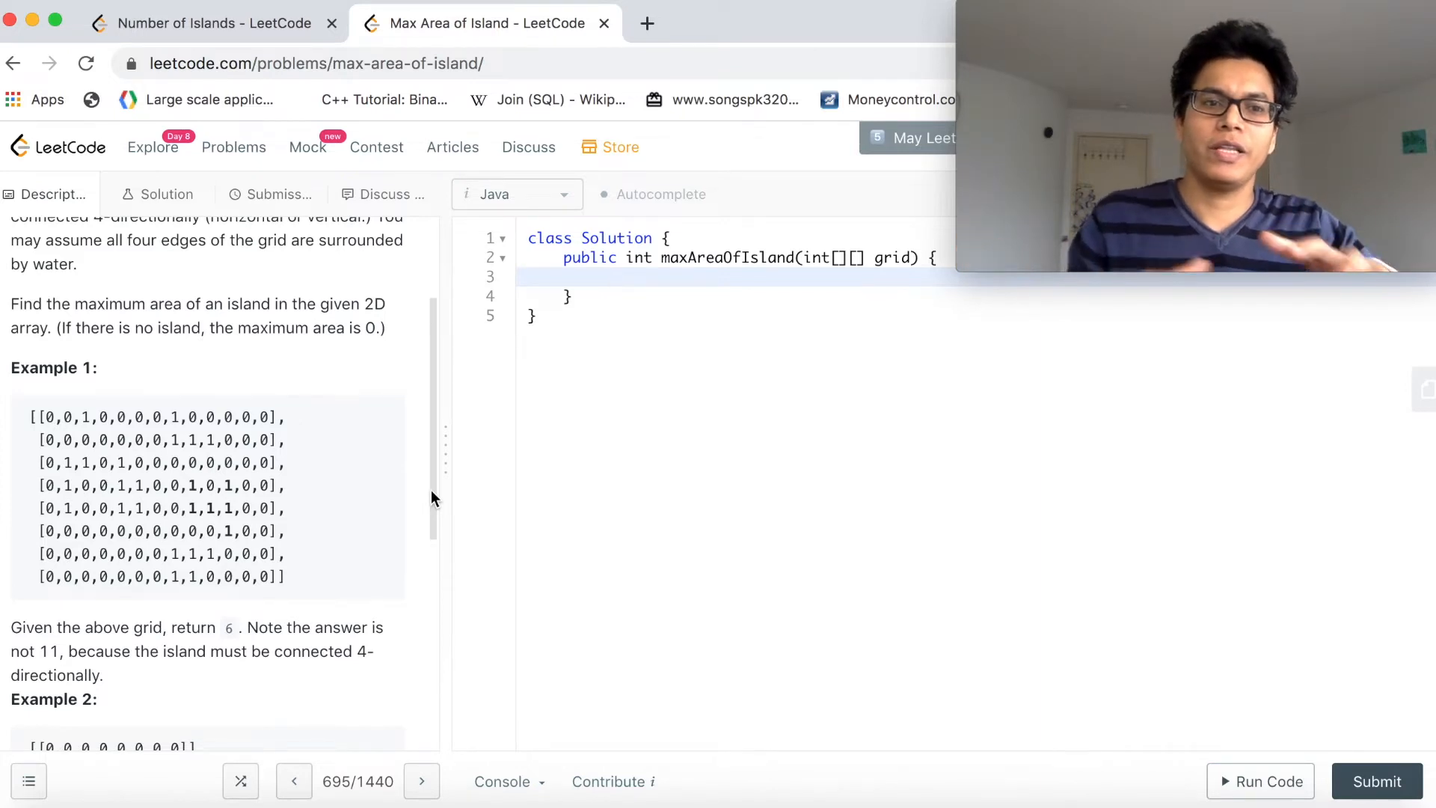
click(609, 277)
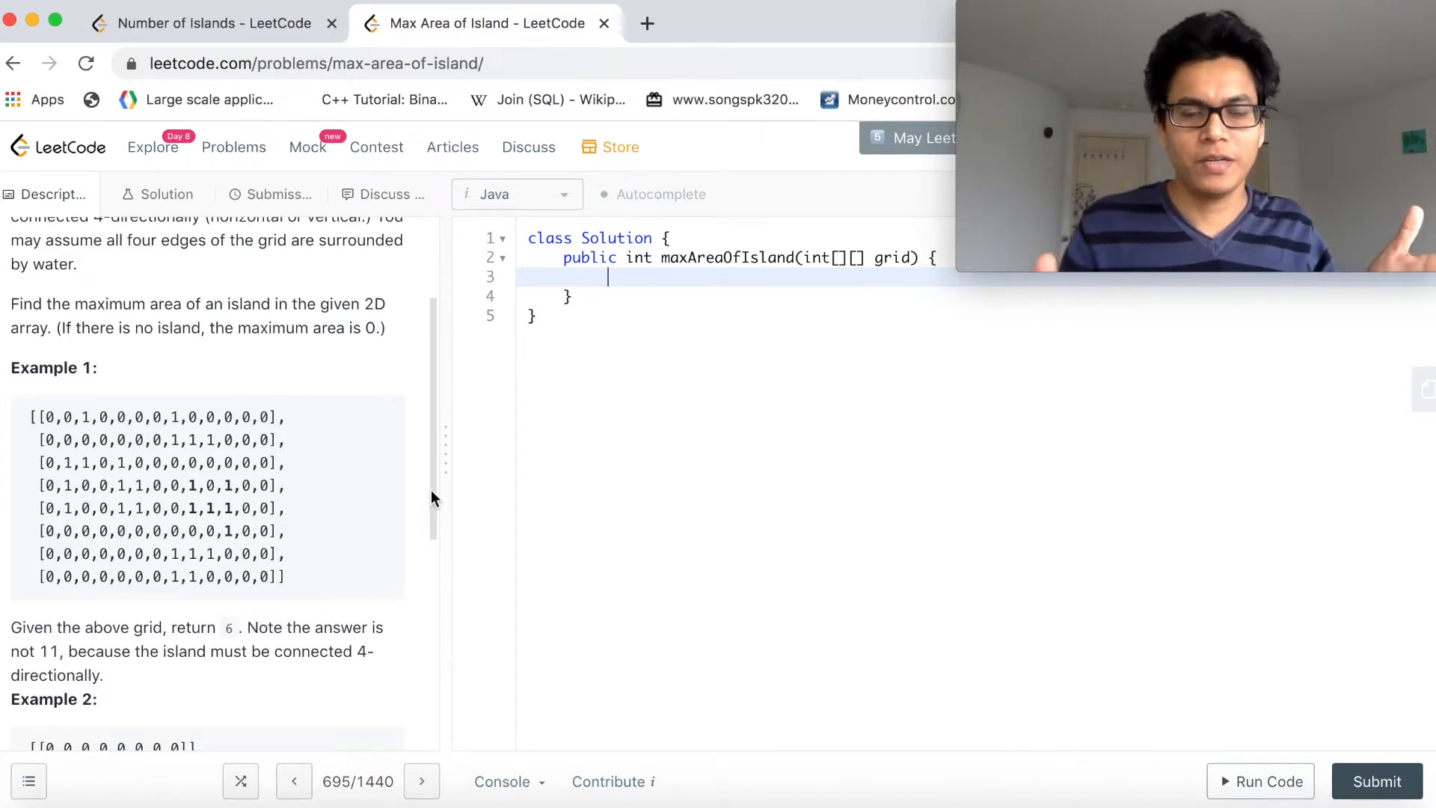
mouse_move(844, 395)
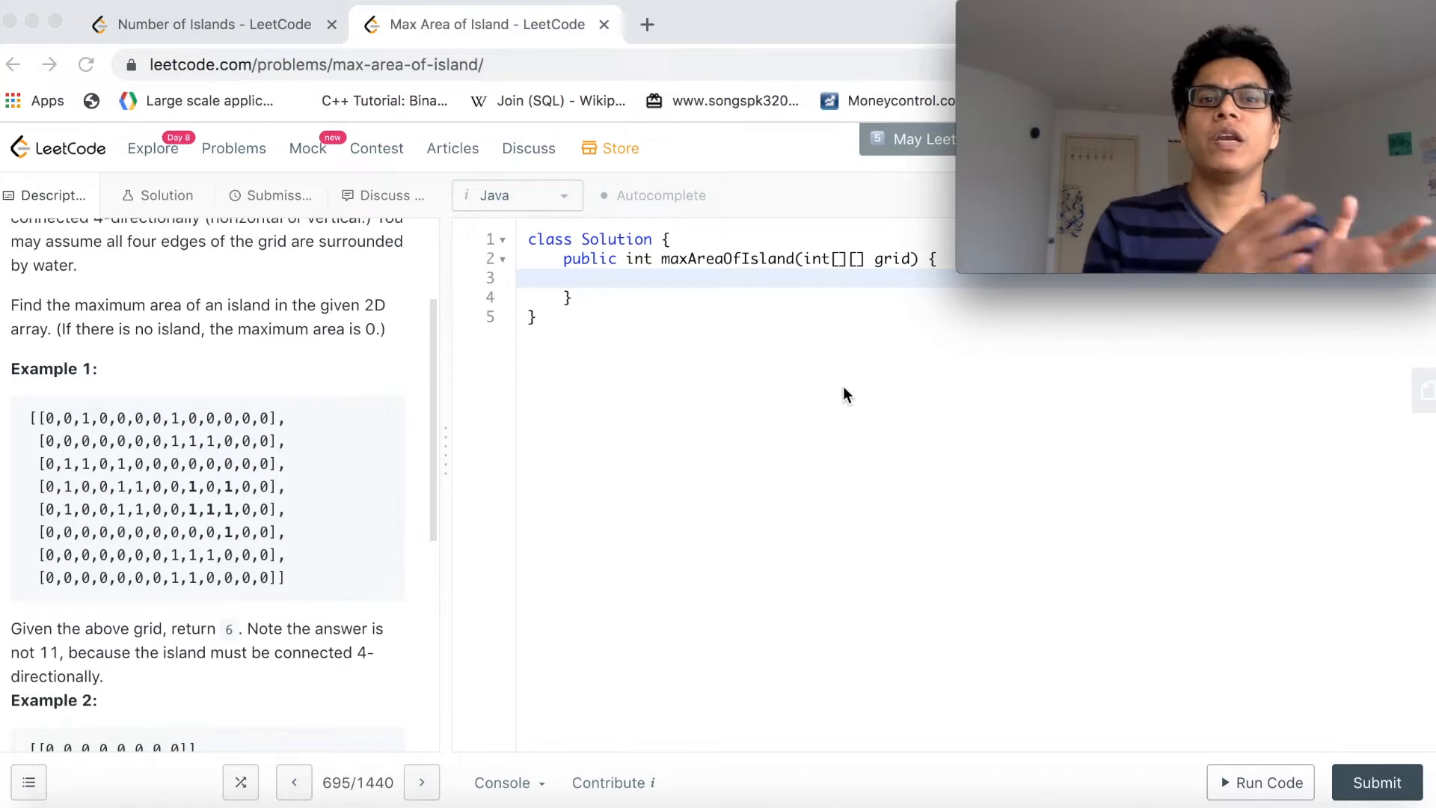
click(608, 278)
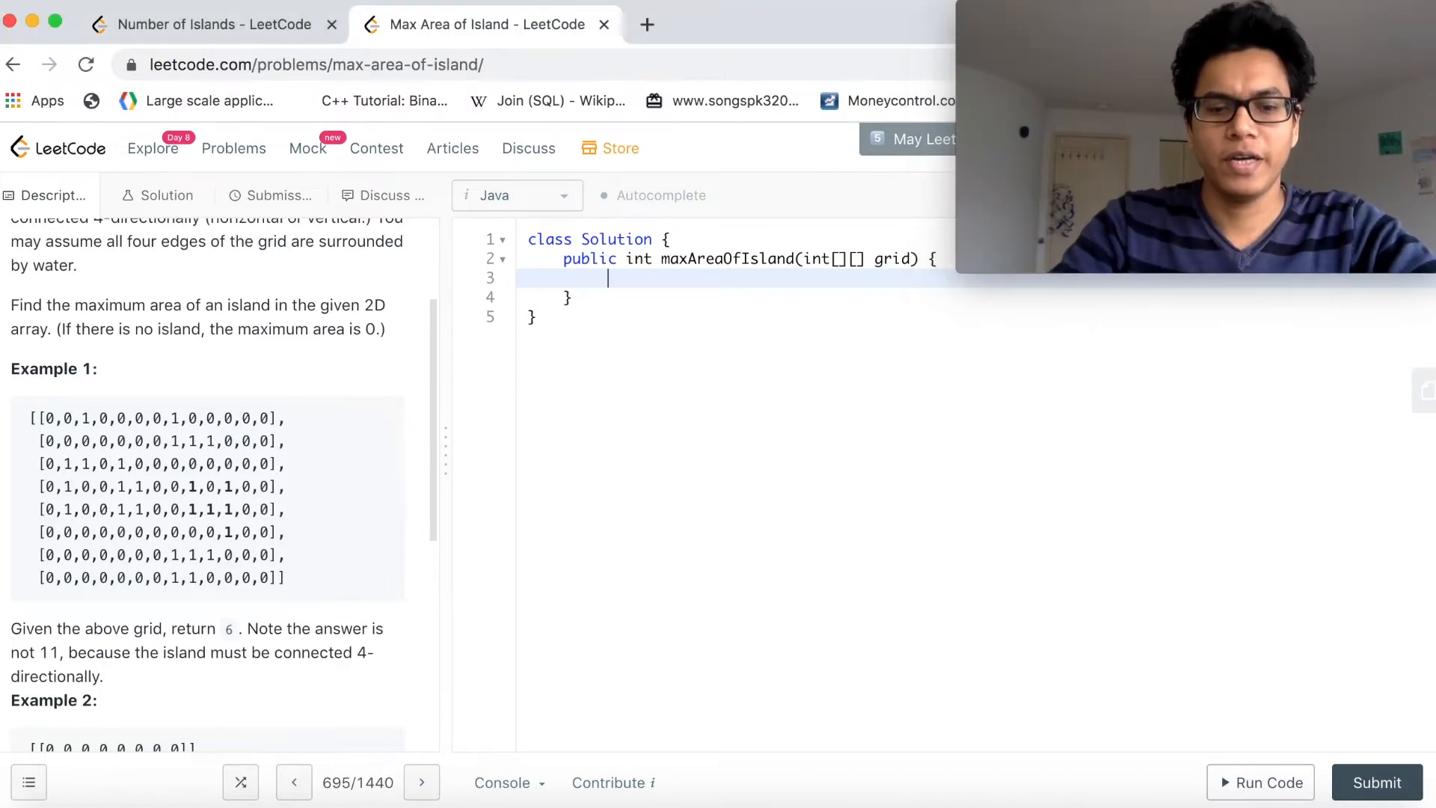
text(if)
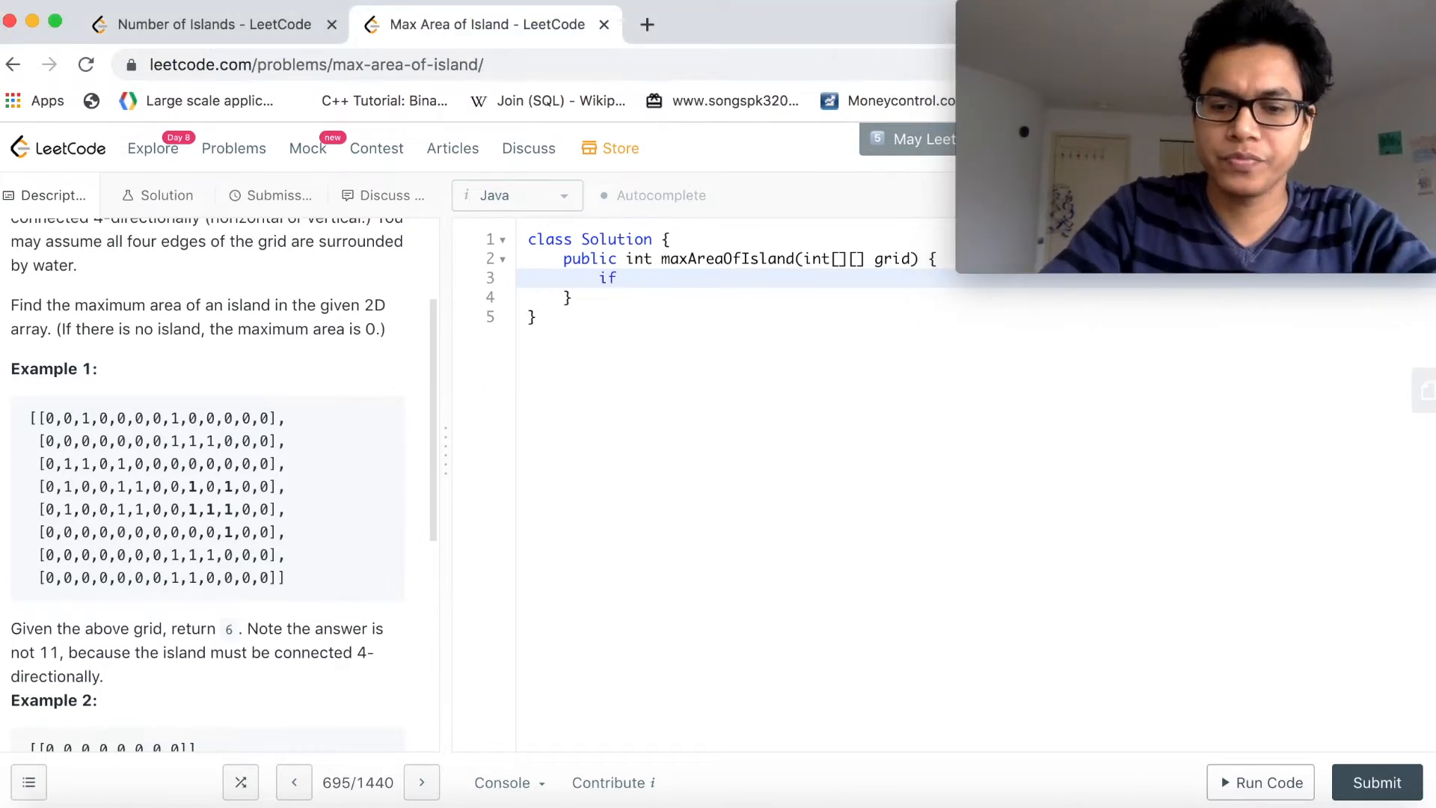
text((grid)
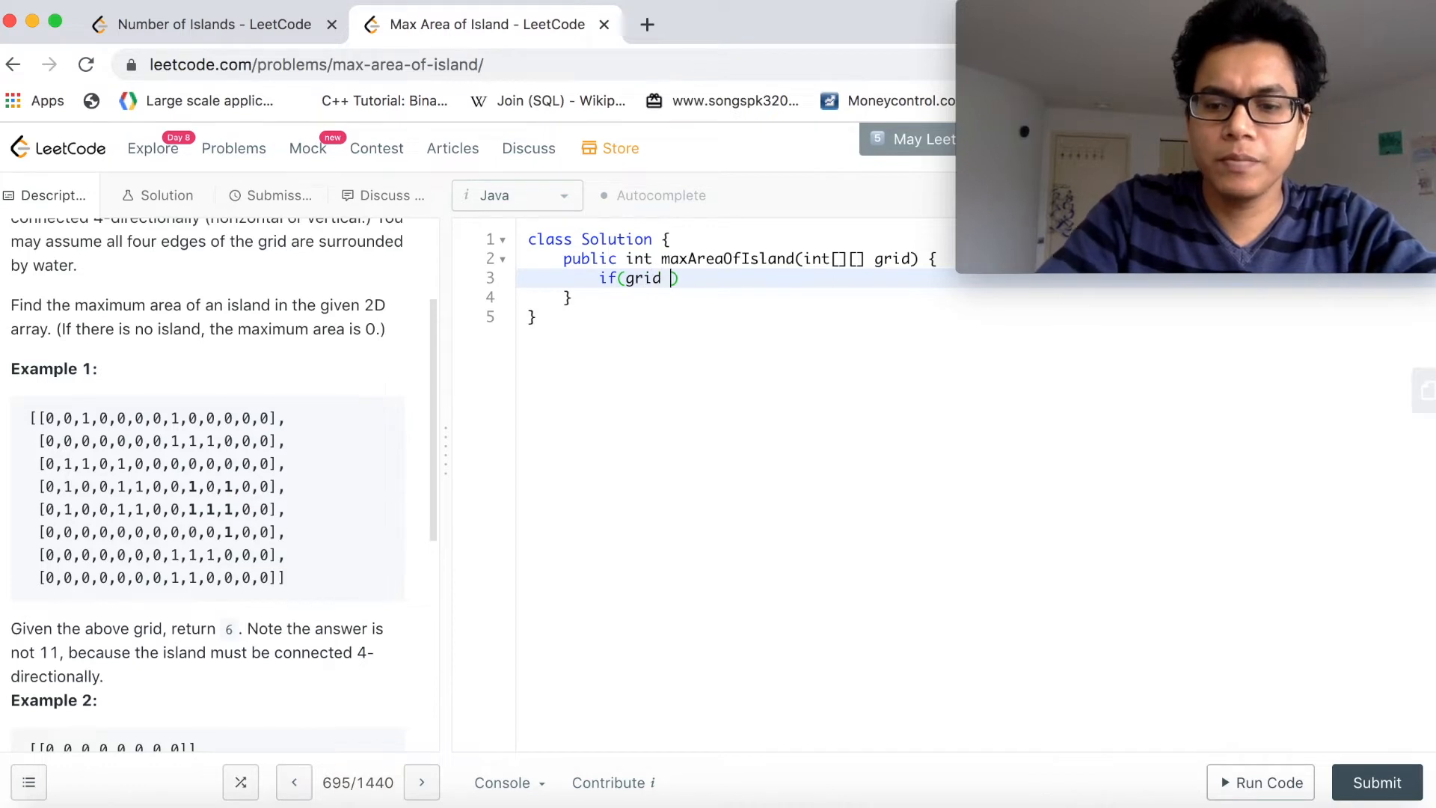
text(== null)
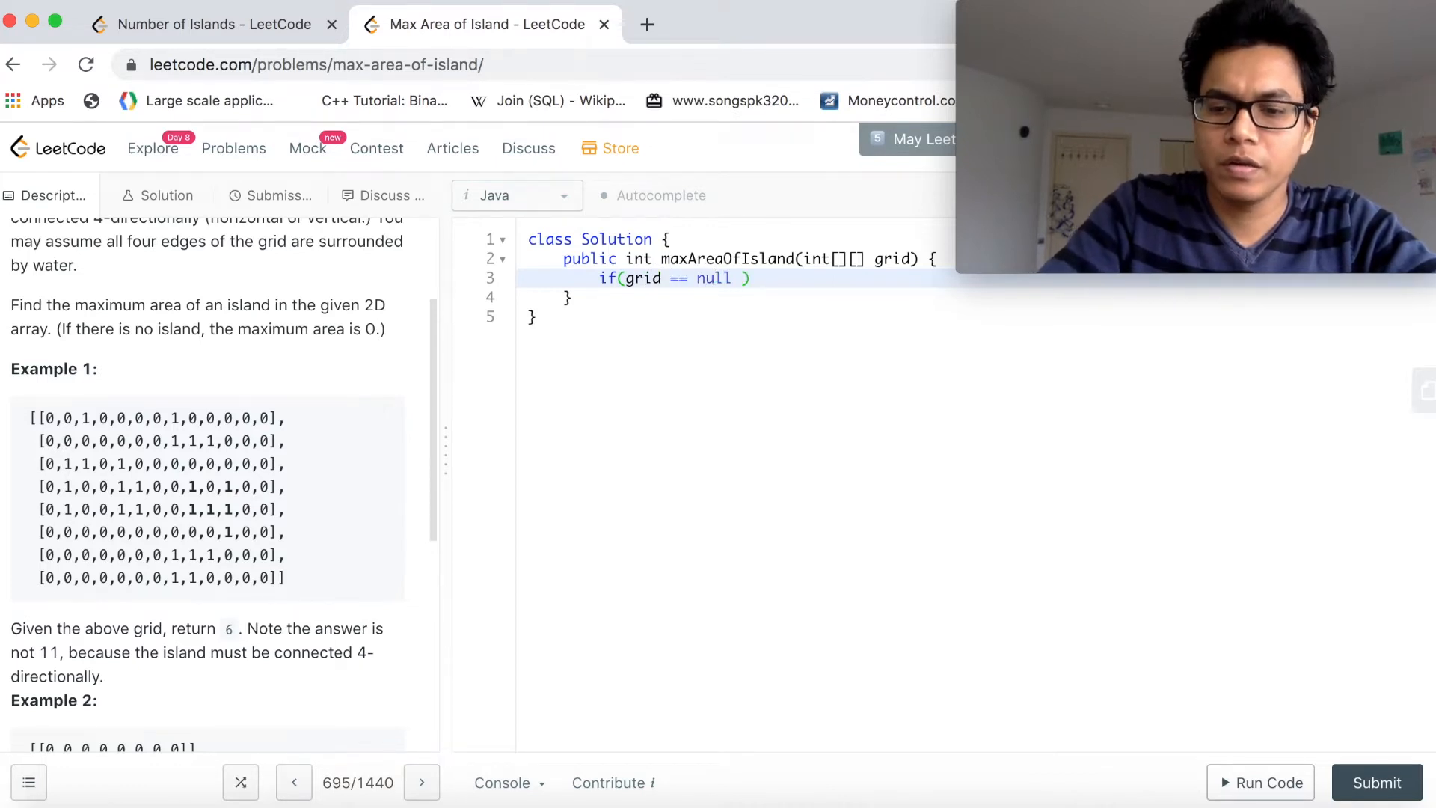
text(|| gri)
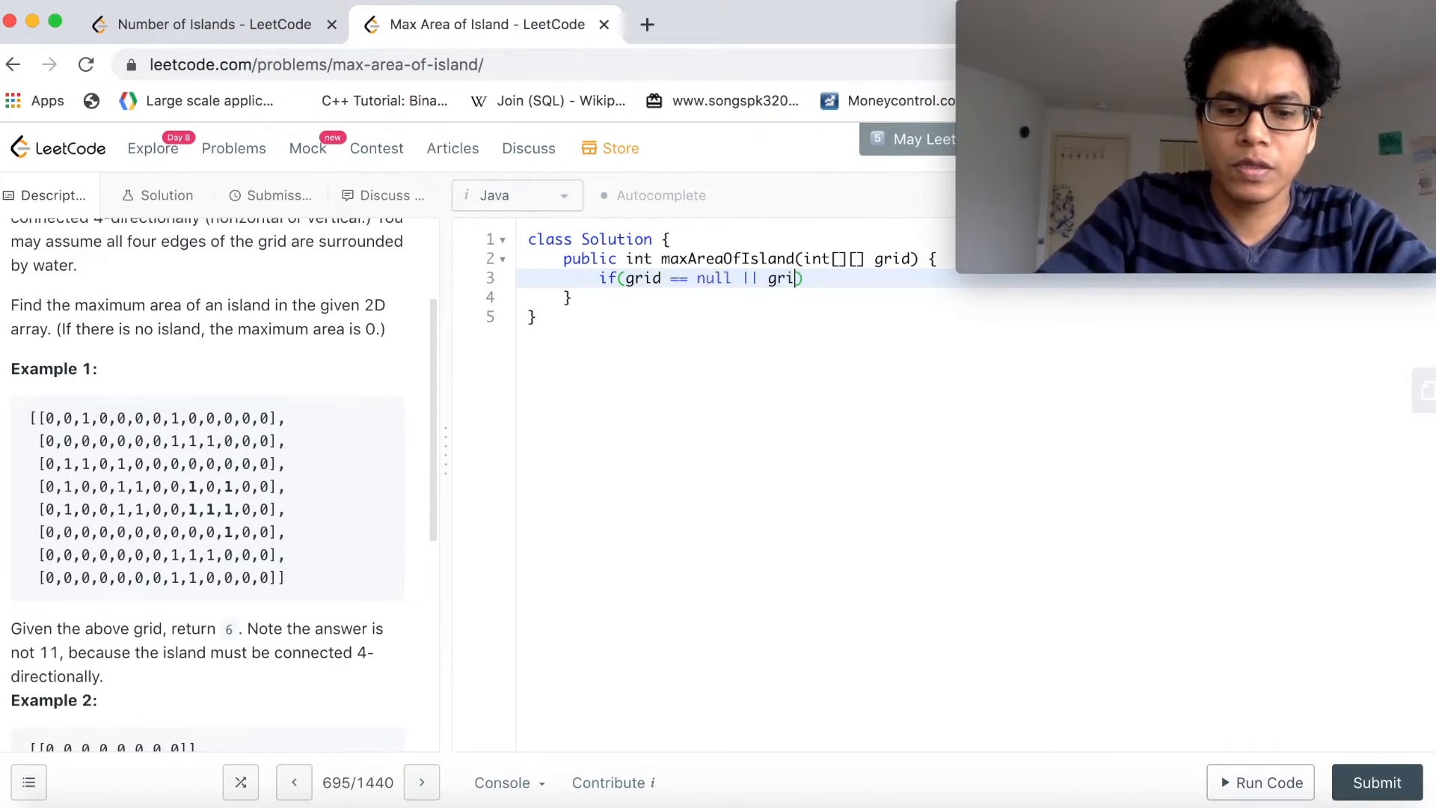
text(d.length)
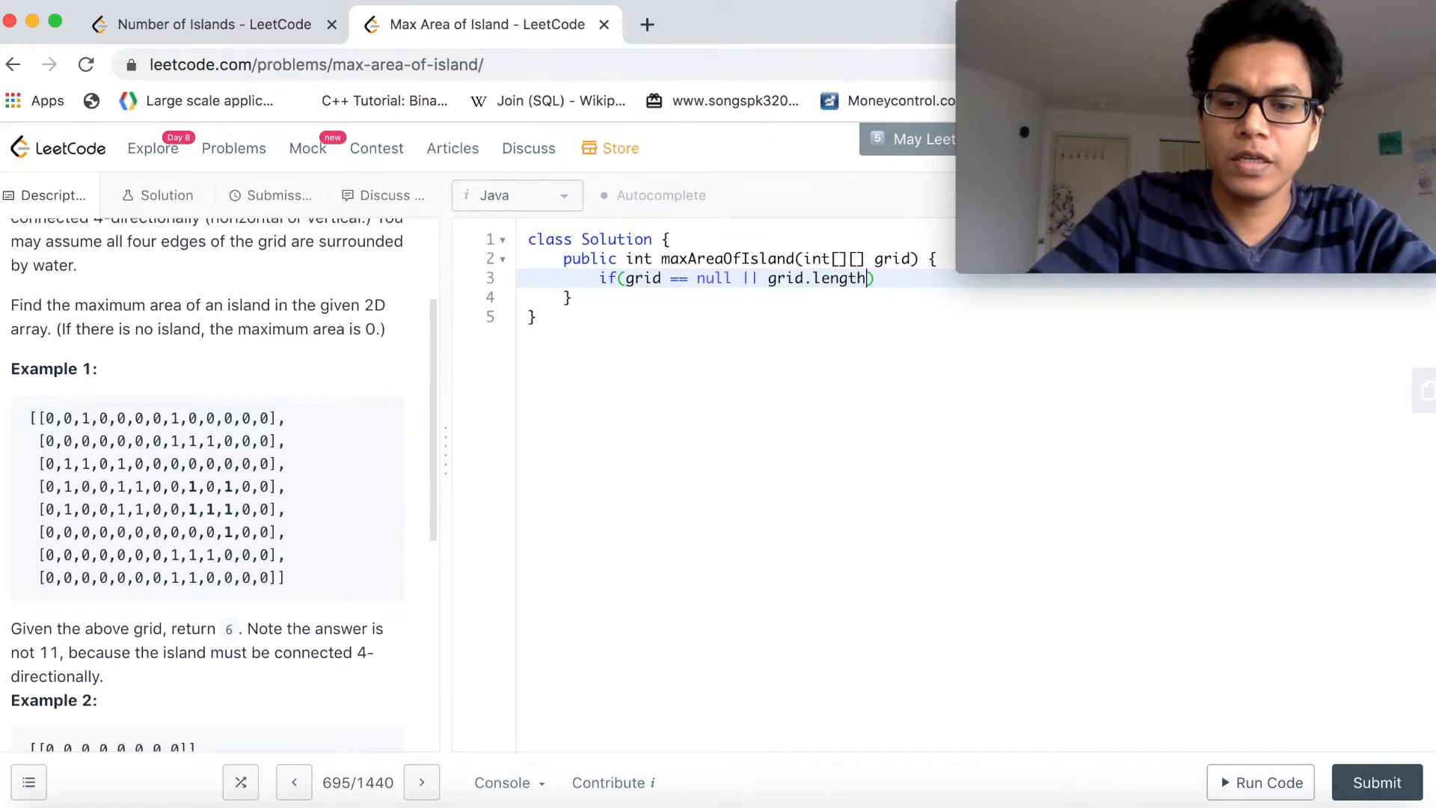
text(== 0) {)
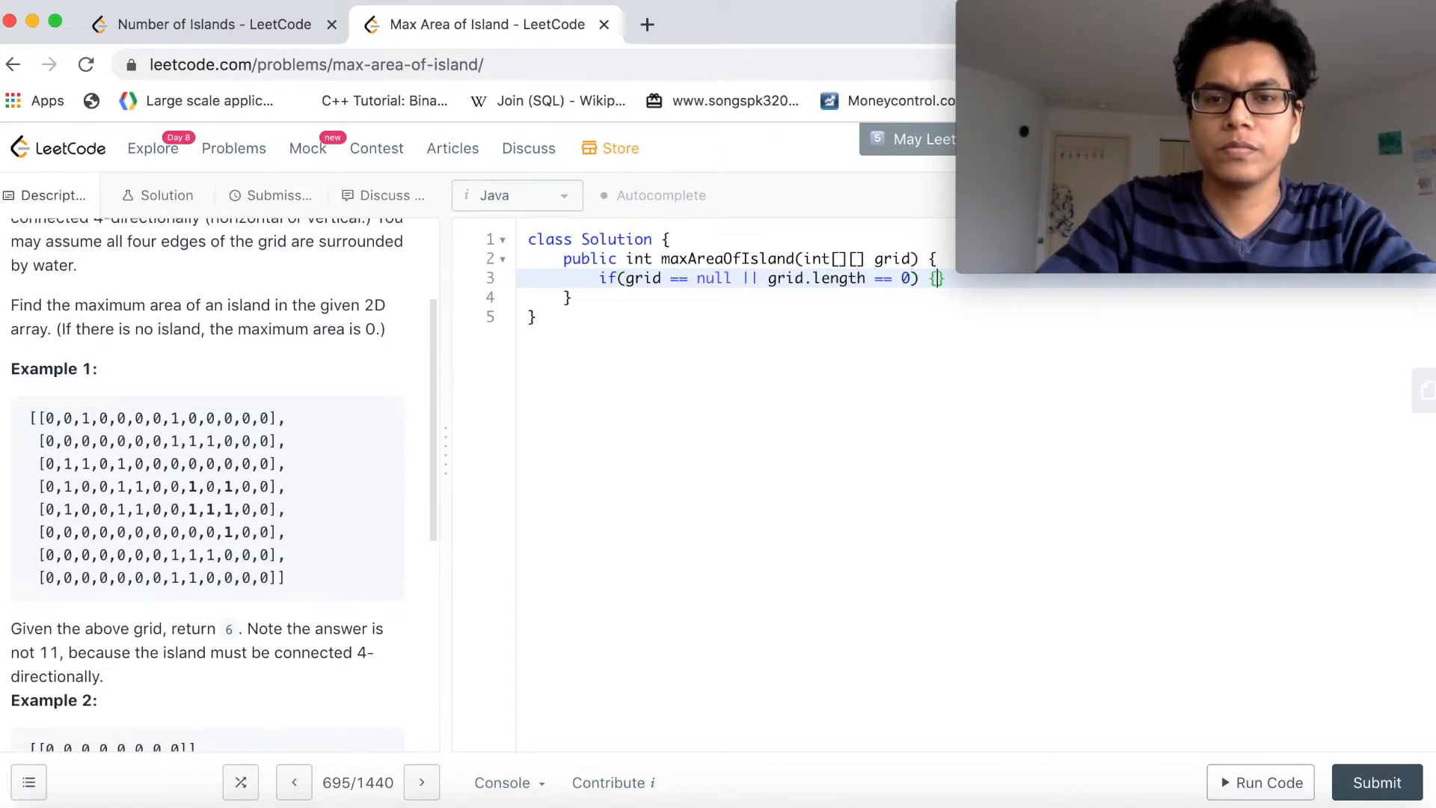
text(r)
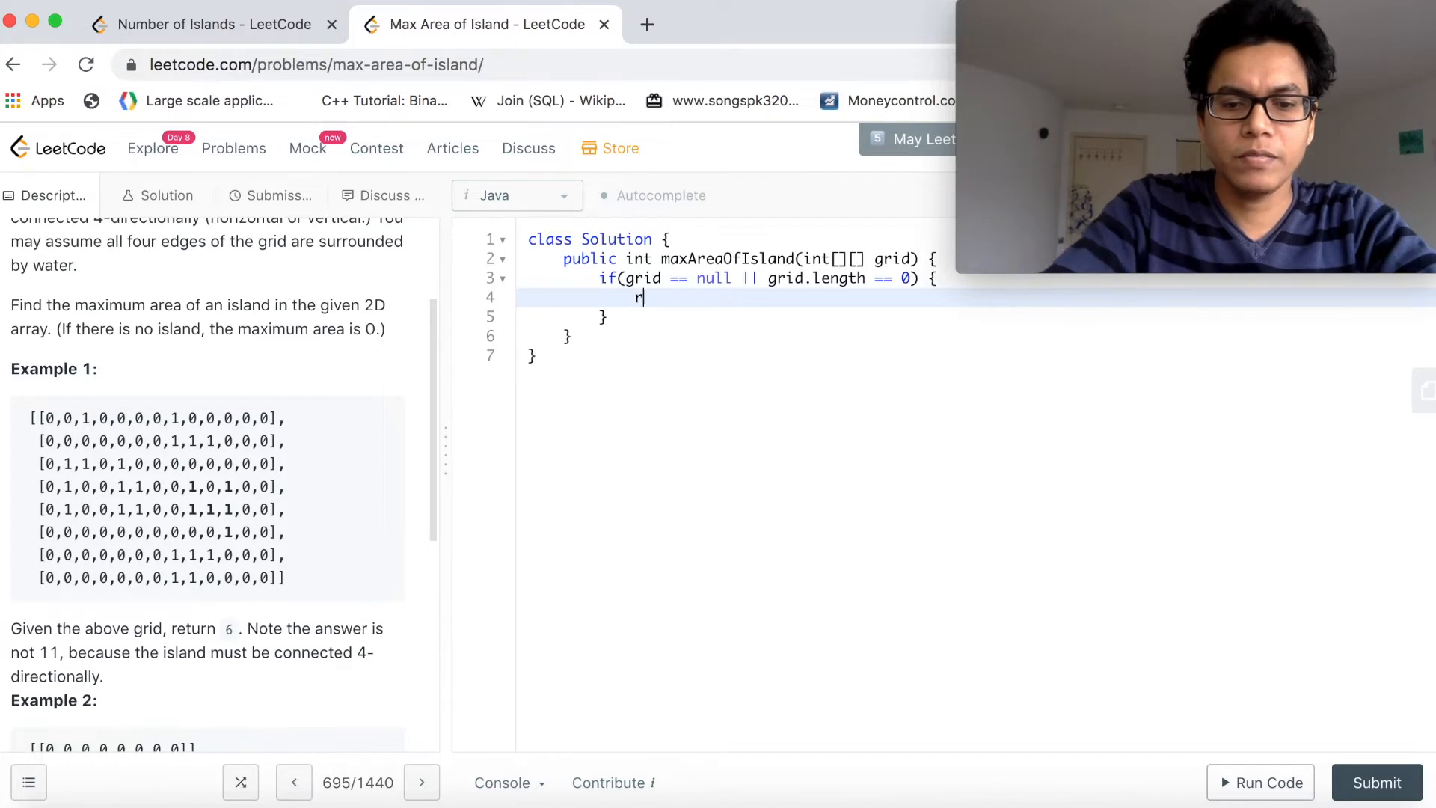
text(eturn 0 ;)
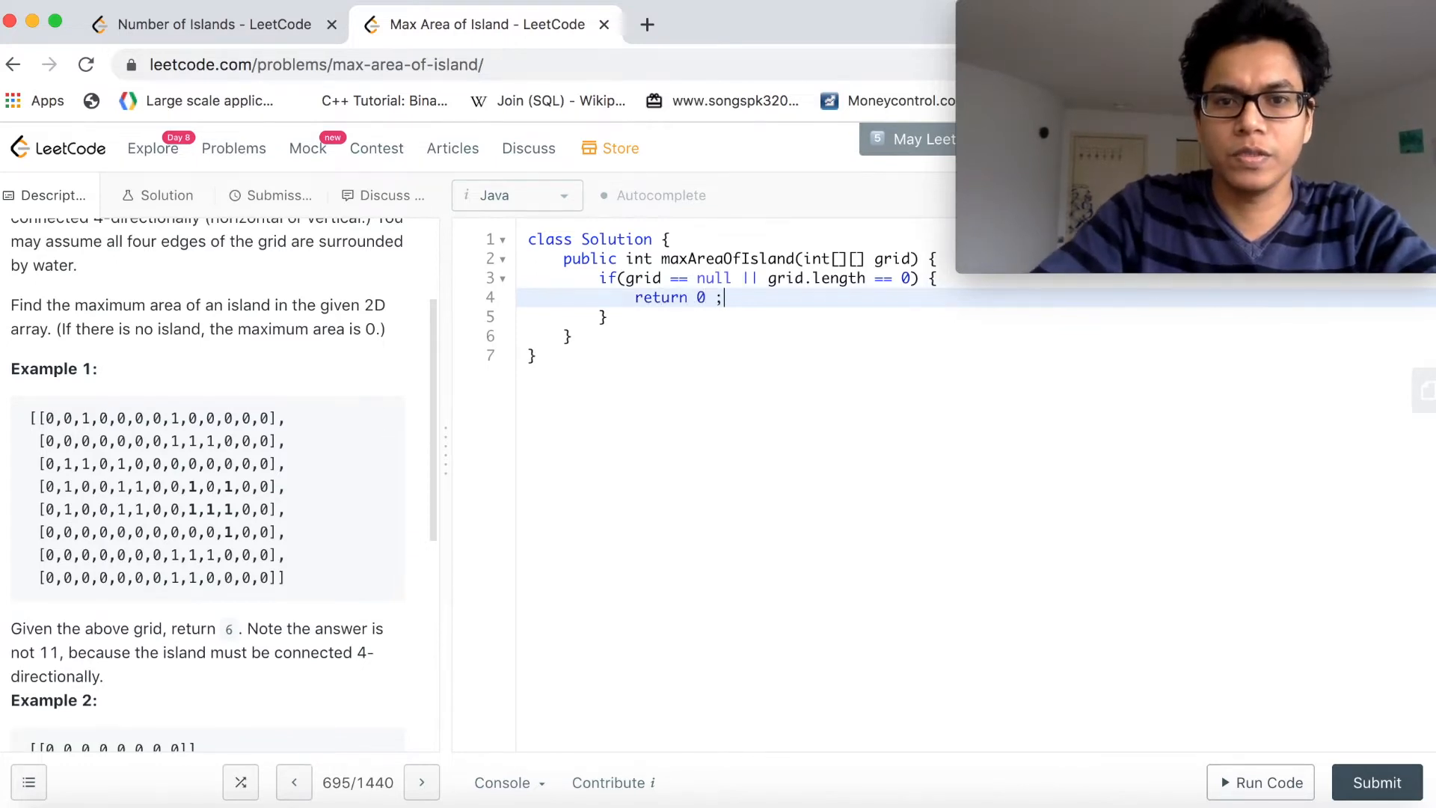
key(Enter)
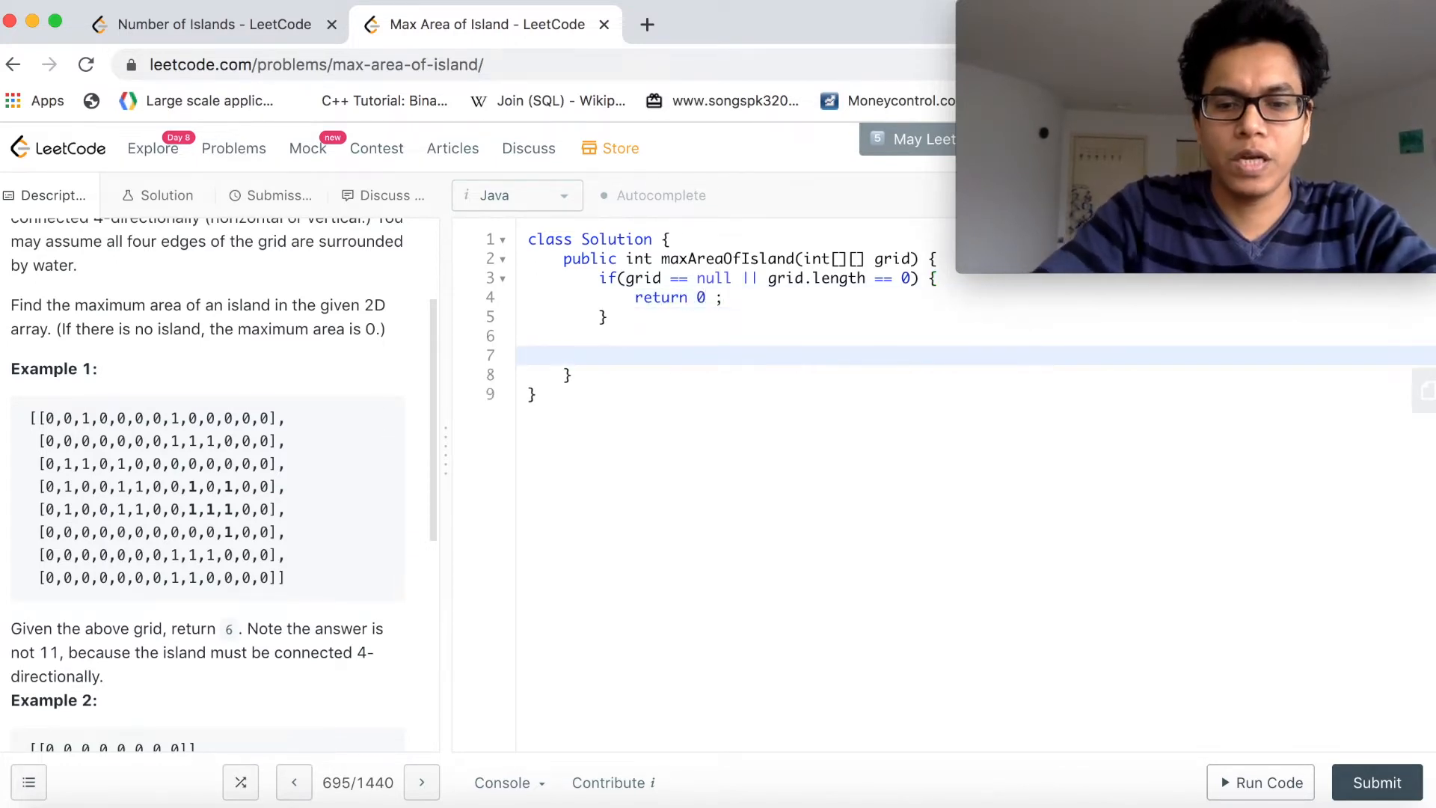
Write nested for loops over i < grid.length and j < grid[i].length with empty bodies.
text(for(int i= 0 ; i)
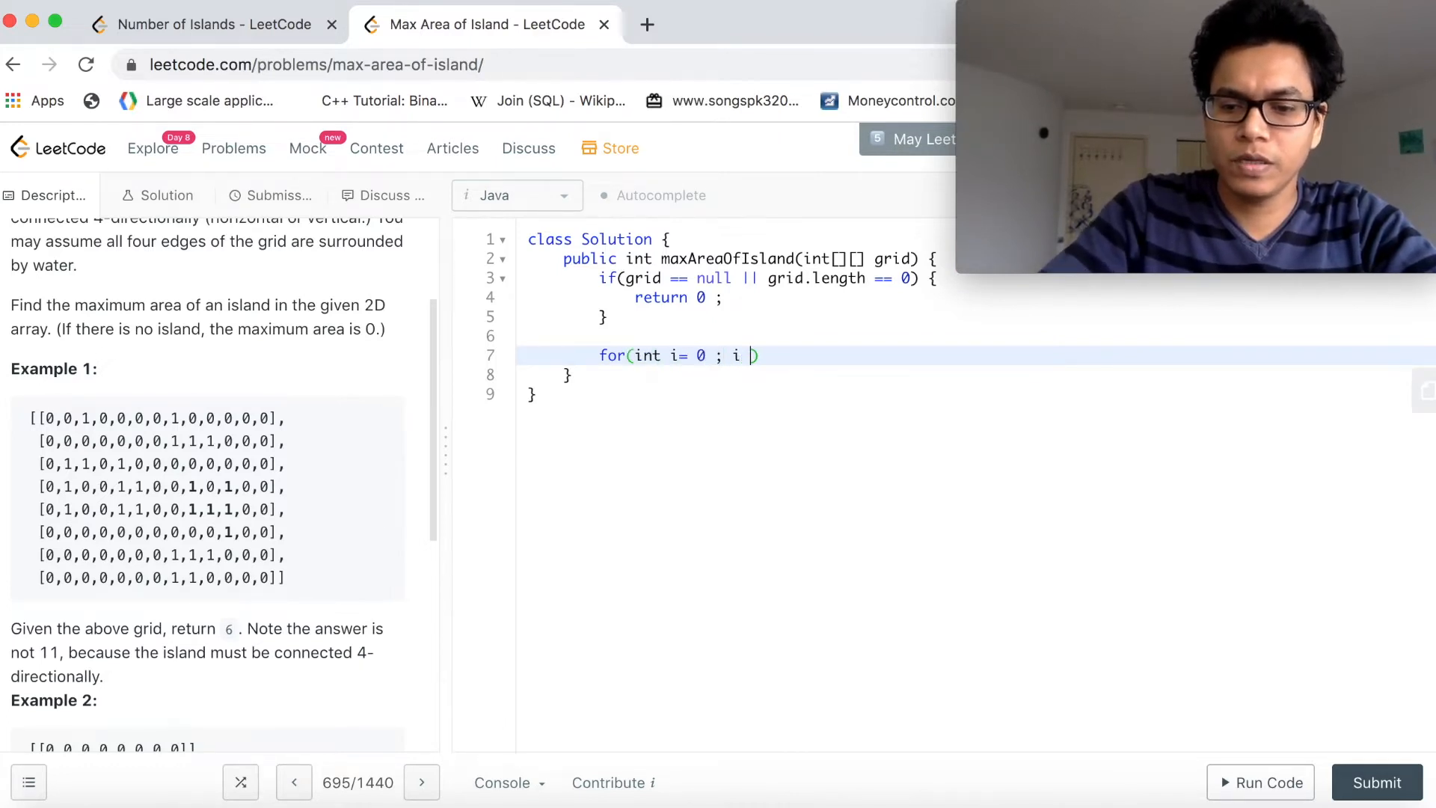
text(< grid.)
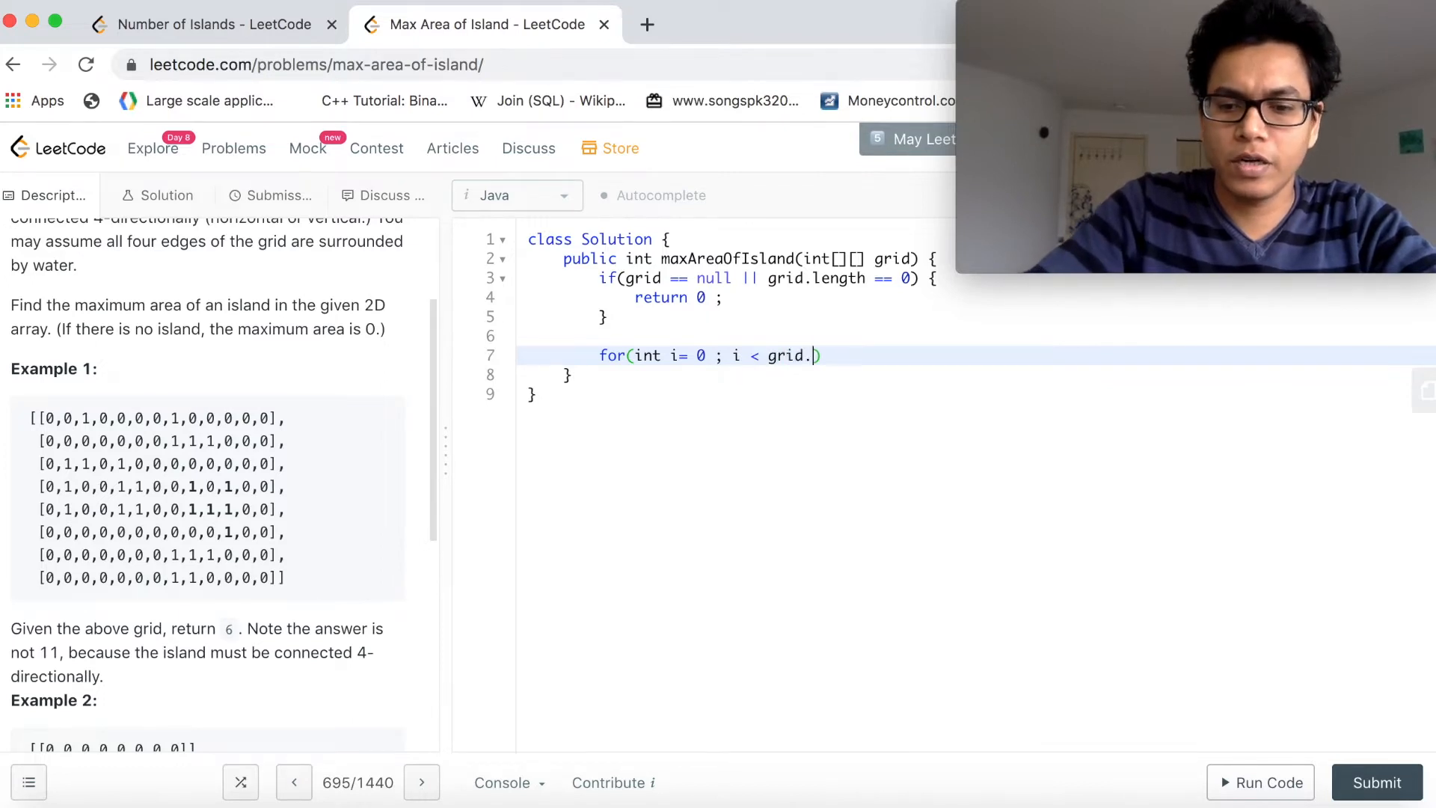
text(length)
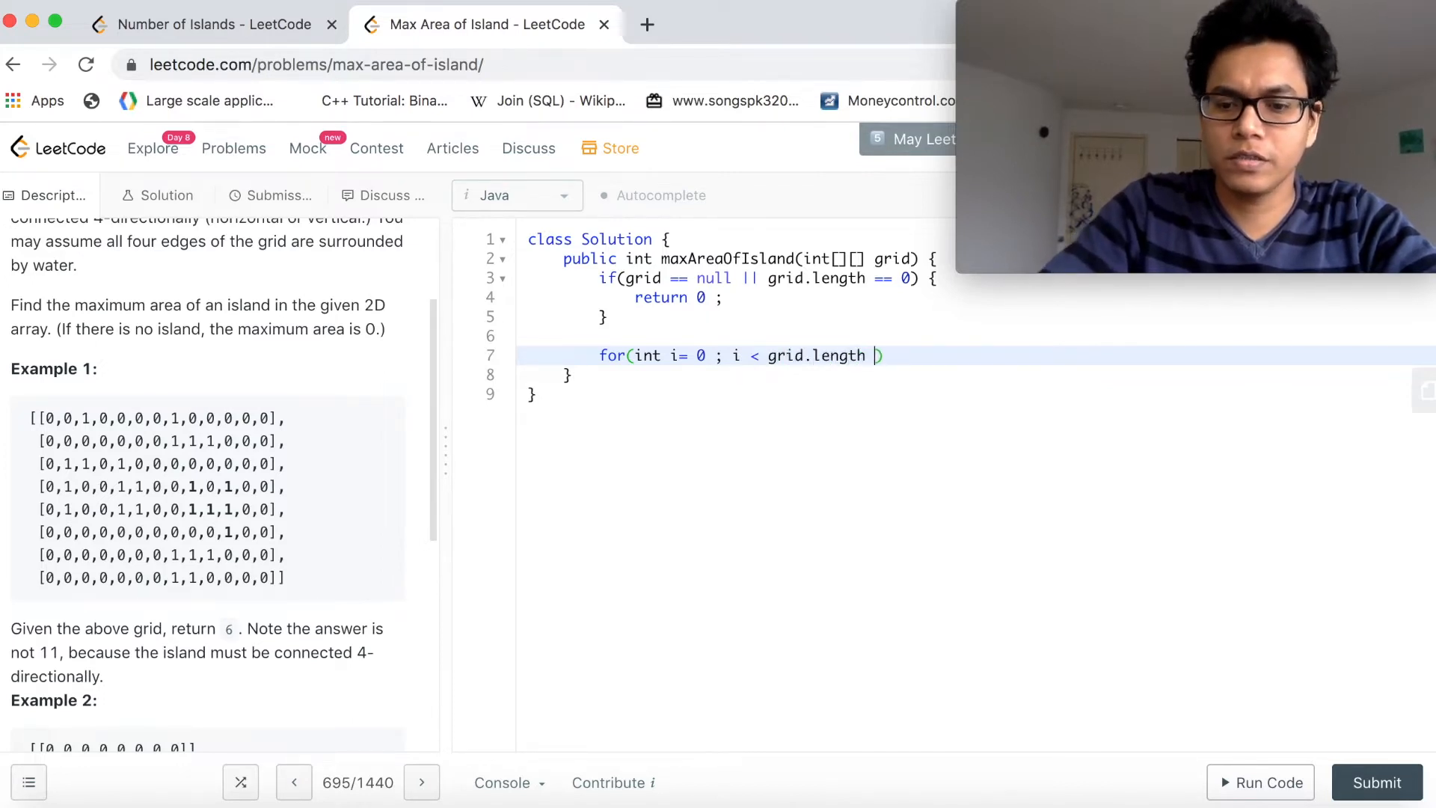
text(; i ++)
text(for(int )
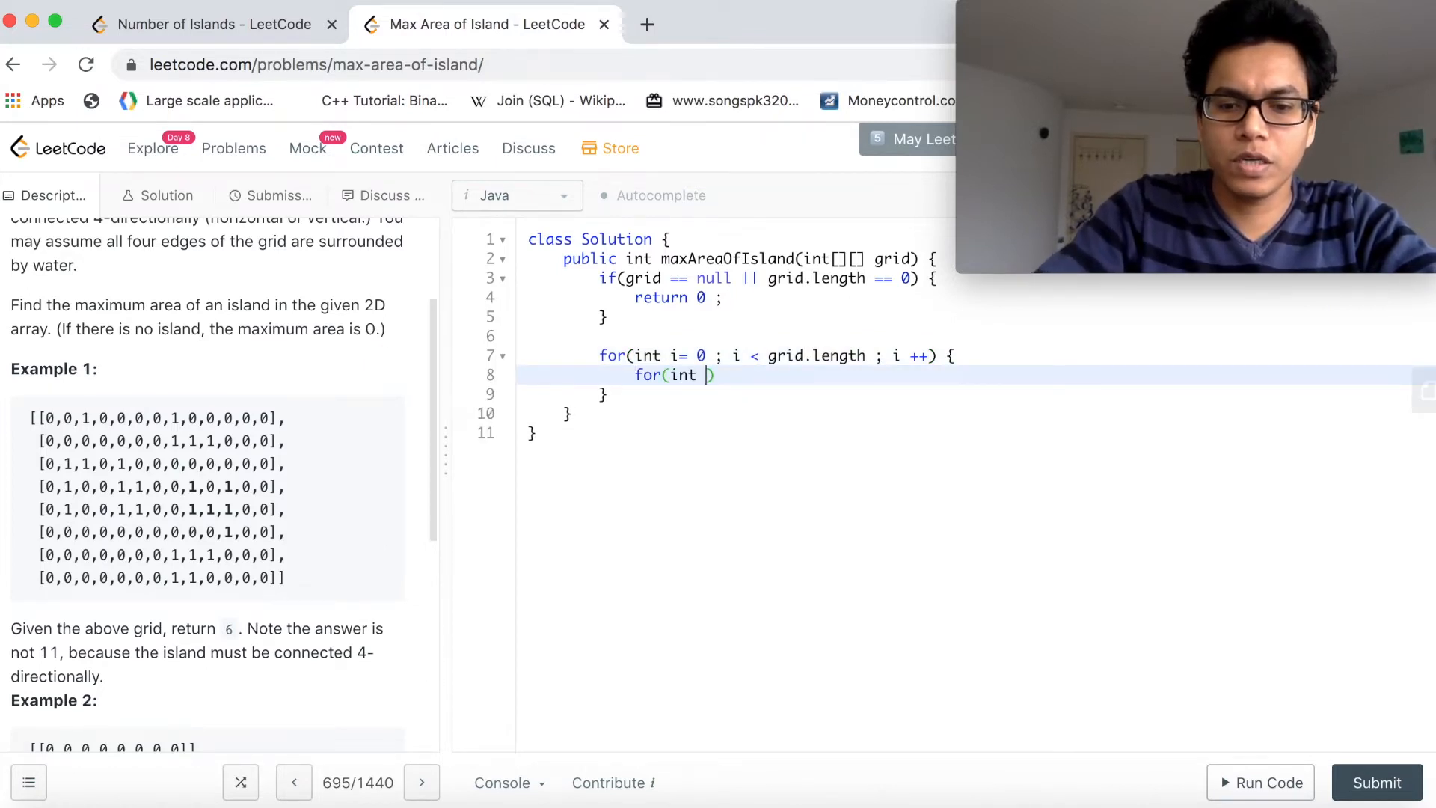
text(j = 0 ;)
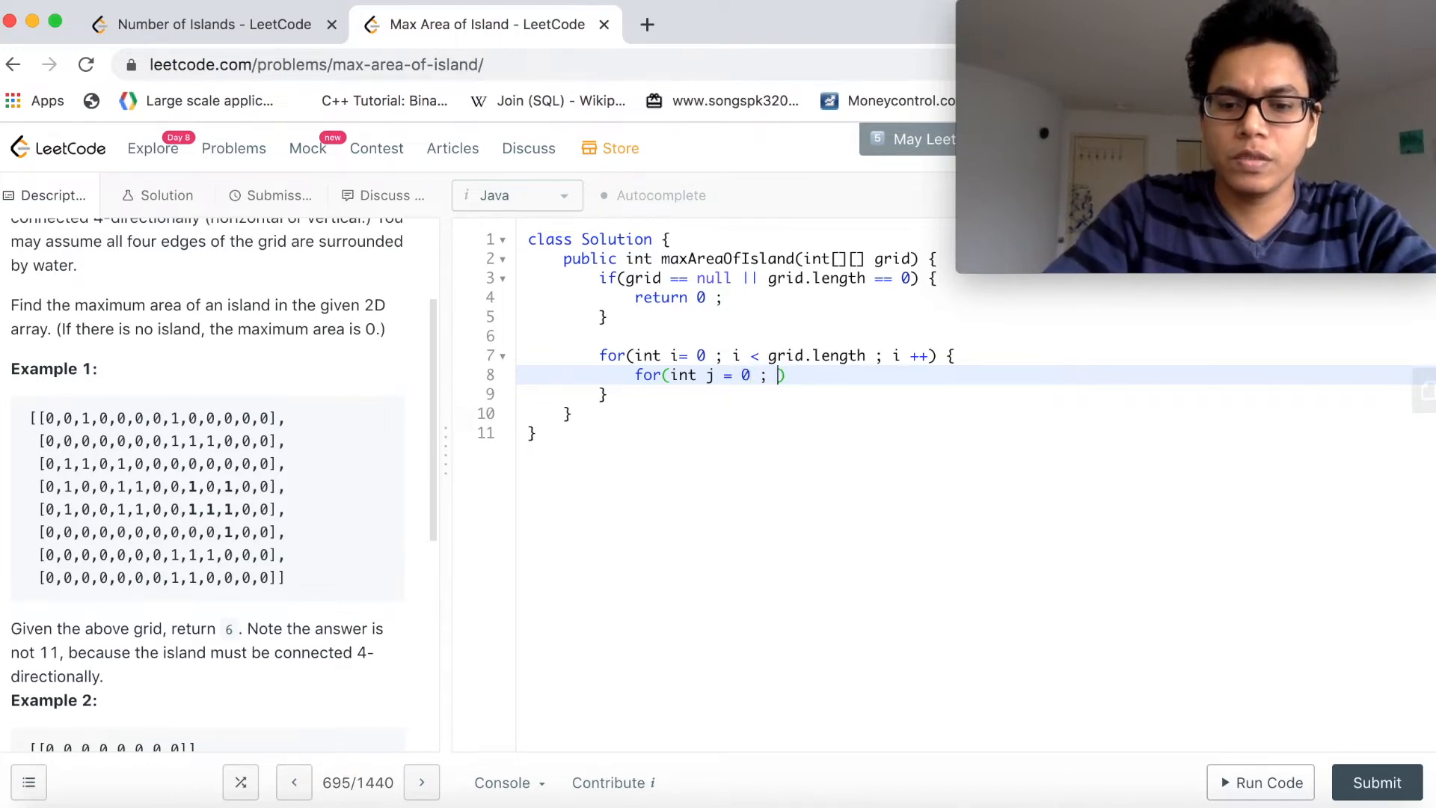
text(j < gri)
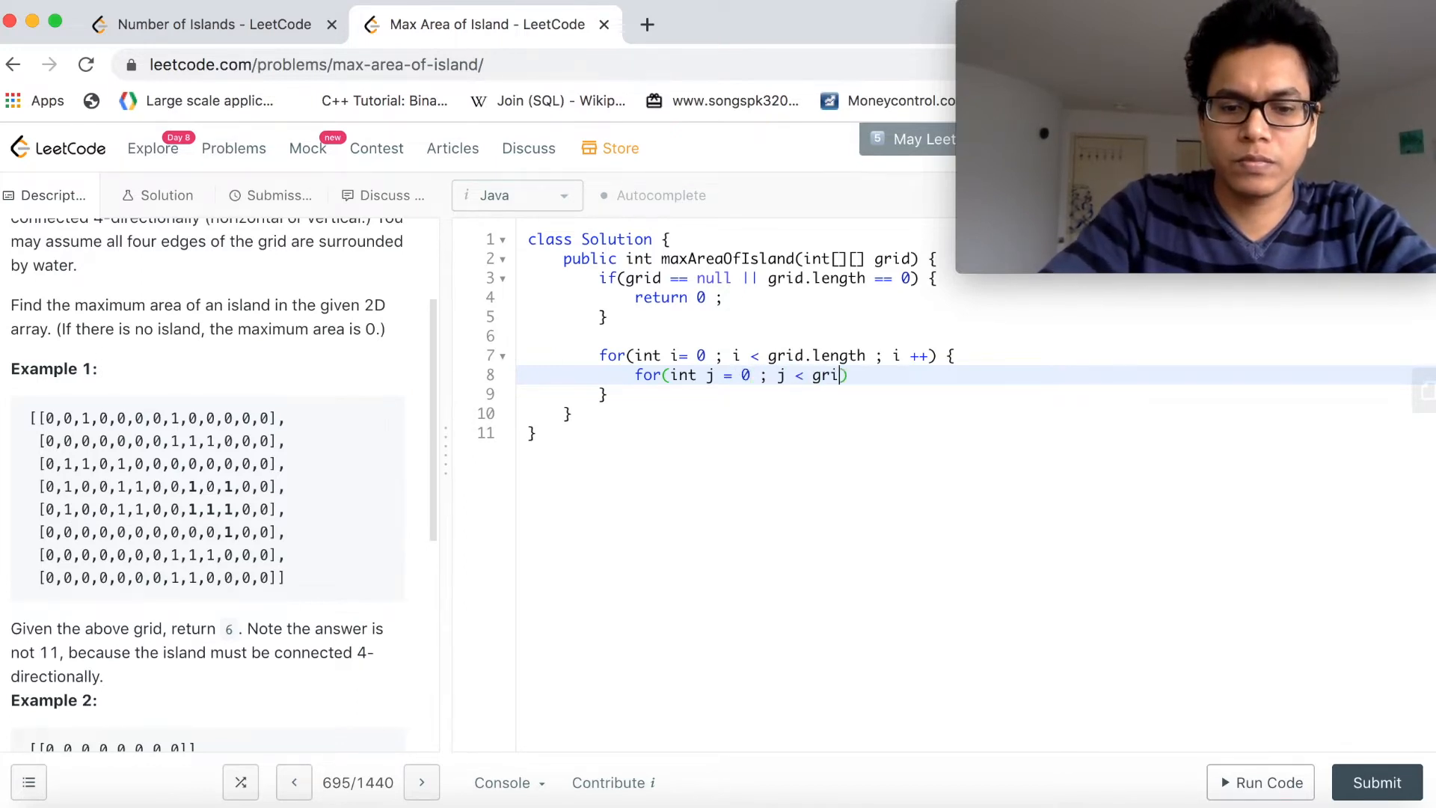
text([i])
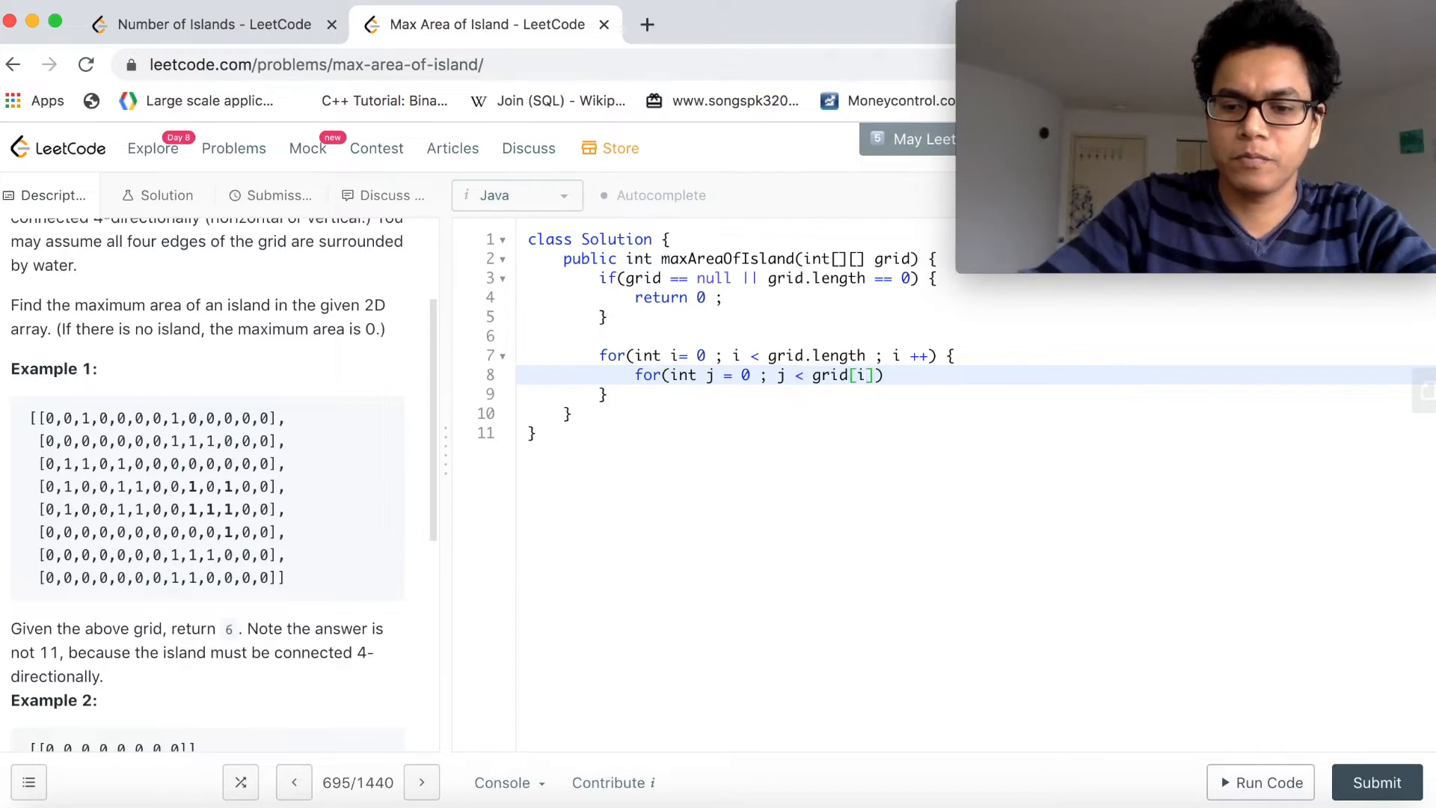
text(.length)
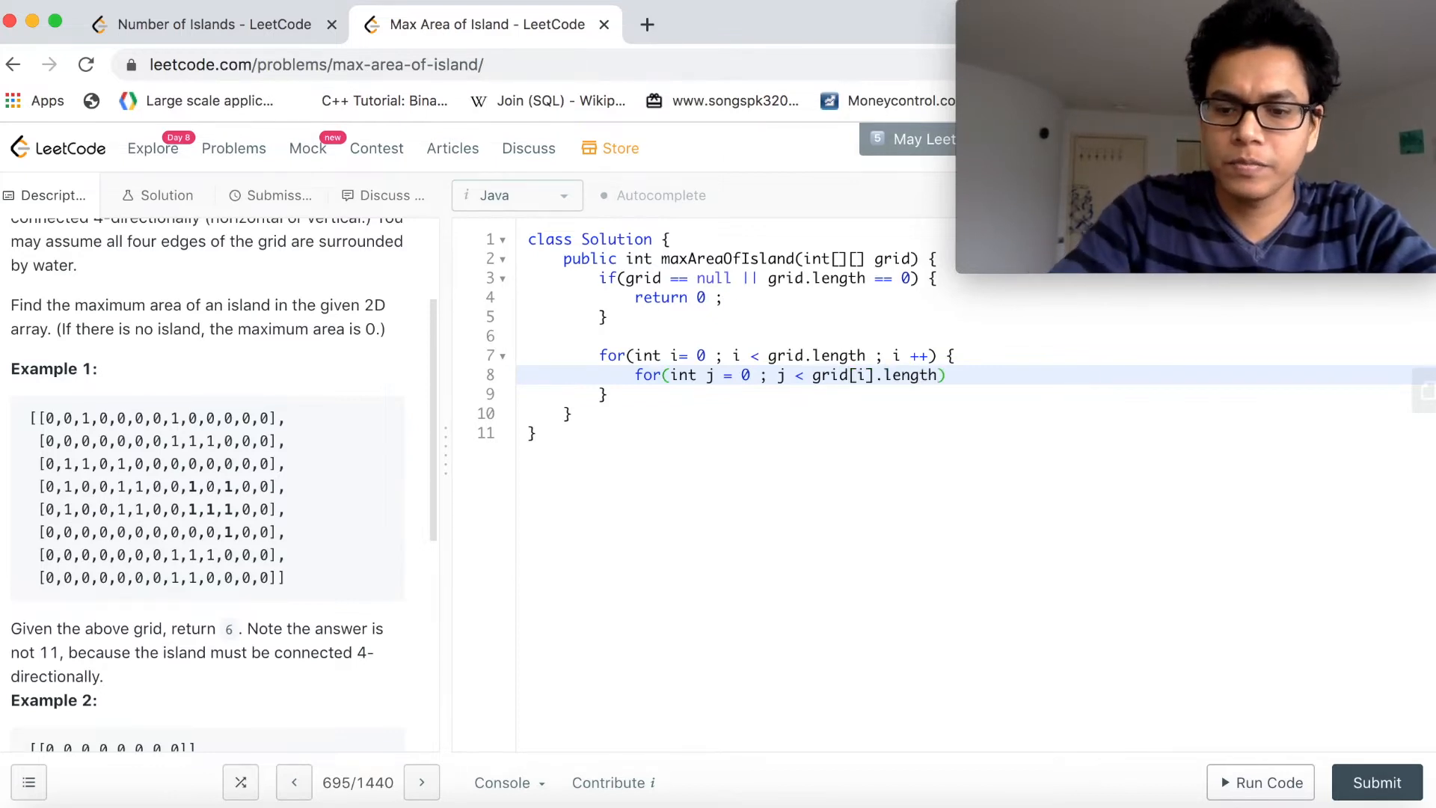
text(; i)
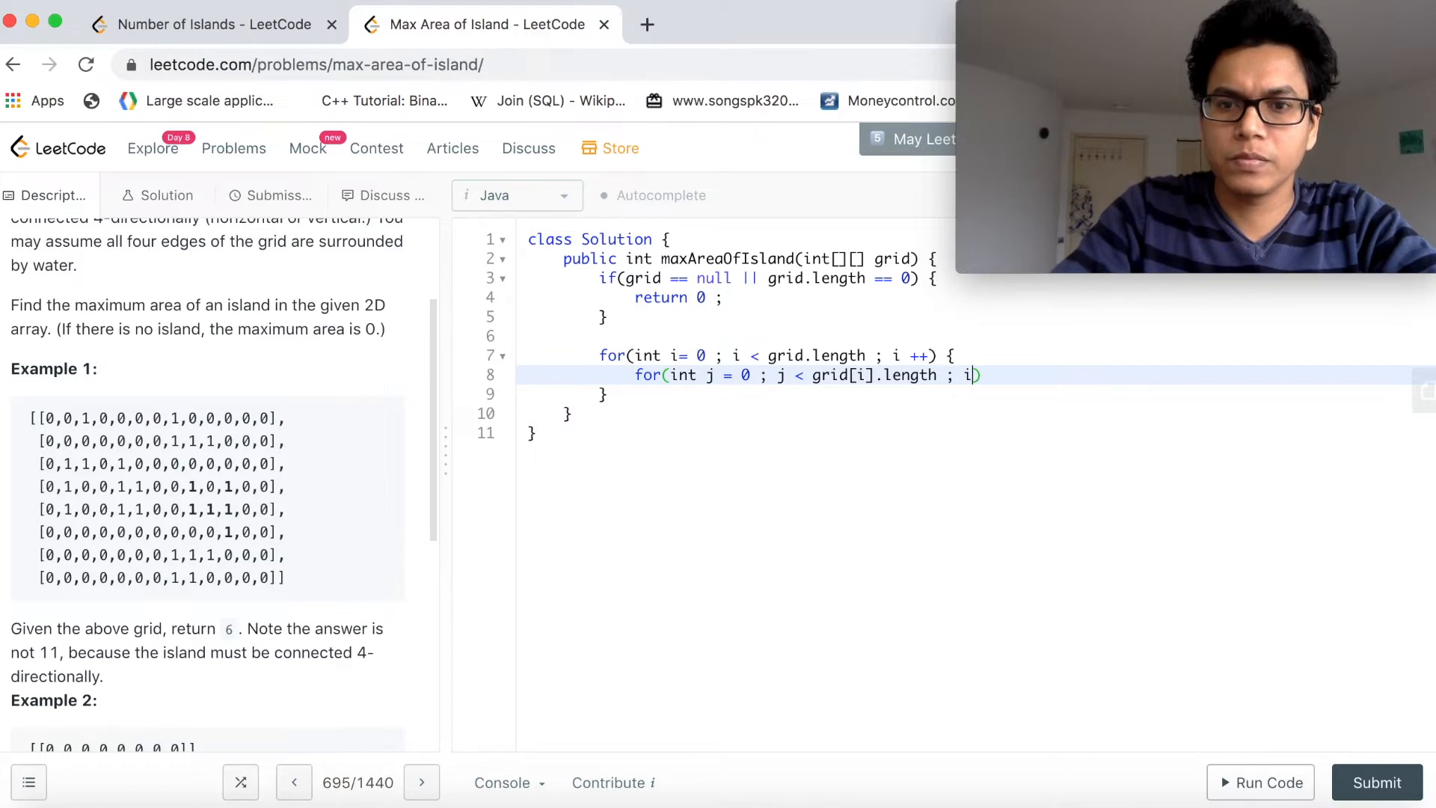
text(j ++)
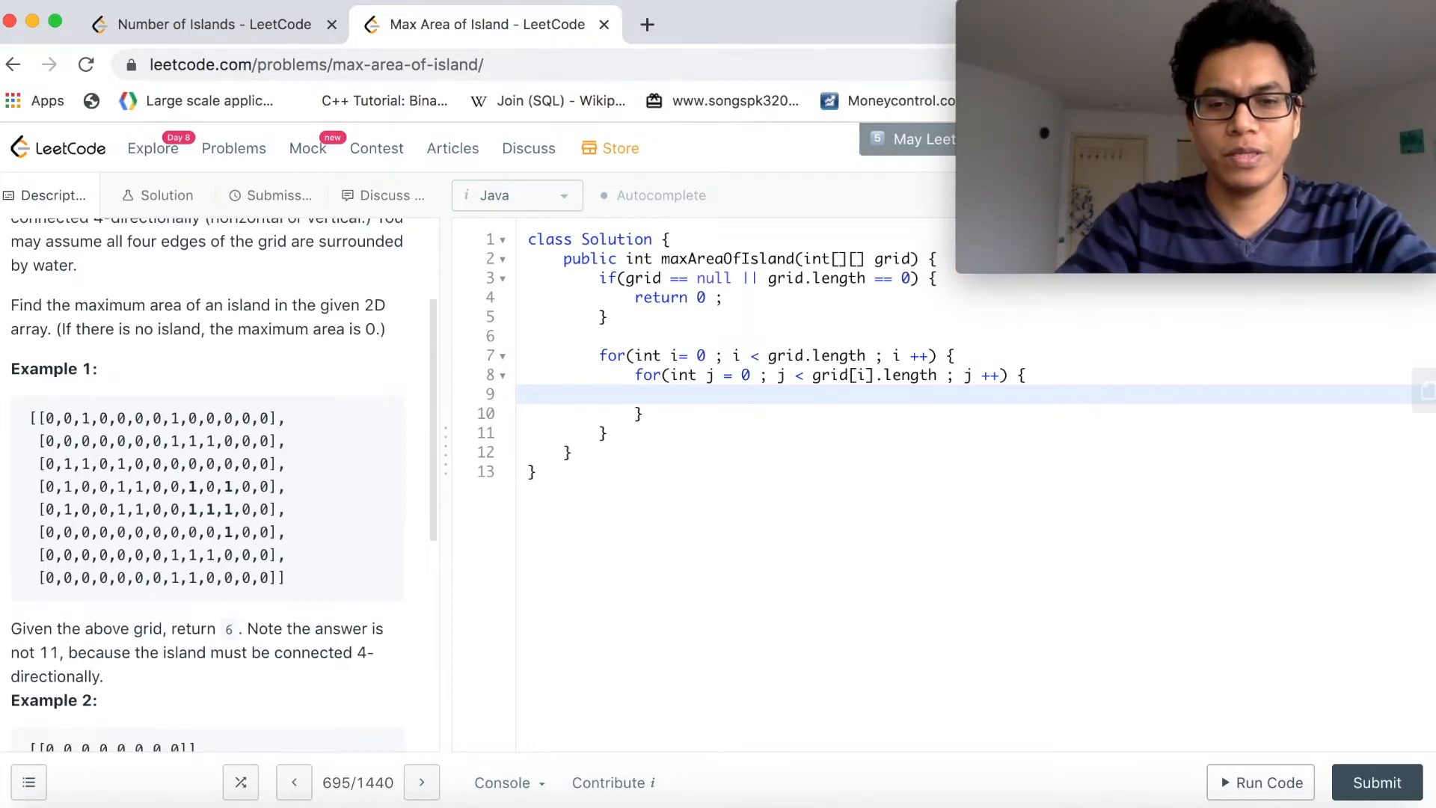
Call dfs(grid, i, j) for each cell inside the inner loop.
text(dfs)
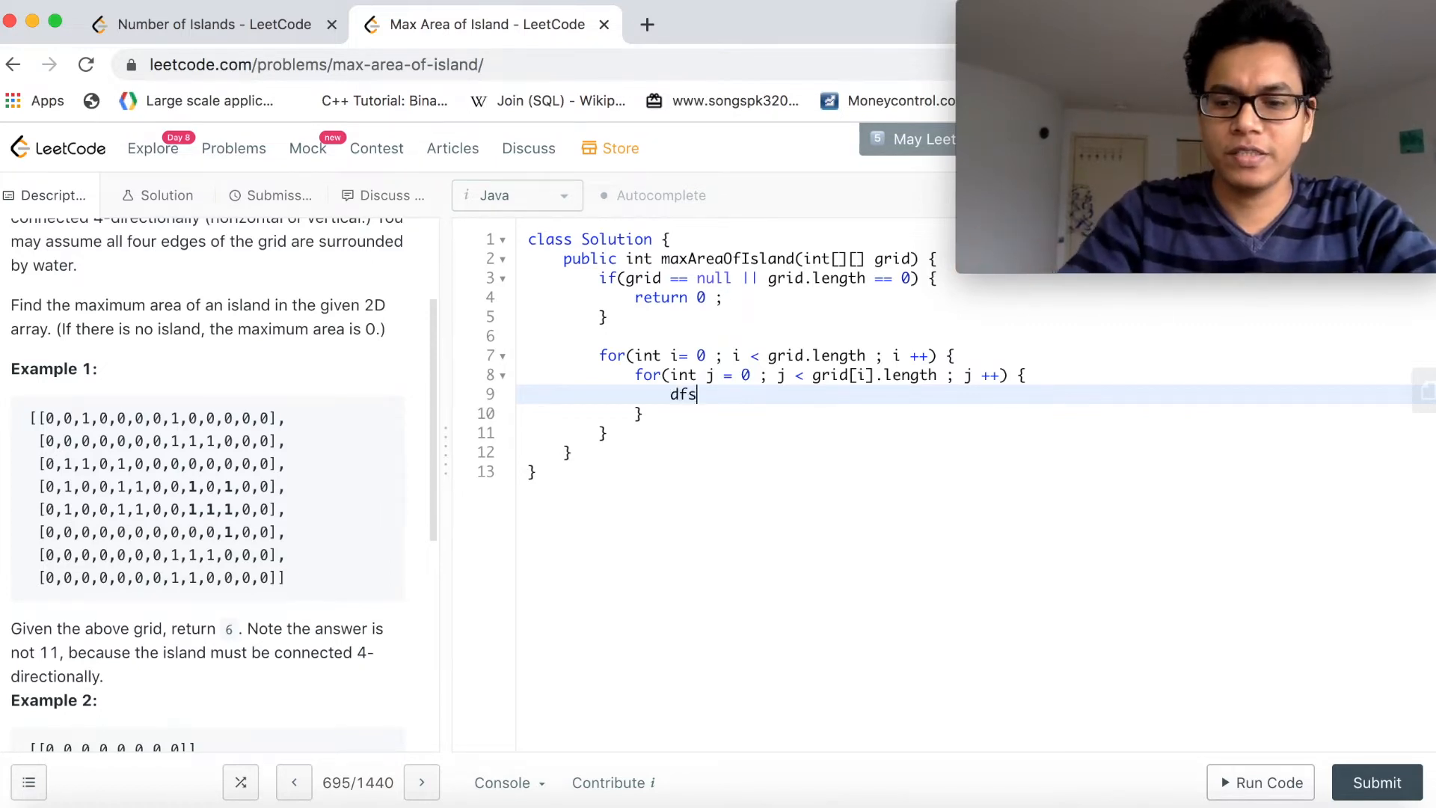
text(())
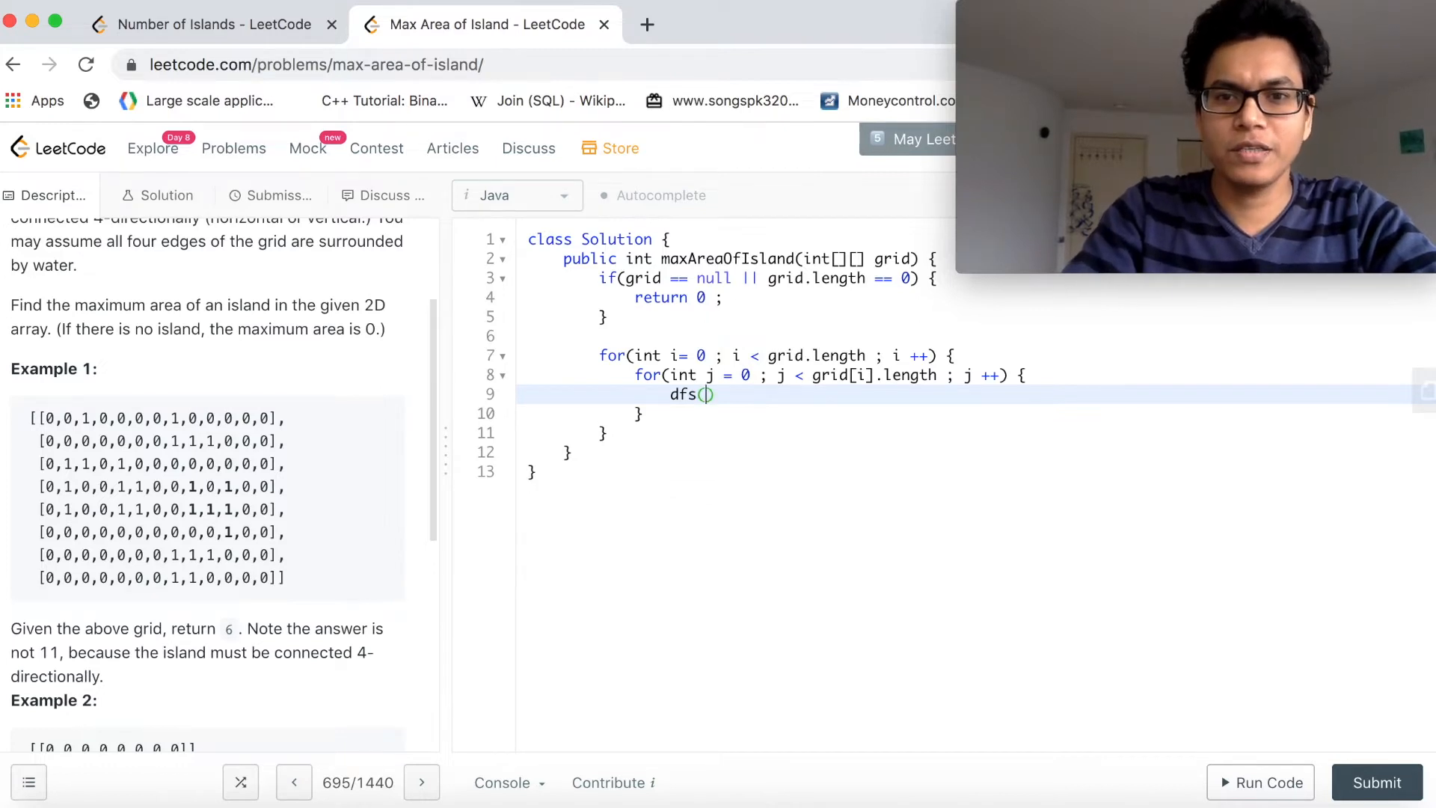
text(grid,)
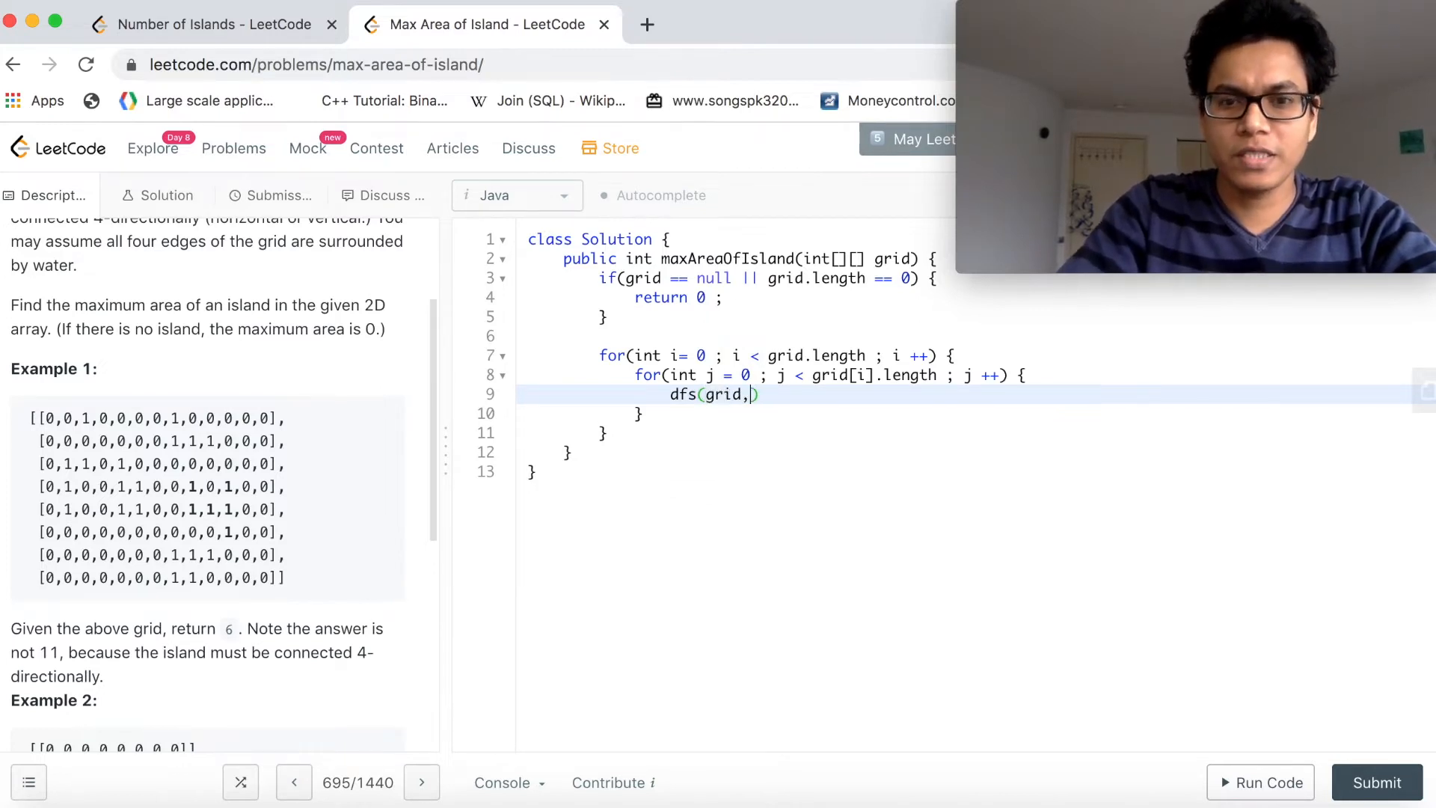
text(i)
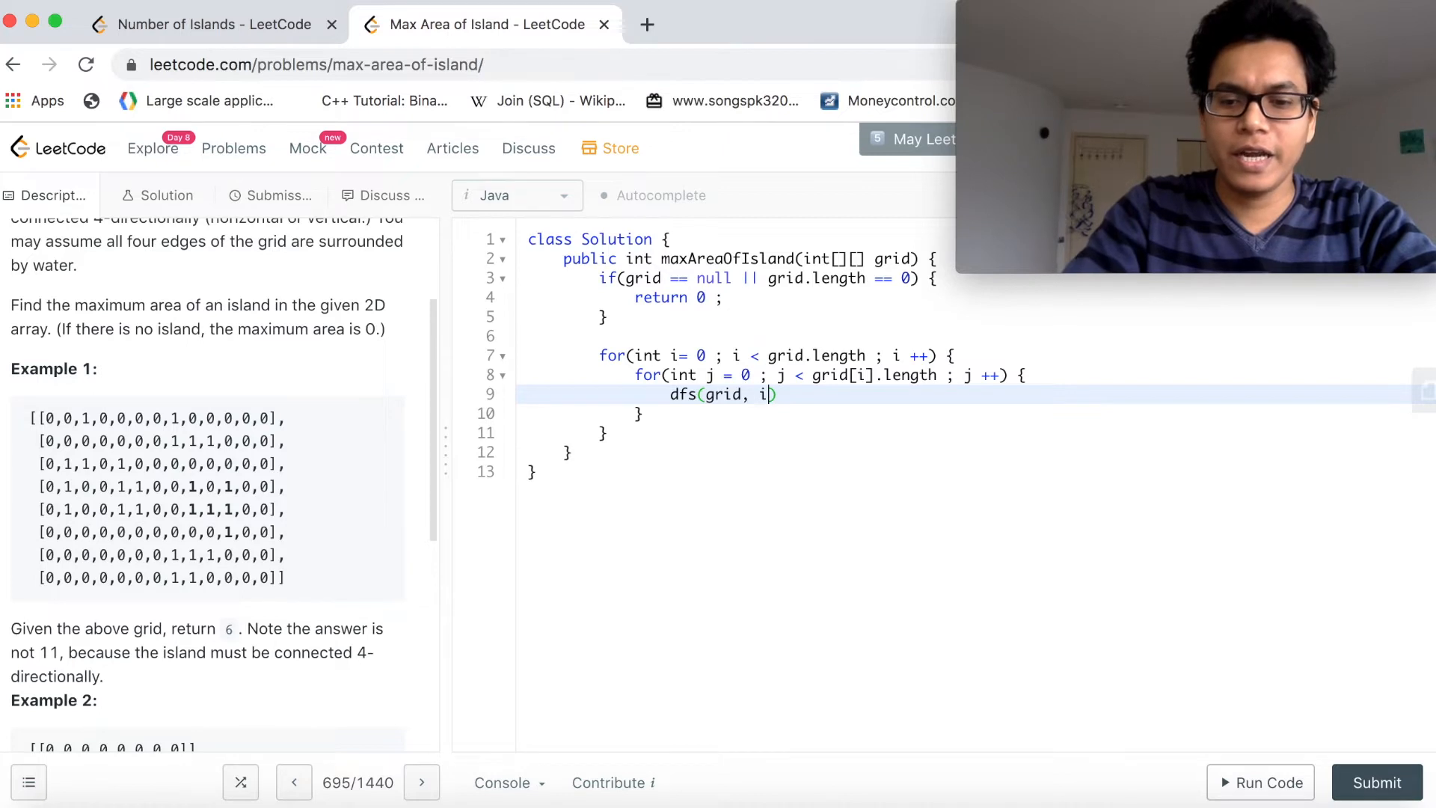
text(, j)
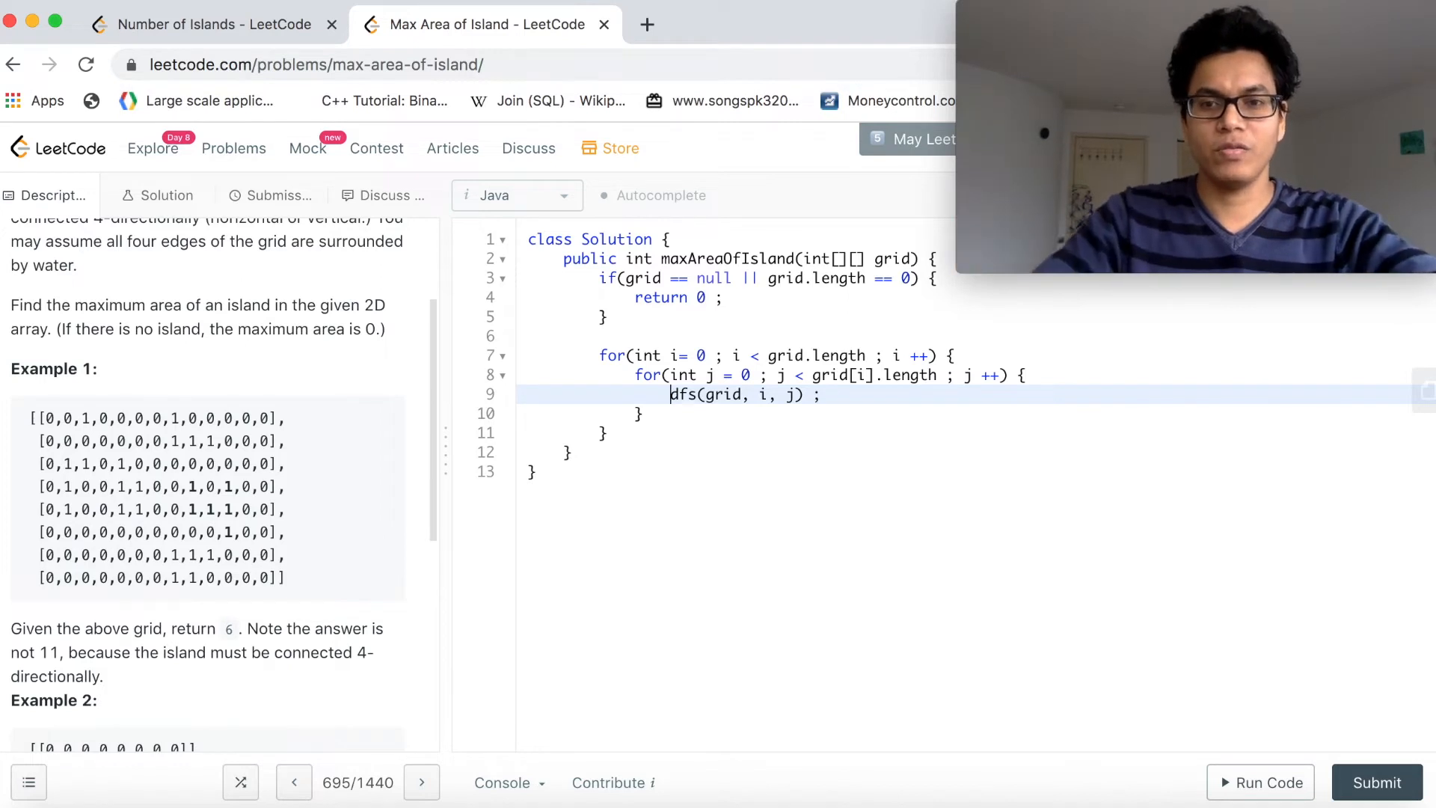
Wrap the call as max = Math.max(max, dfs(grid, i, j)) and add return max ;.
text(max =)
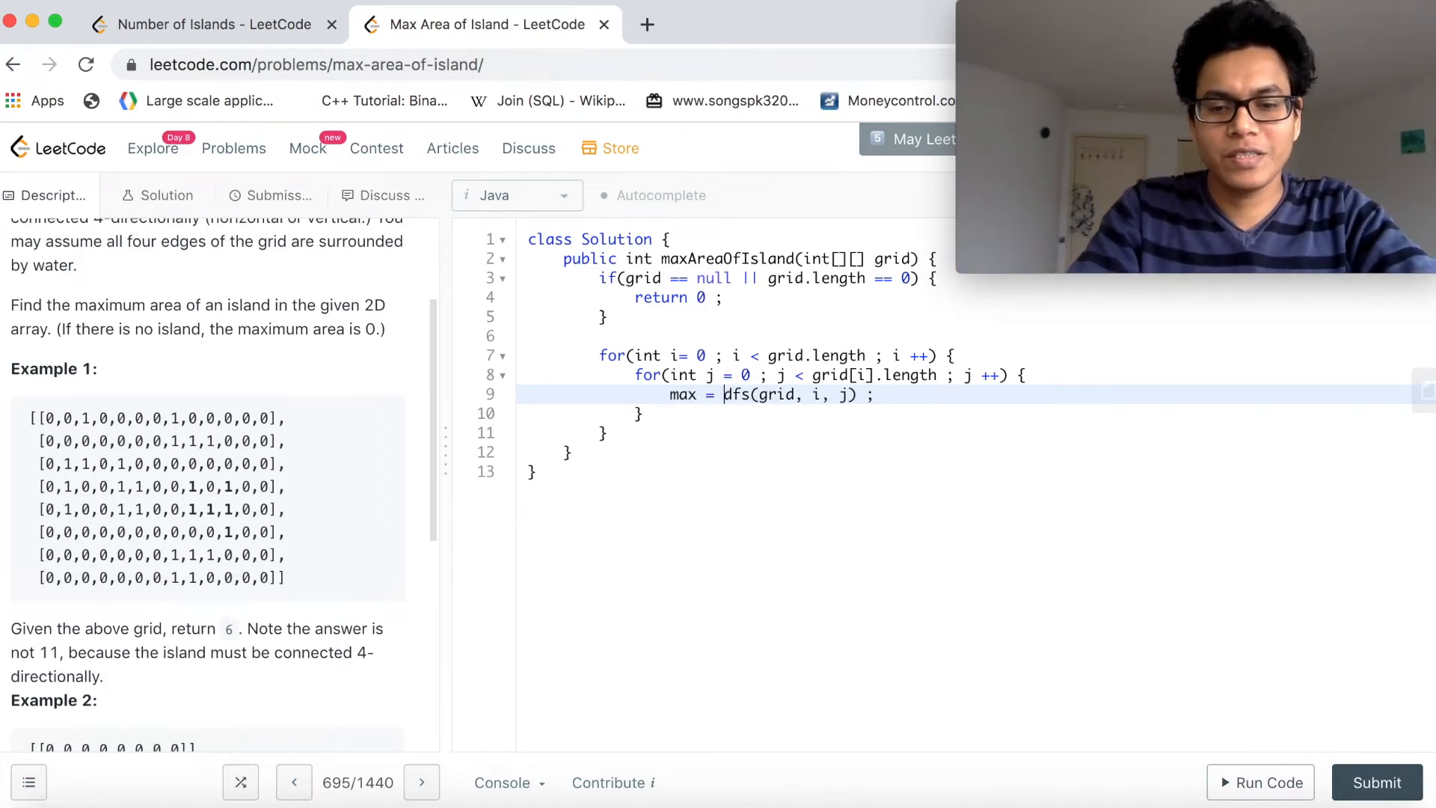
text(Math.ma)
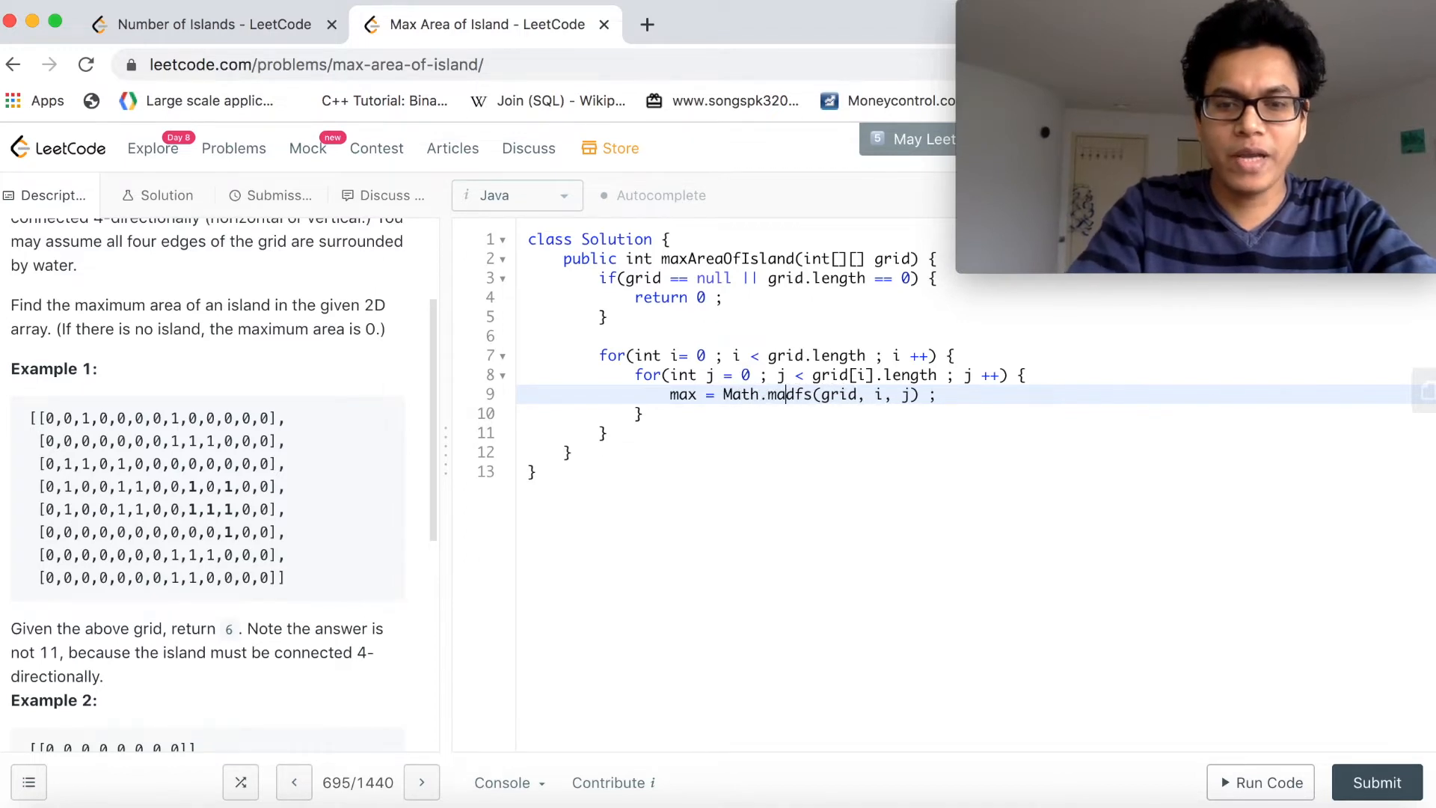
text(()
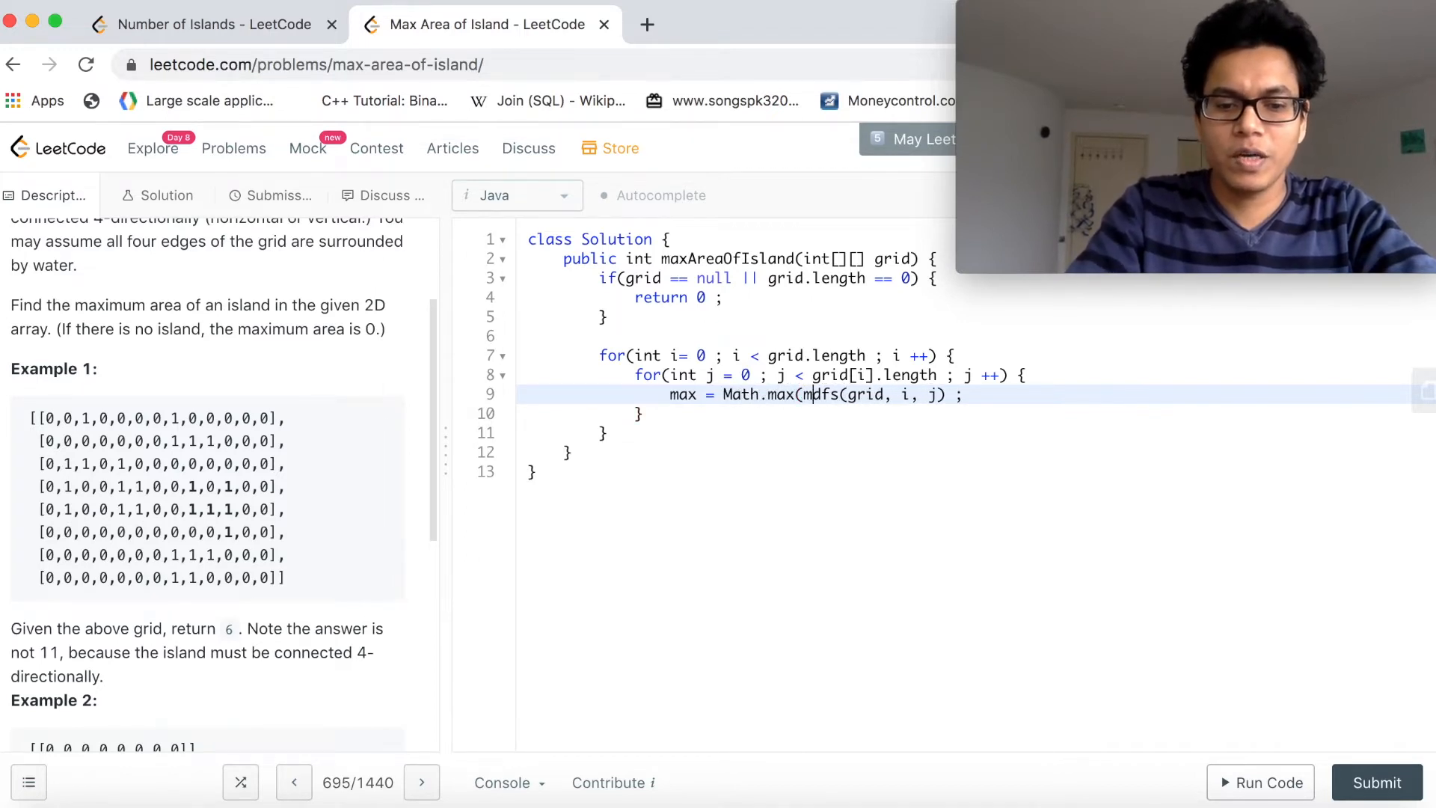
text(max,)
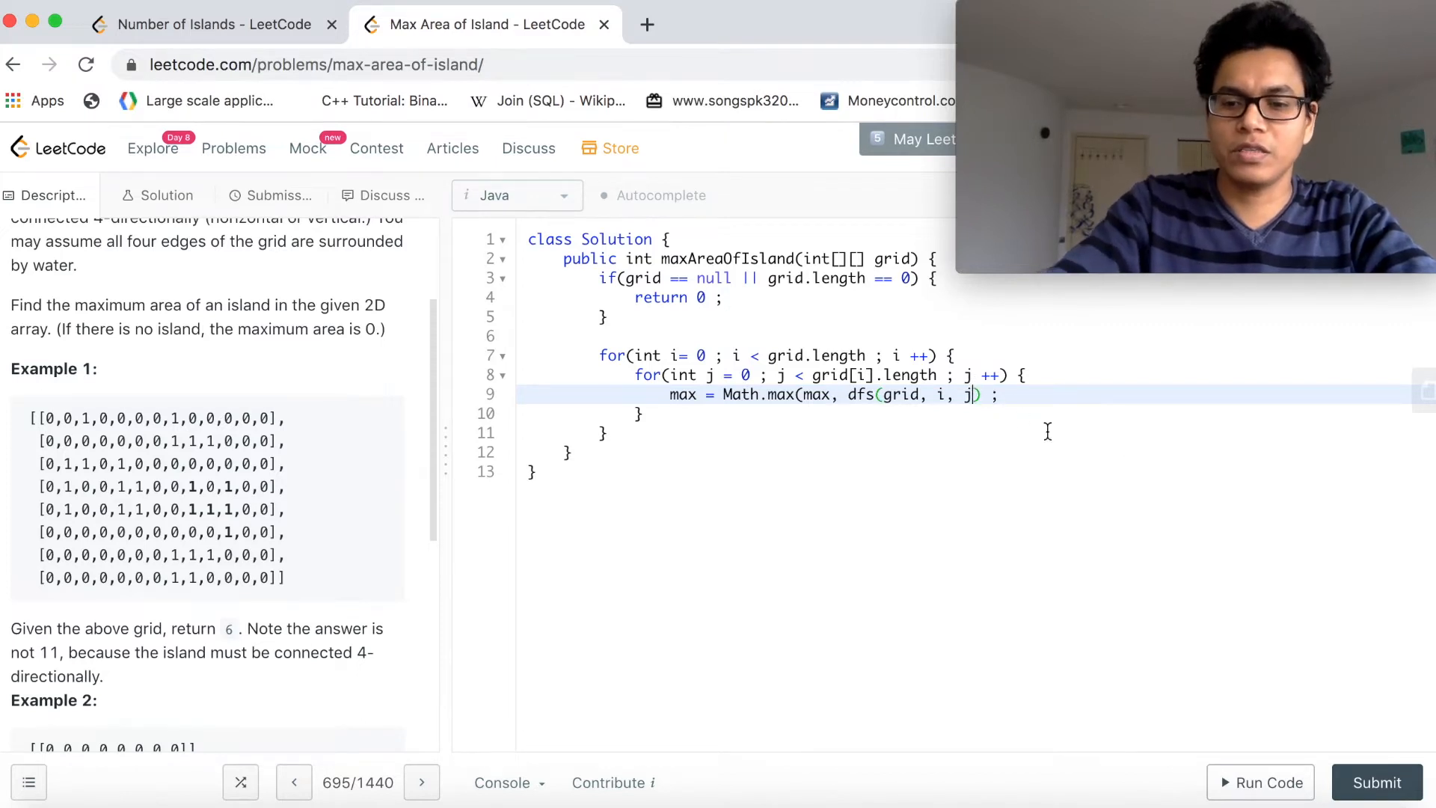
text(retur)
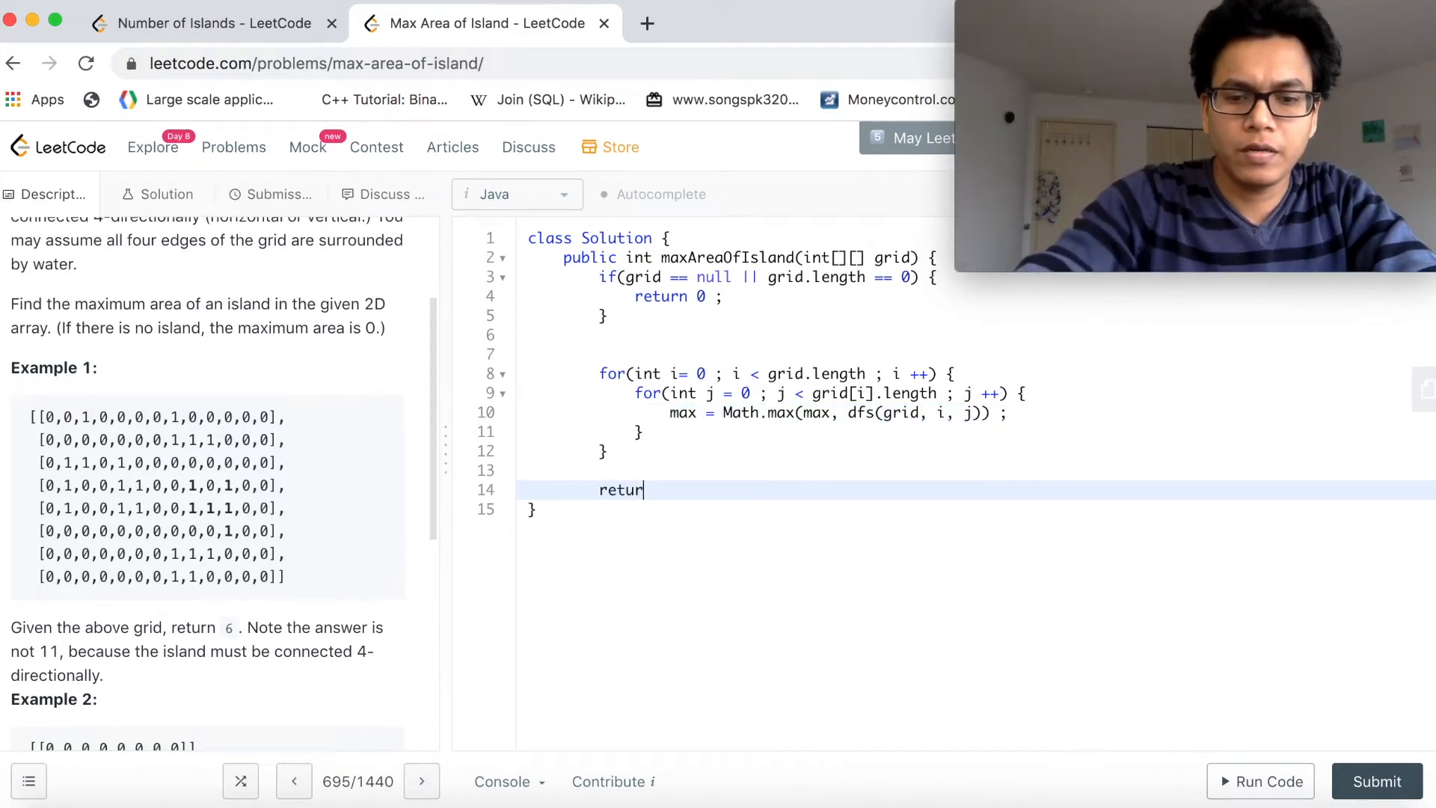
text(max ;)
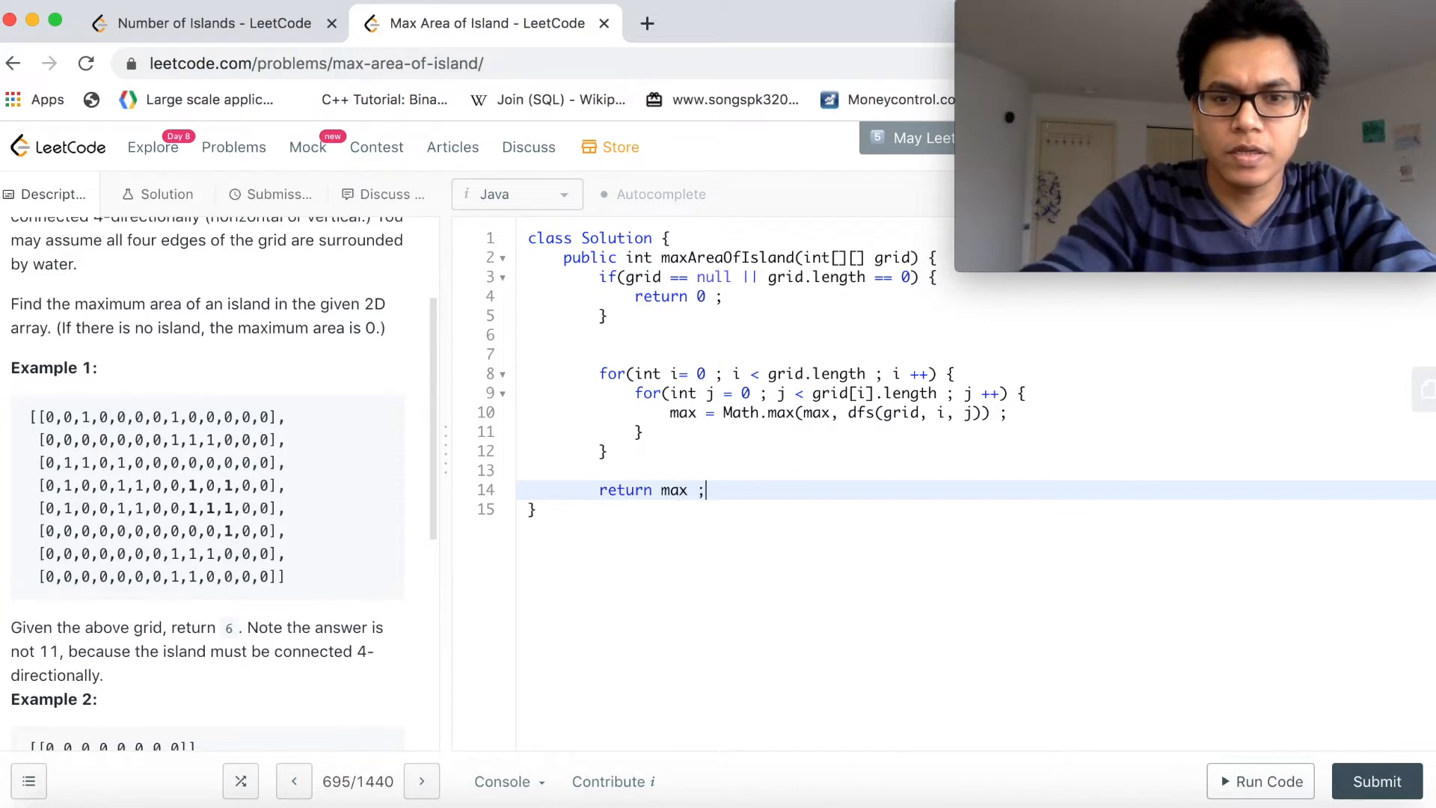
Declare int max = Integer.MIN_VALUE ; before the loops and start lines below for a helper.
text(int)
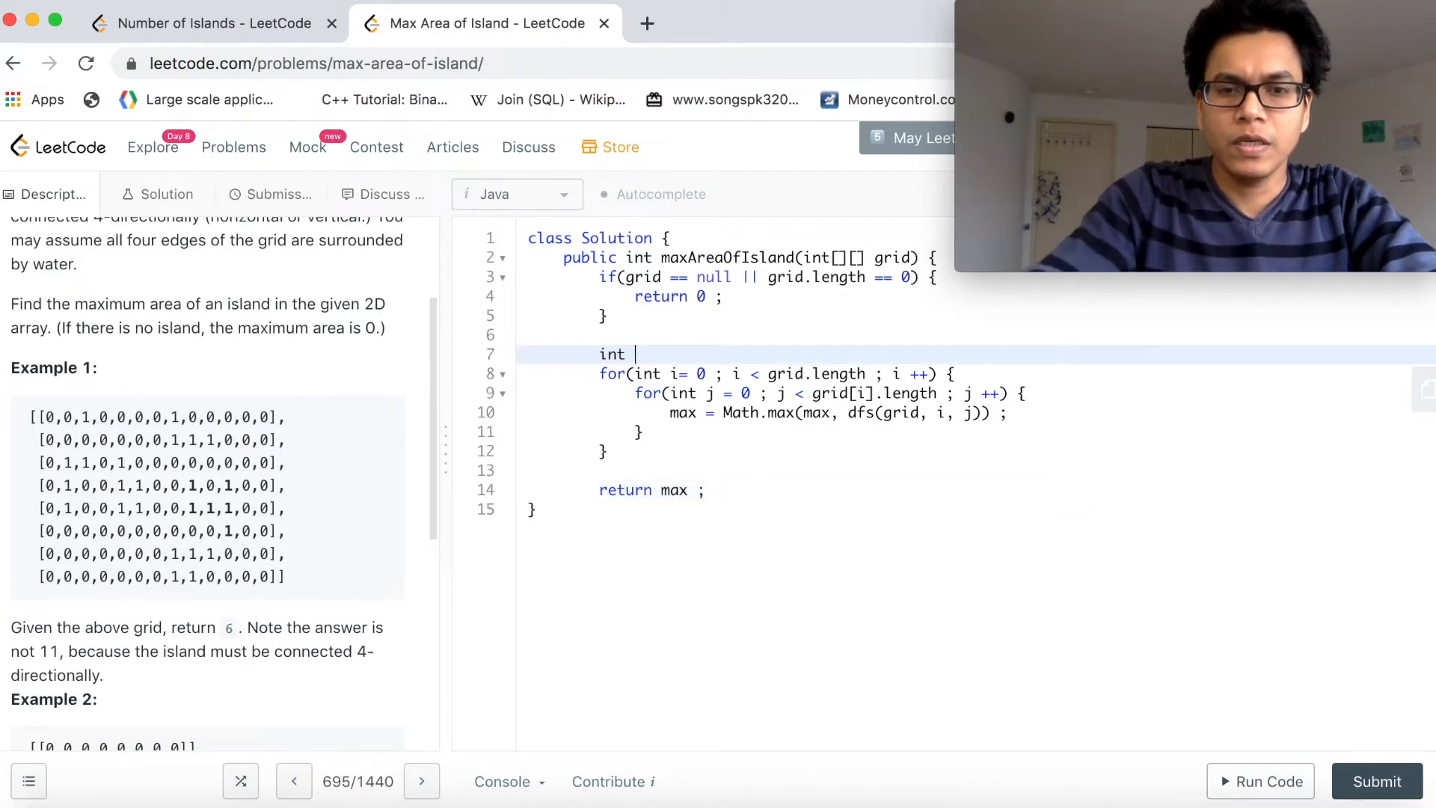
text(max)
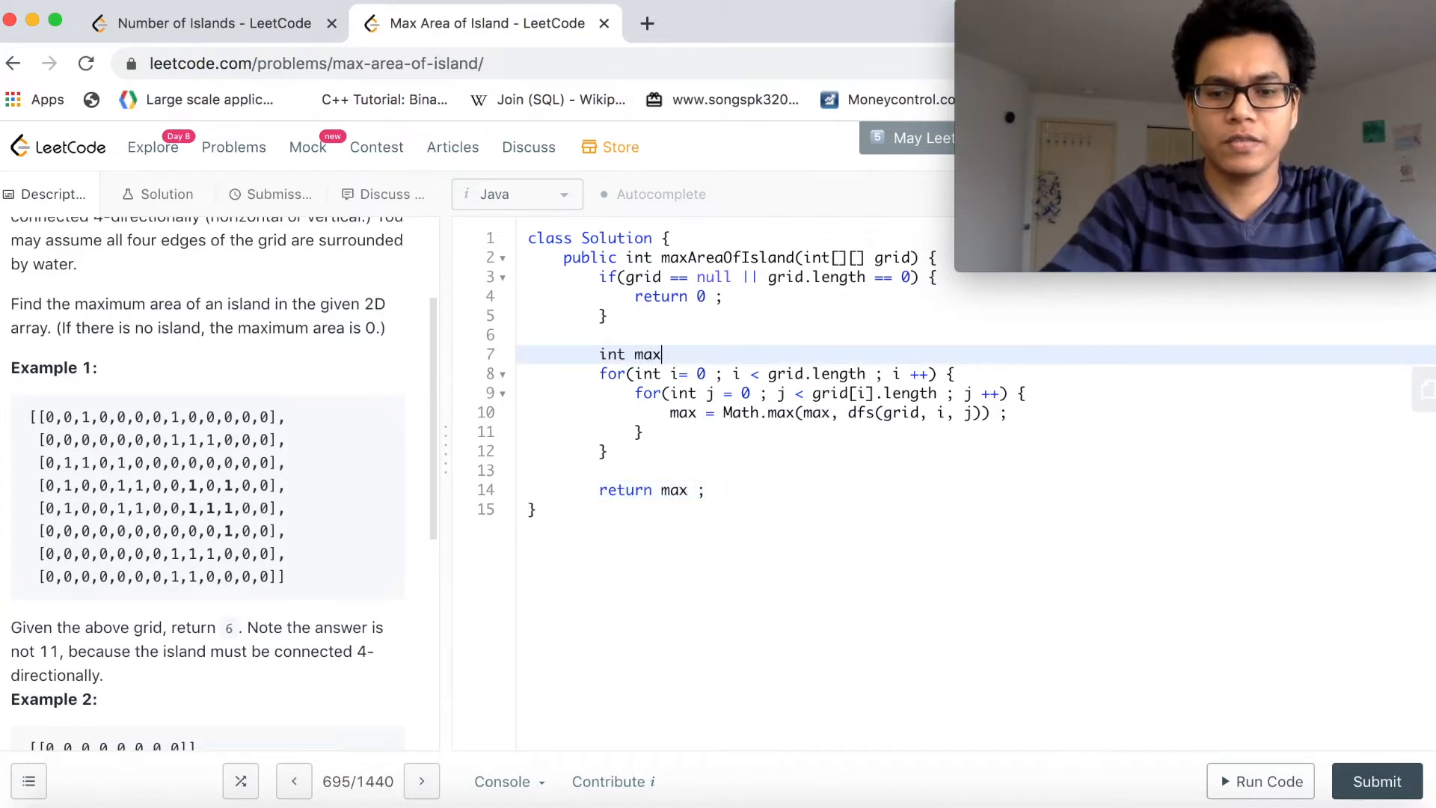
text(= Integer)
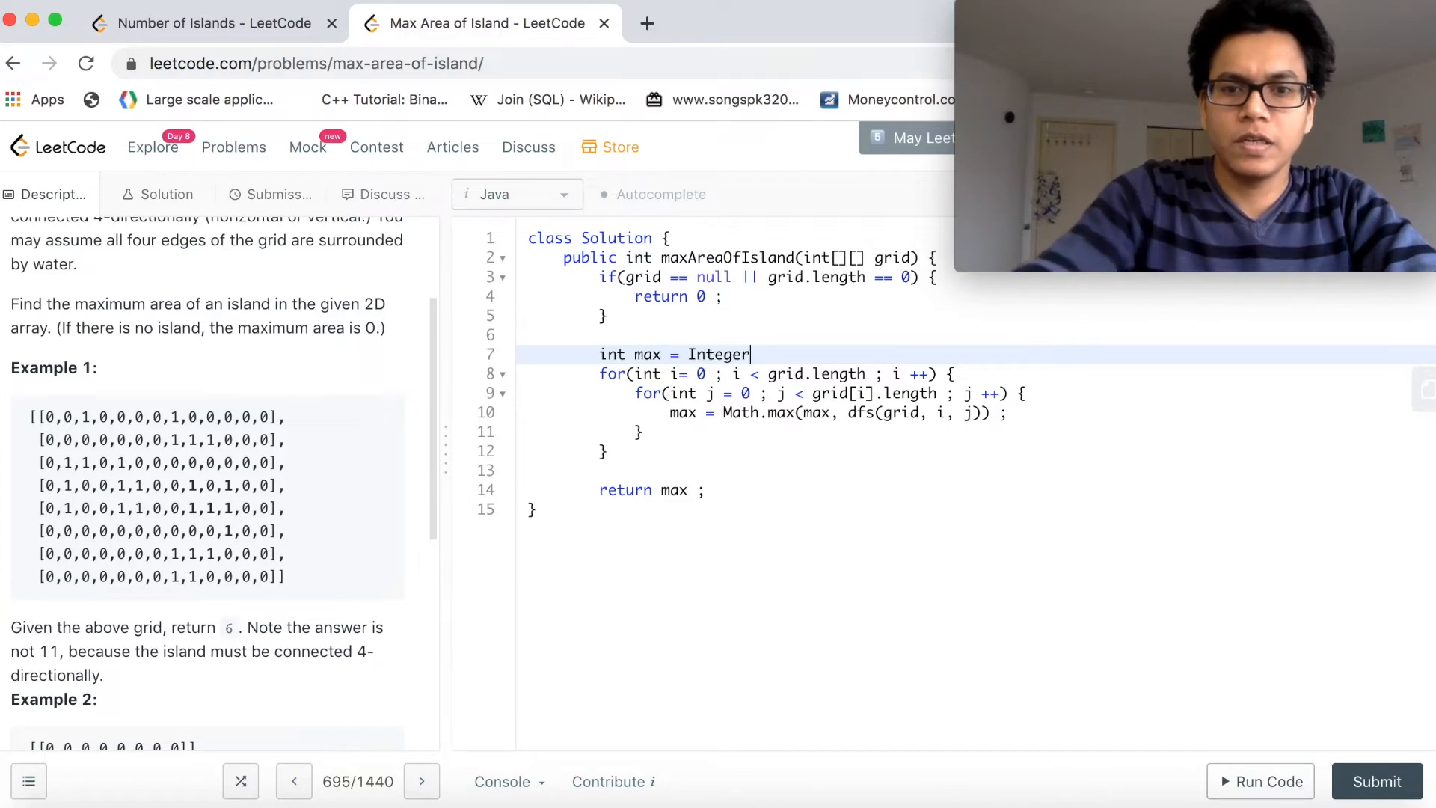
text(.MIN)
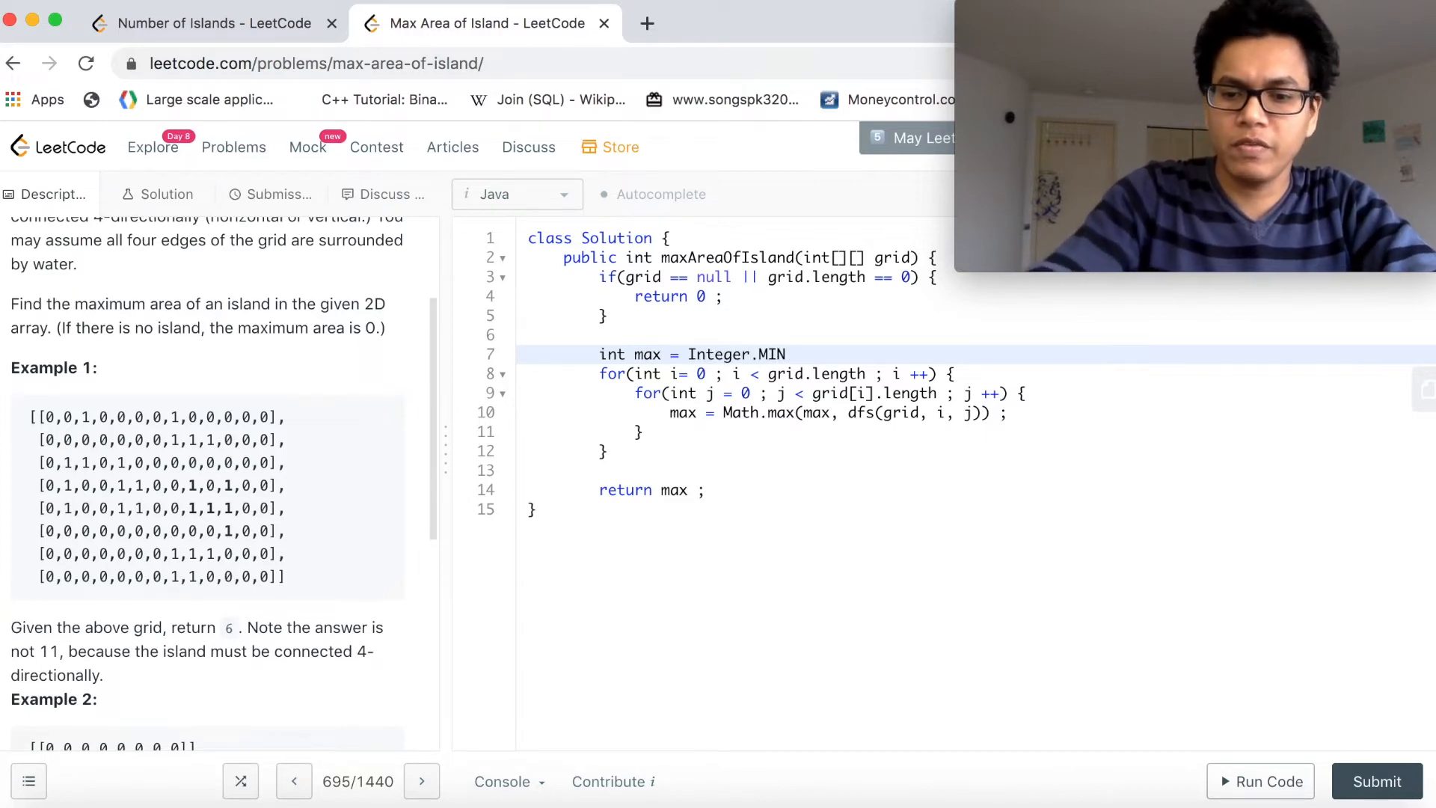
text(_VAL)
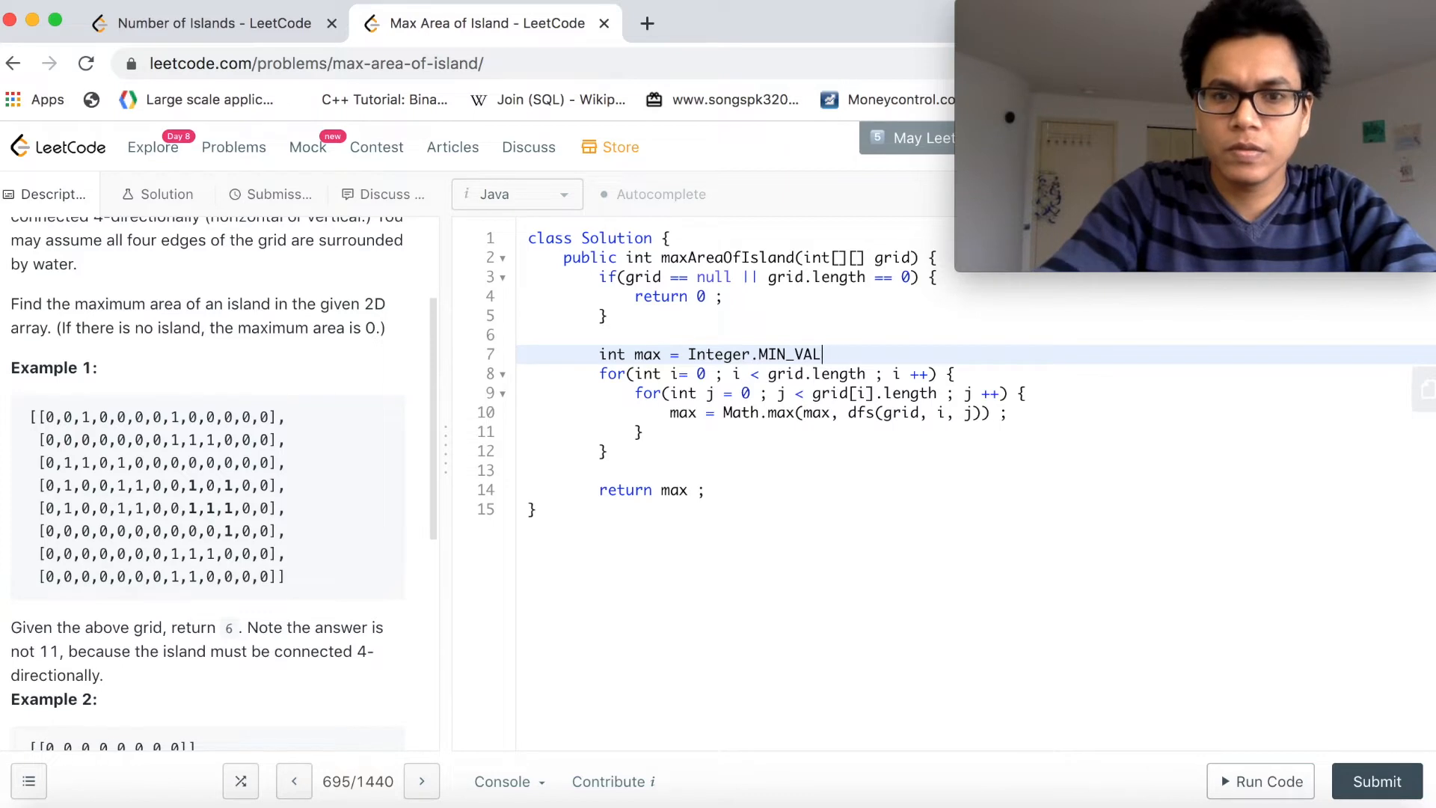
text(UE ;)
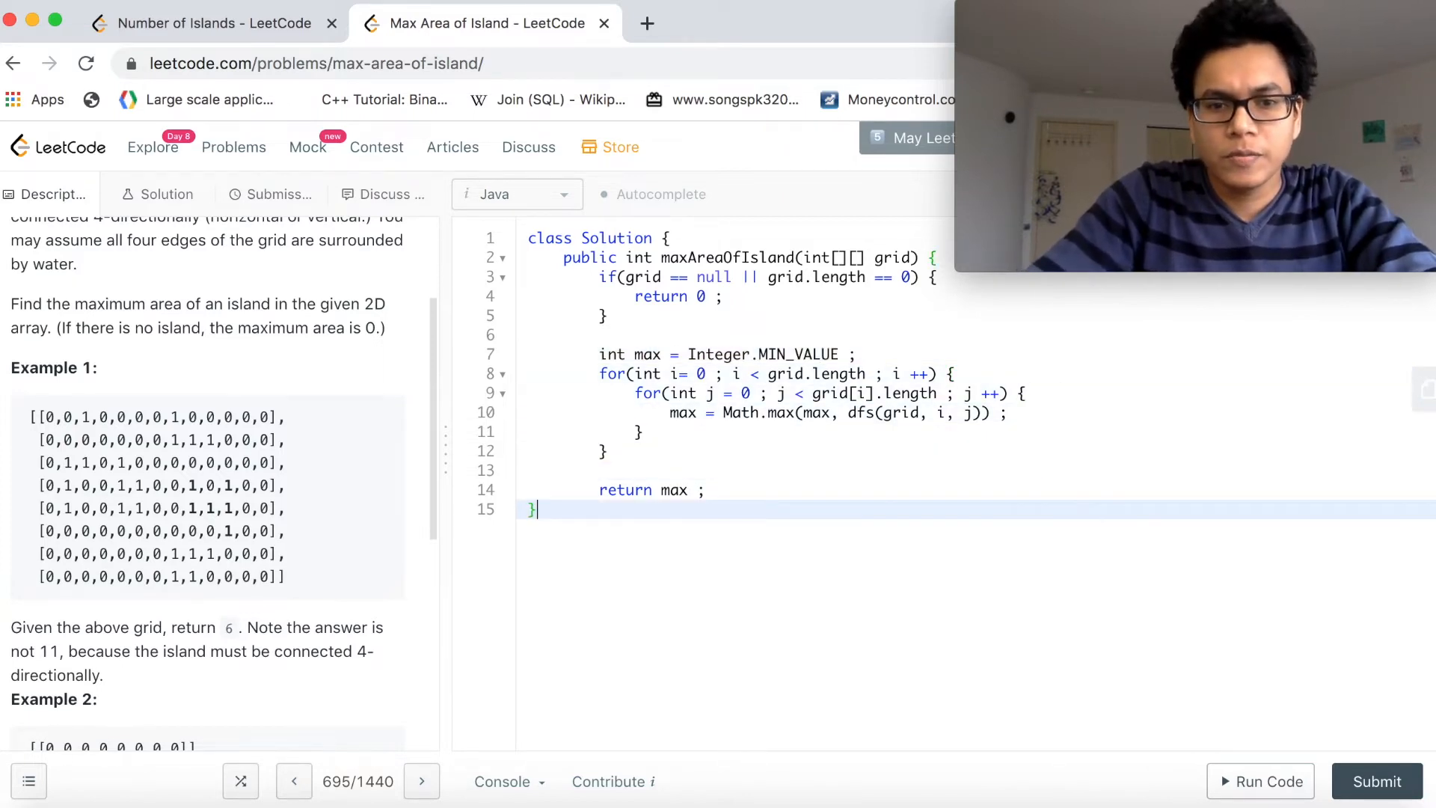
key(enter)
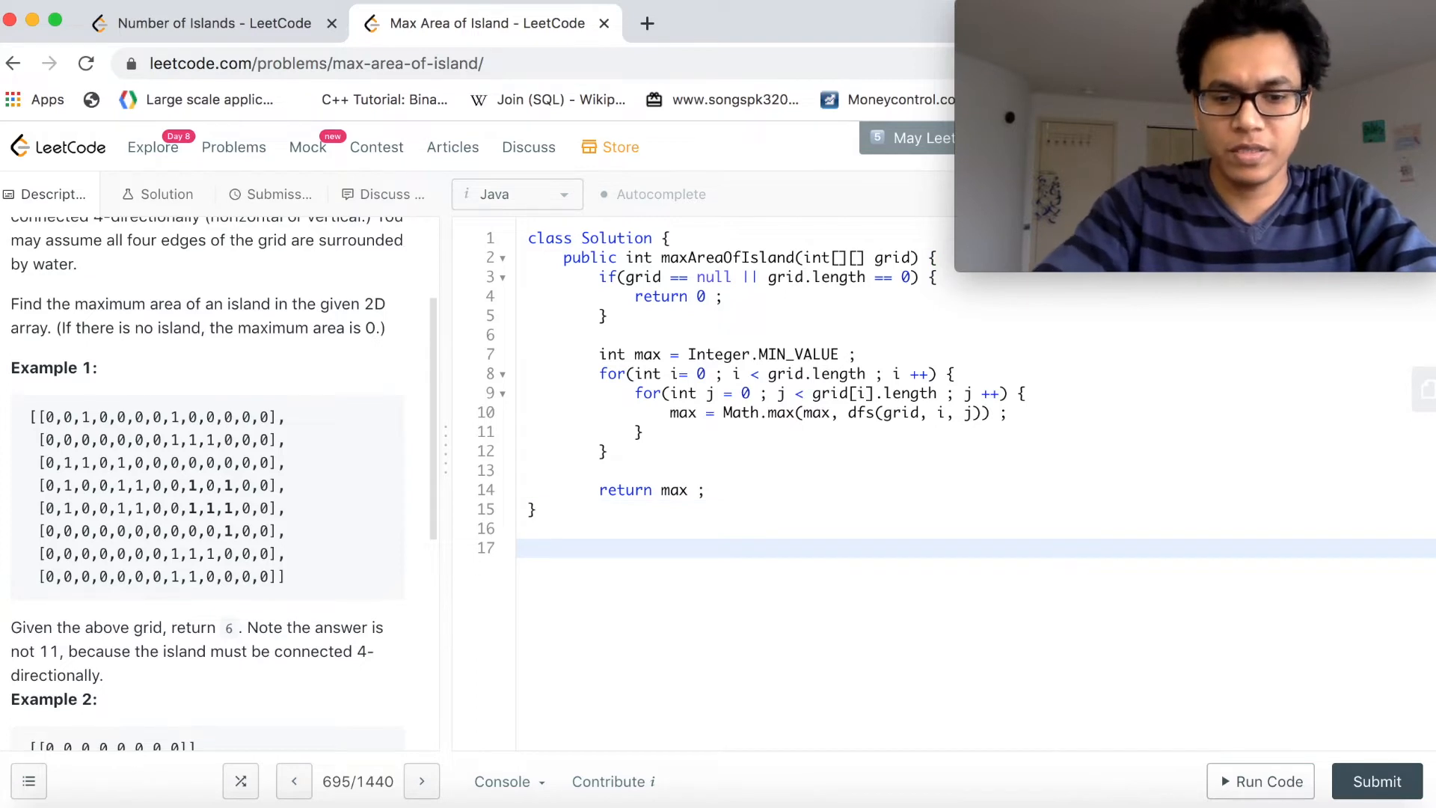
Declare the helper int dfs(int grud[][], int i , int j) { and begin a comment in its body.
text(int)
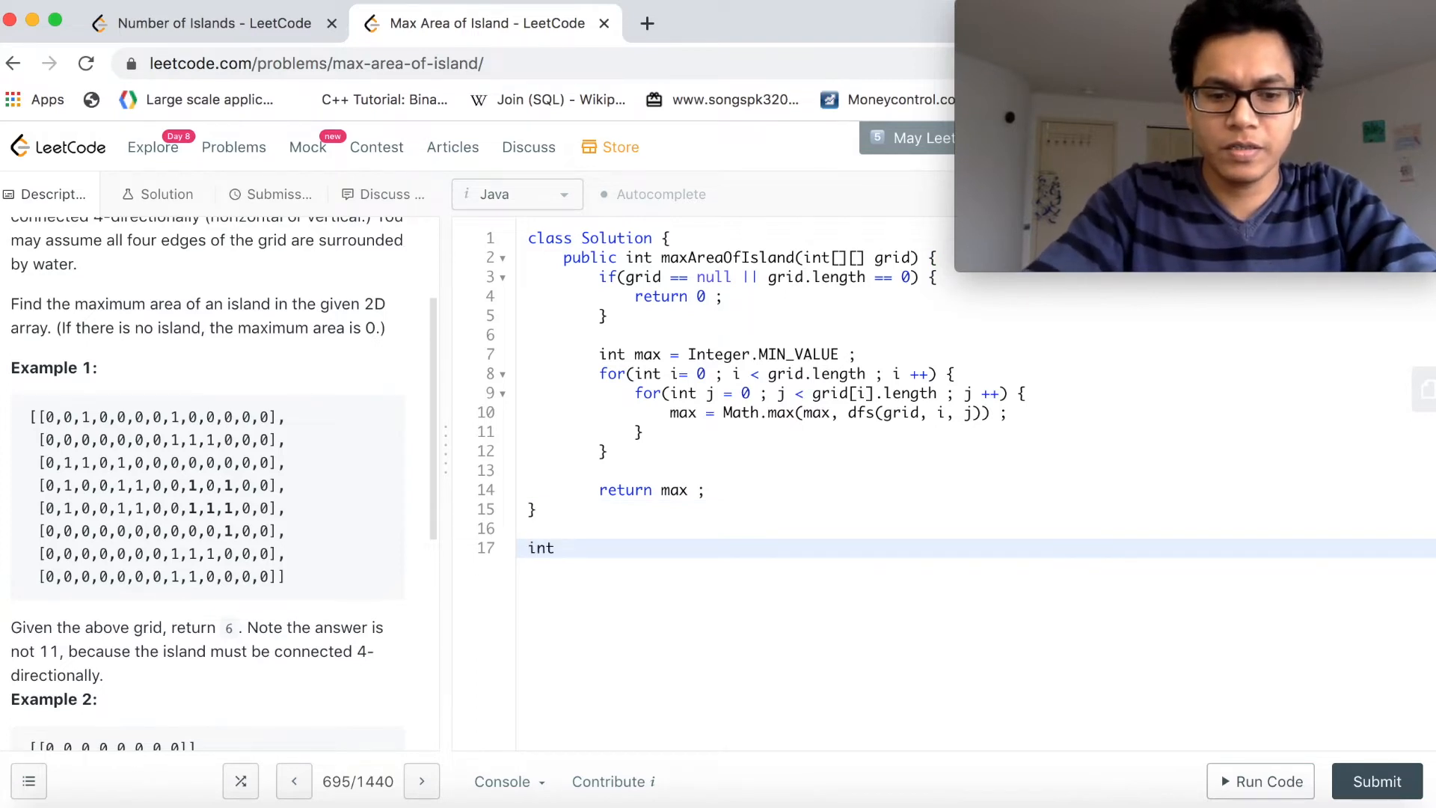
text(dfs(int)
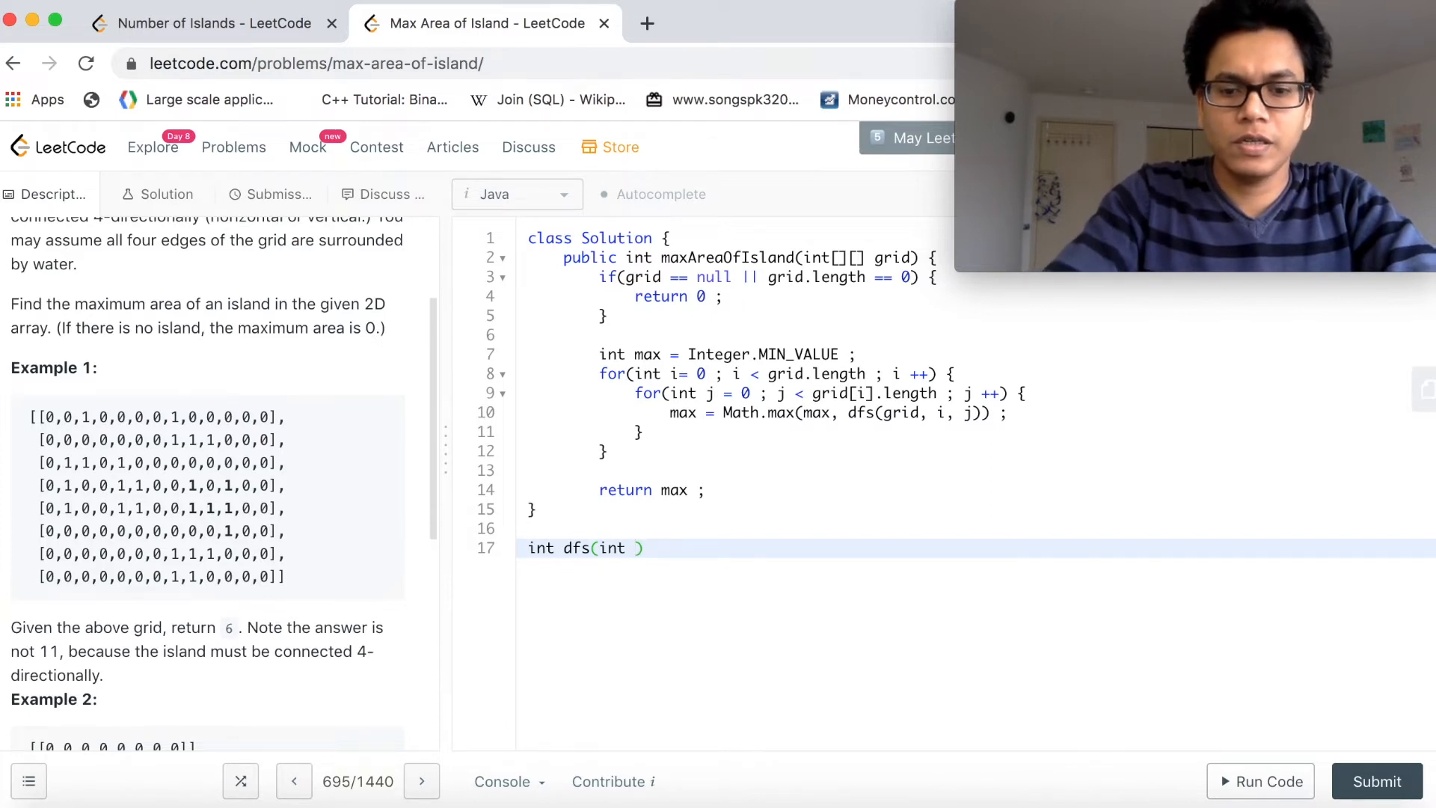
text(grud[][], int i , int)
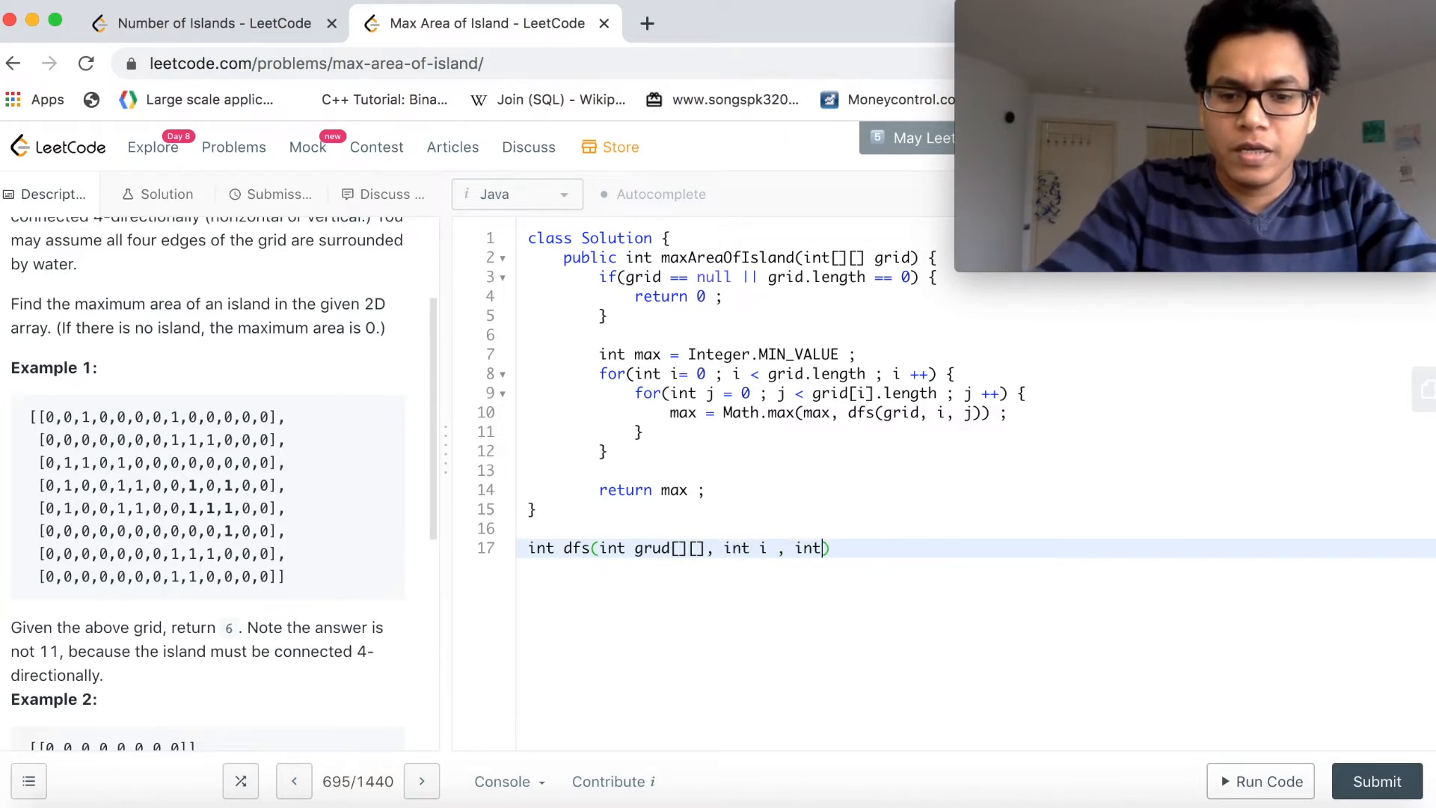
text(j) {)
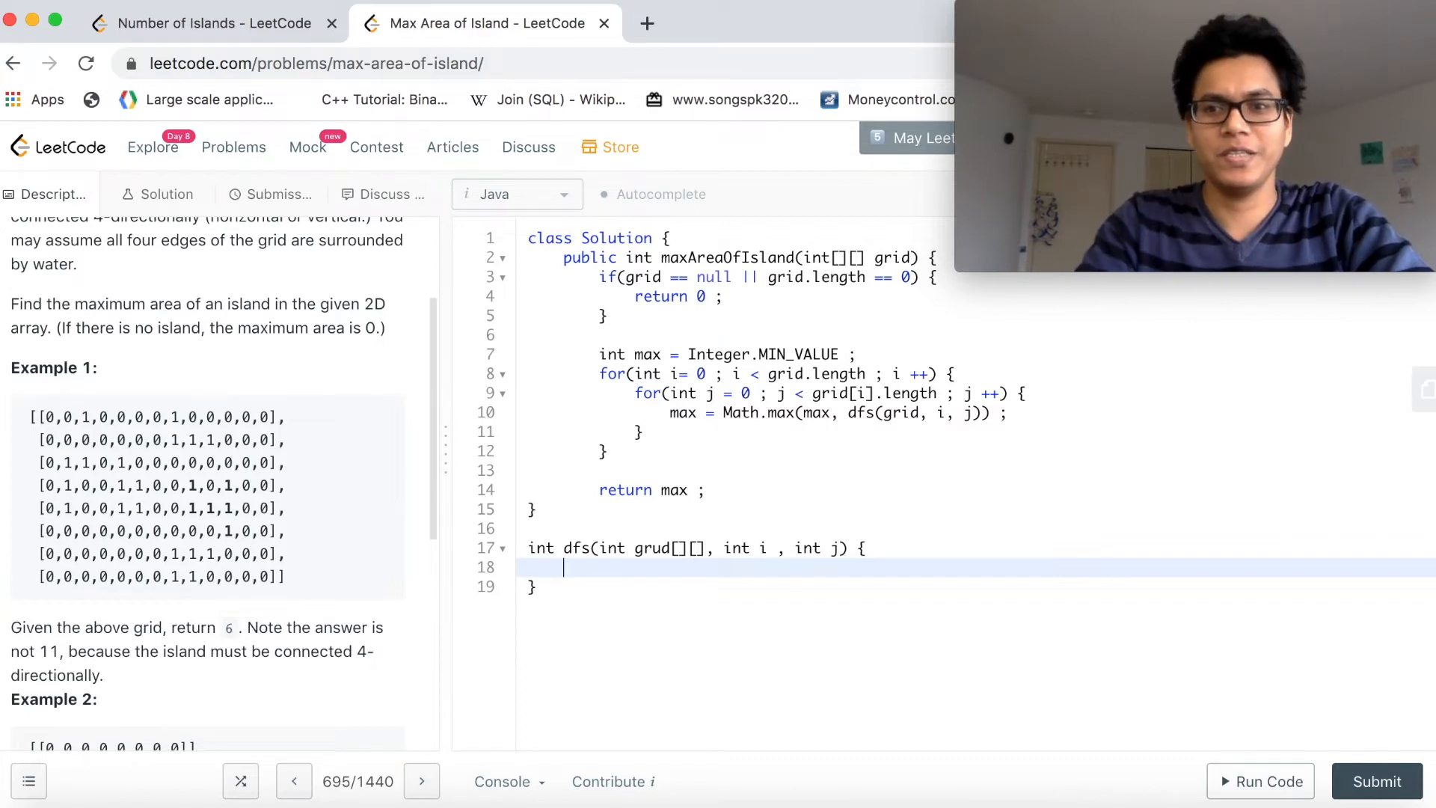
text(/)
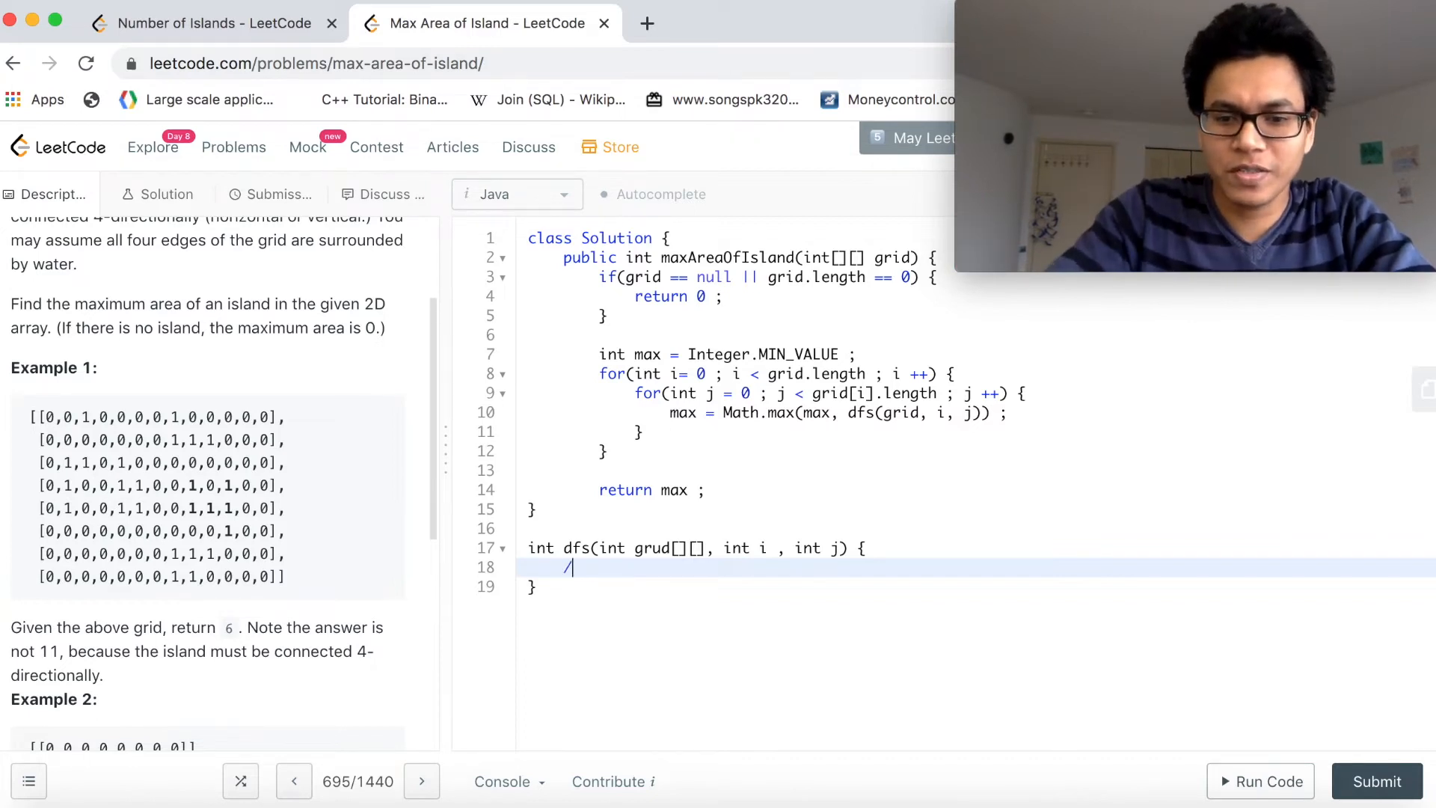
Write a /* validation */ comment and the bounds condition i < 0 || i >= grid.length.
text(* val)
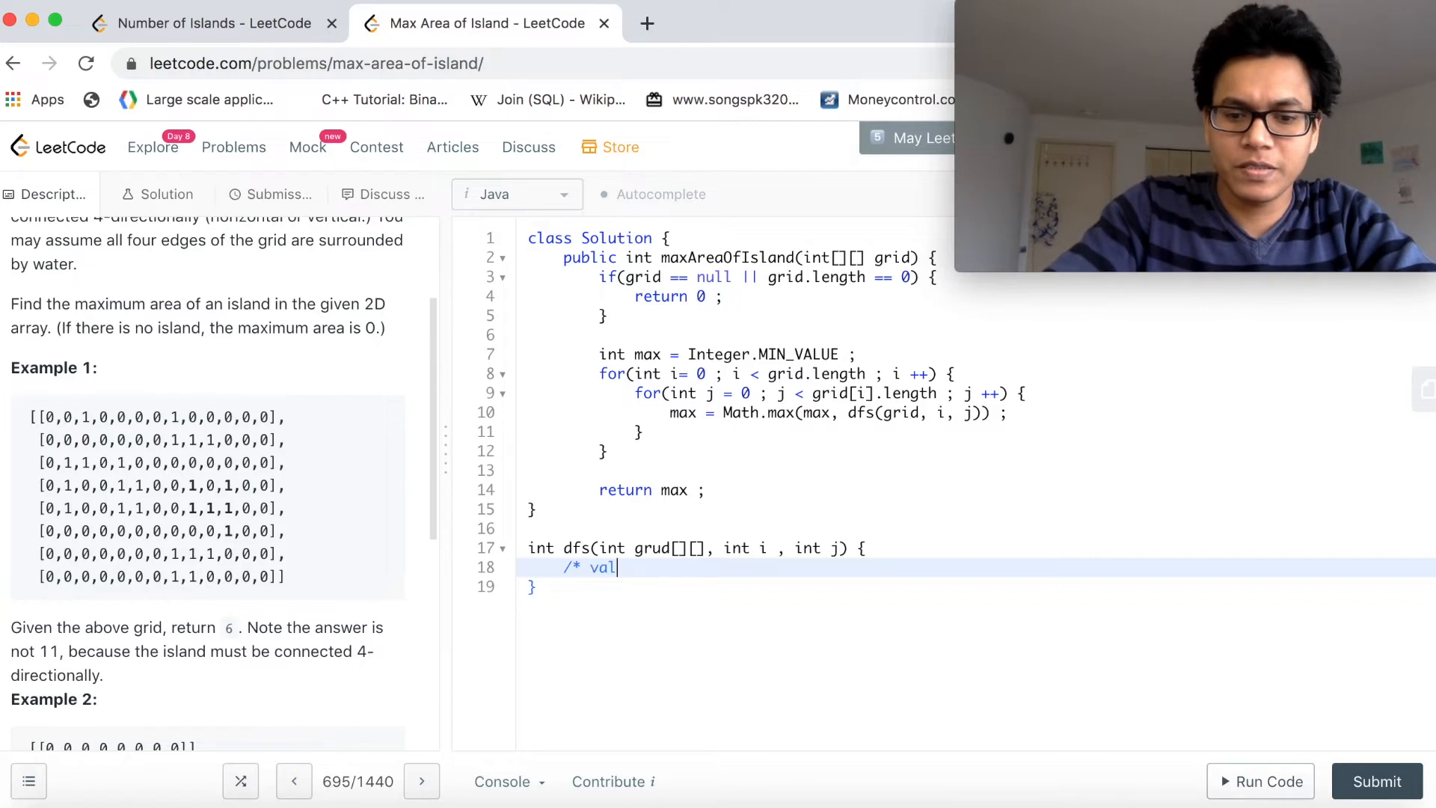
text(idation */)
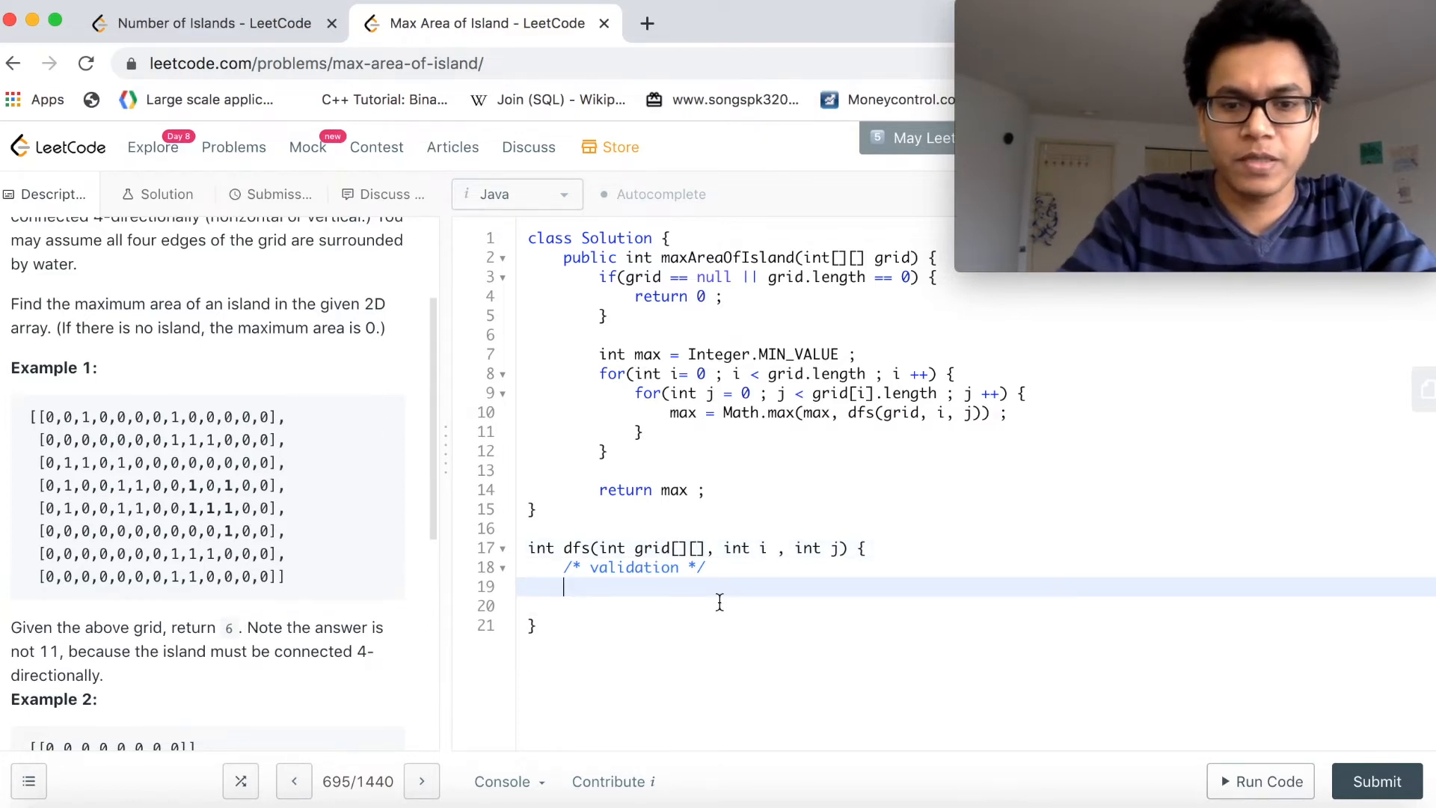
text(if())
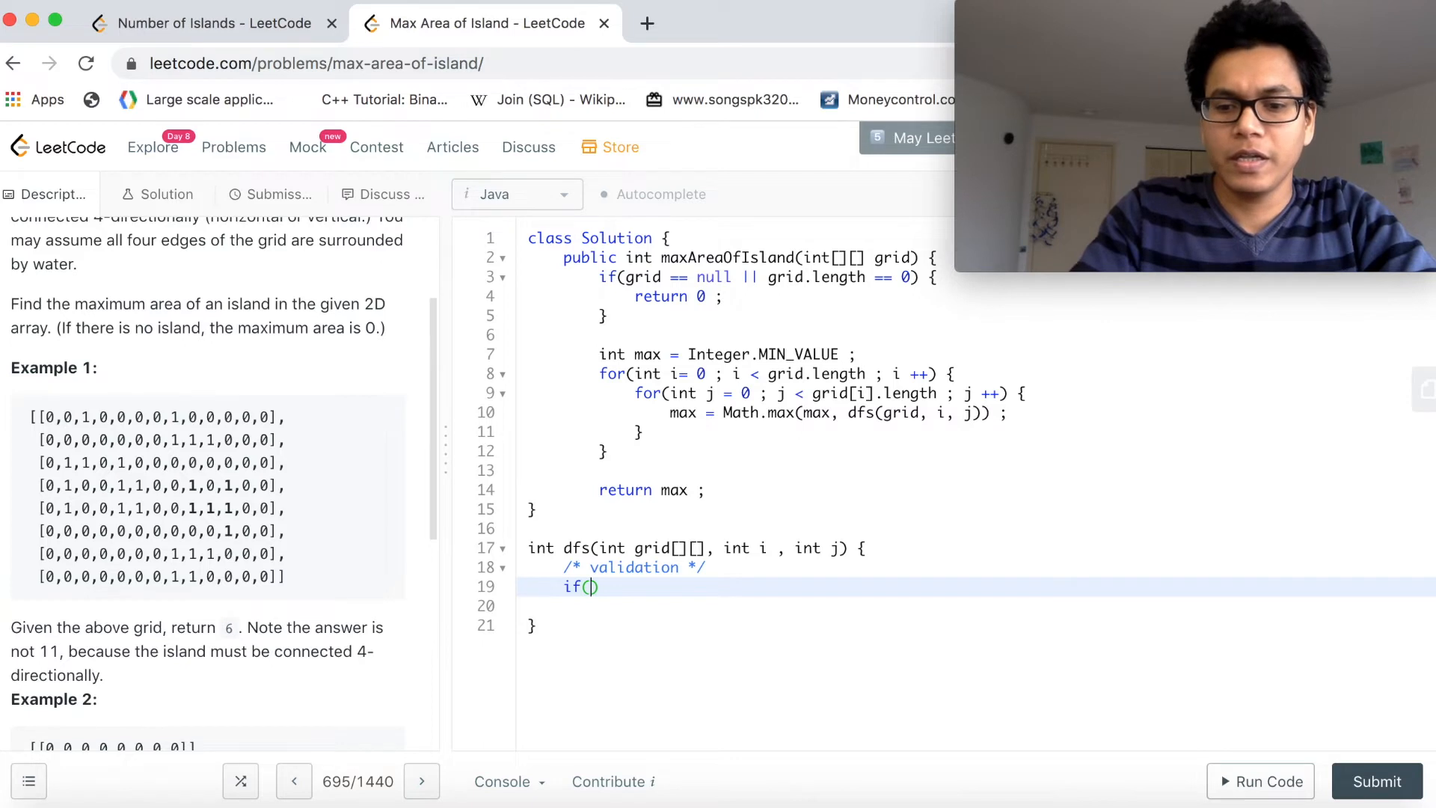
text((i < 0)
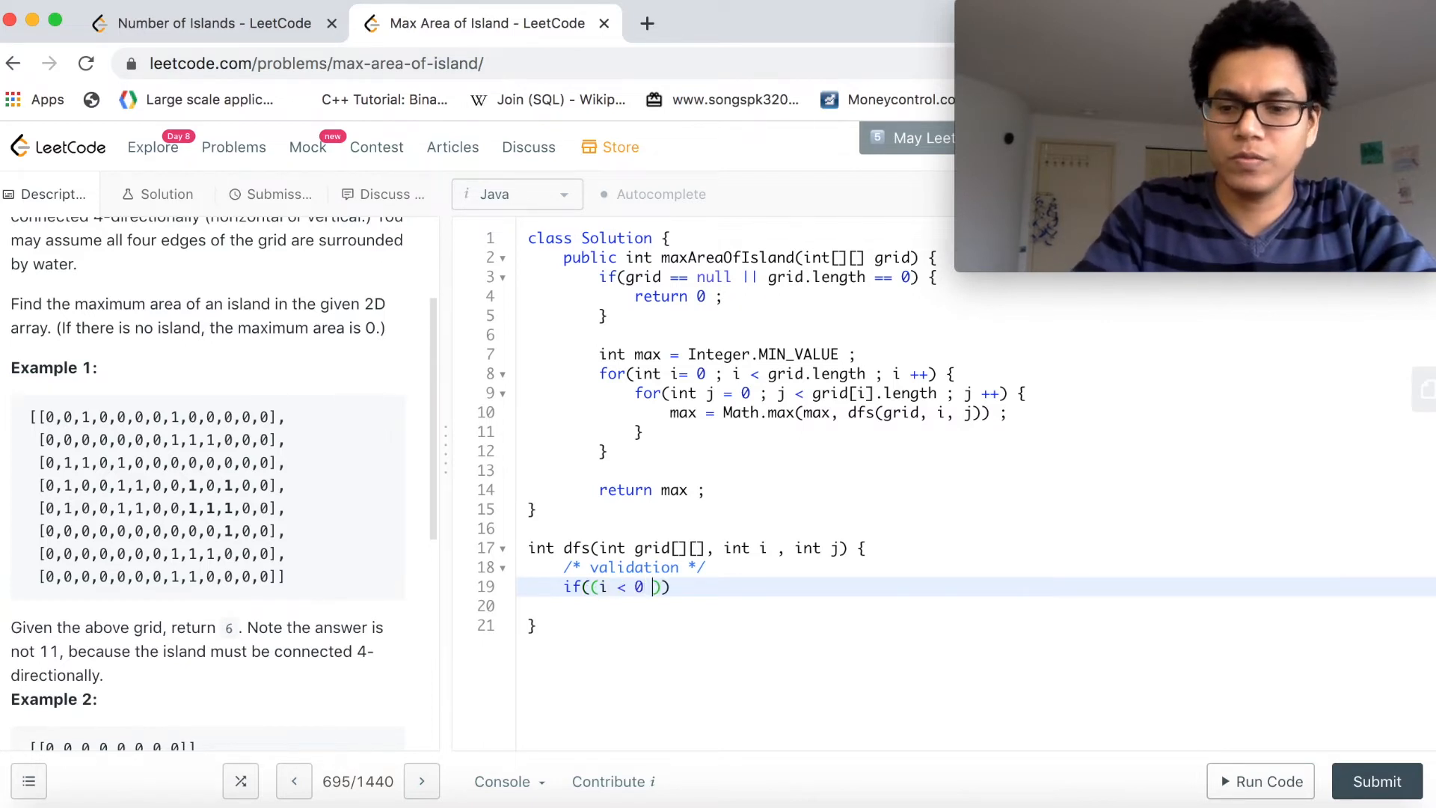
text(|| i >)
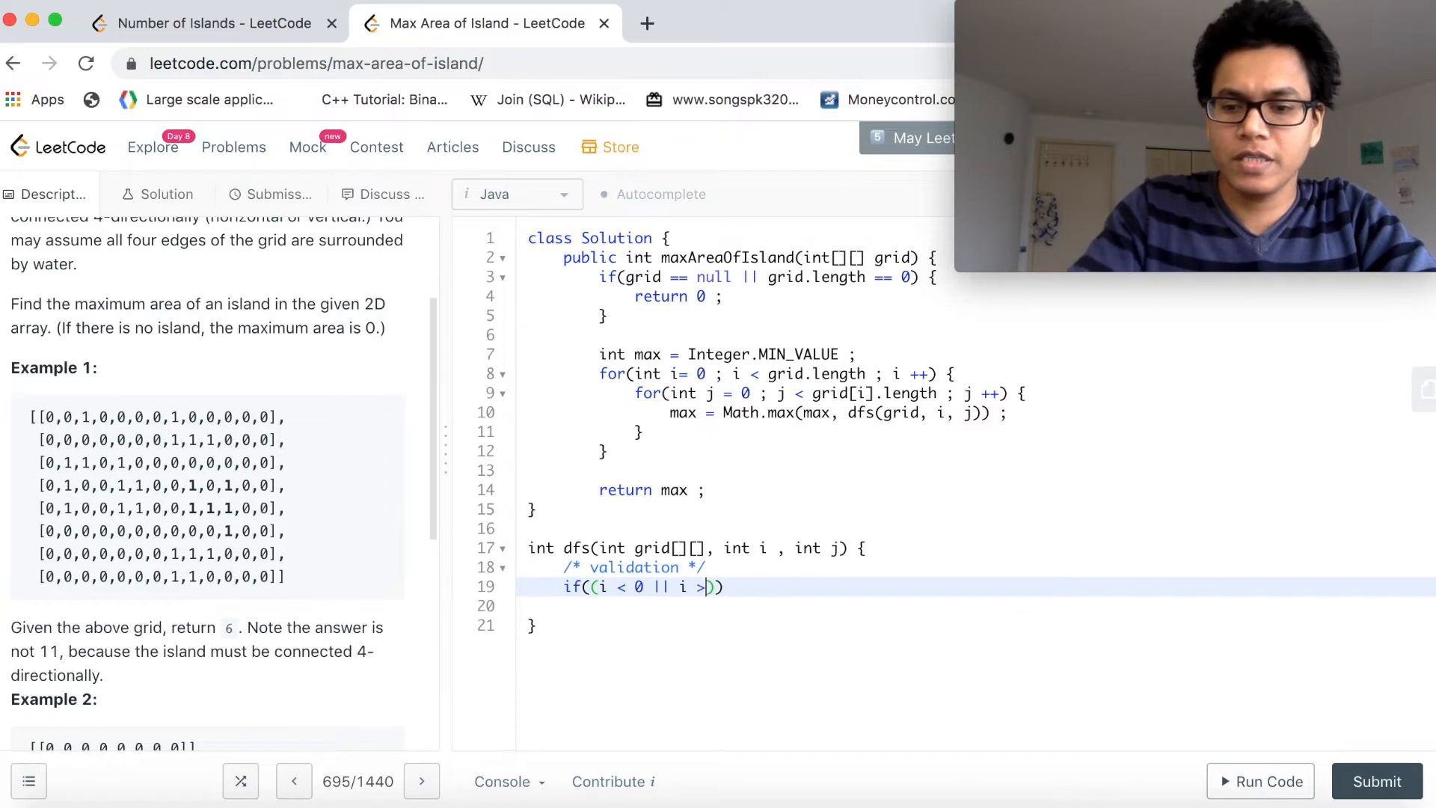
text(=)
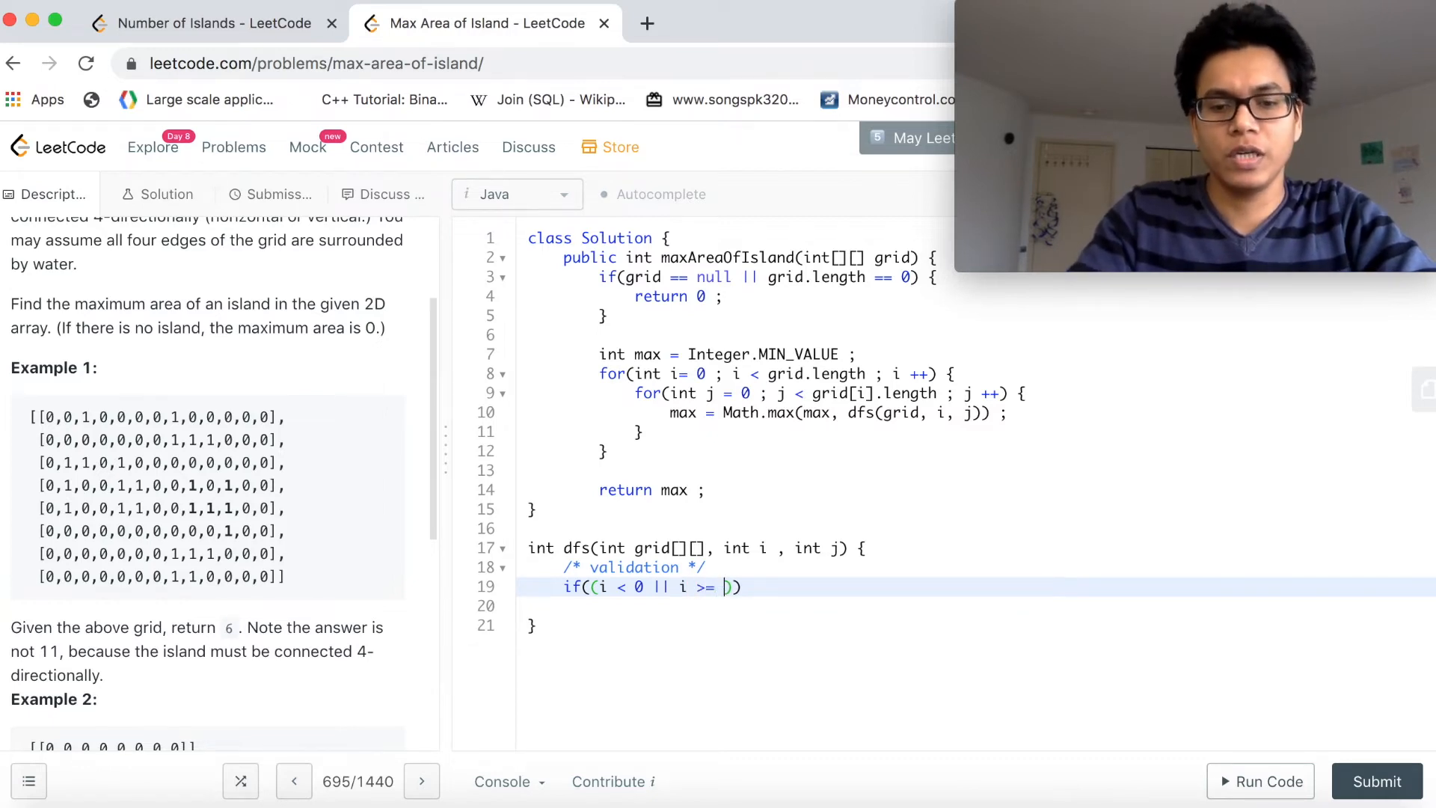
text(grid)
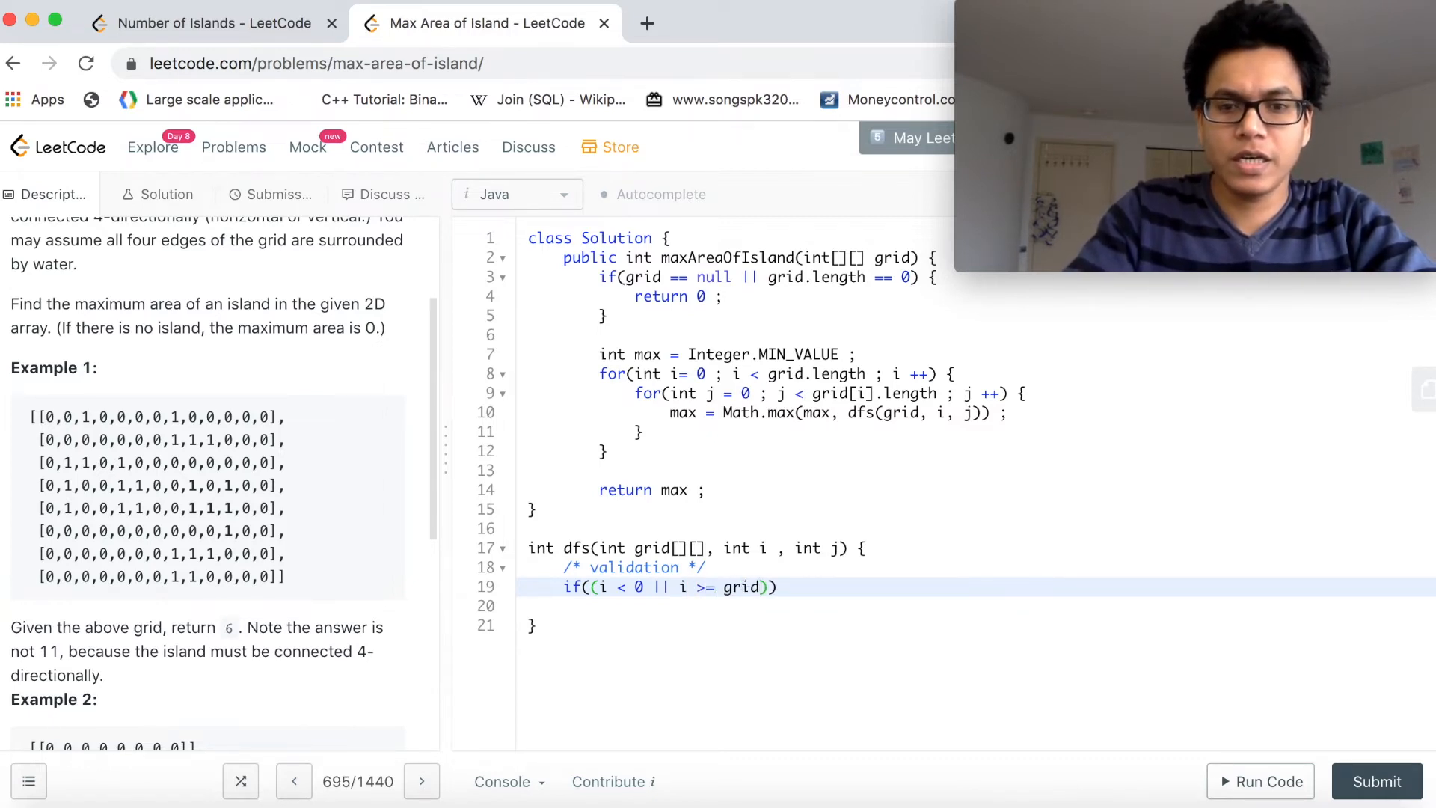
text(.length)
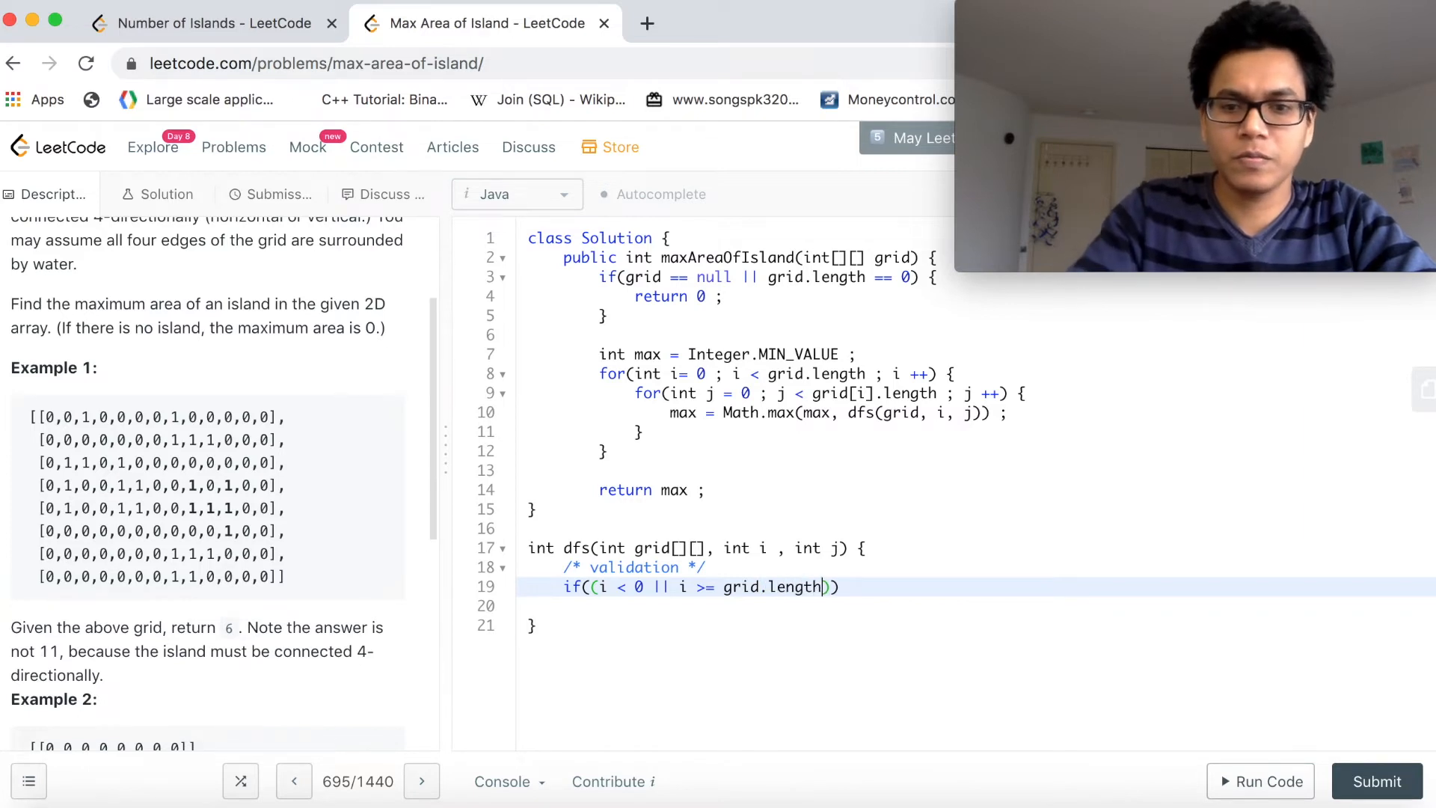
text(||)
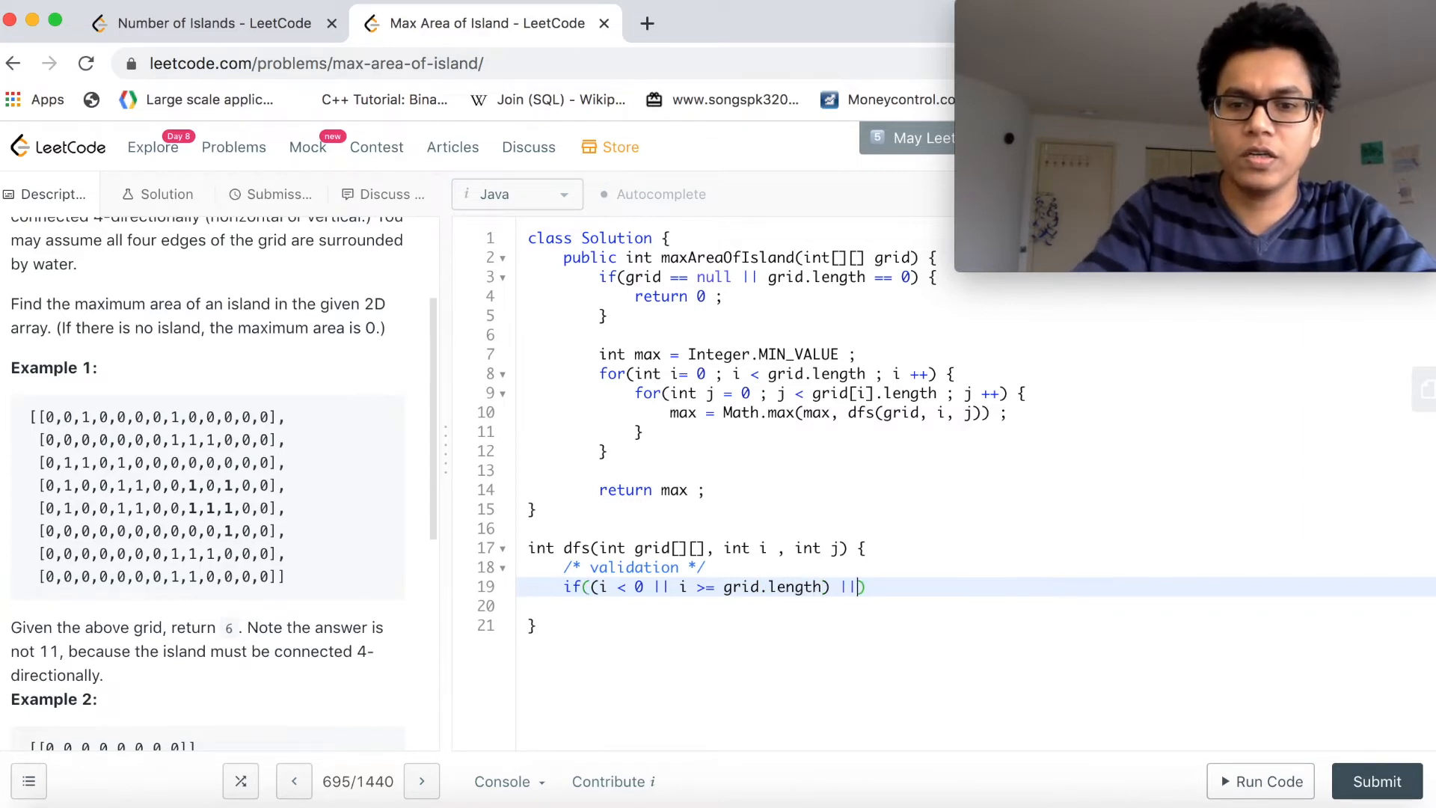
text(())
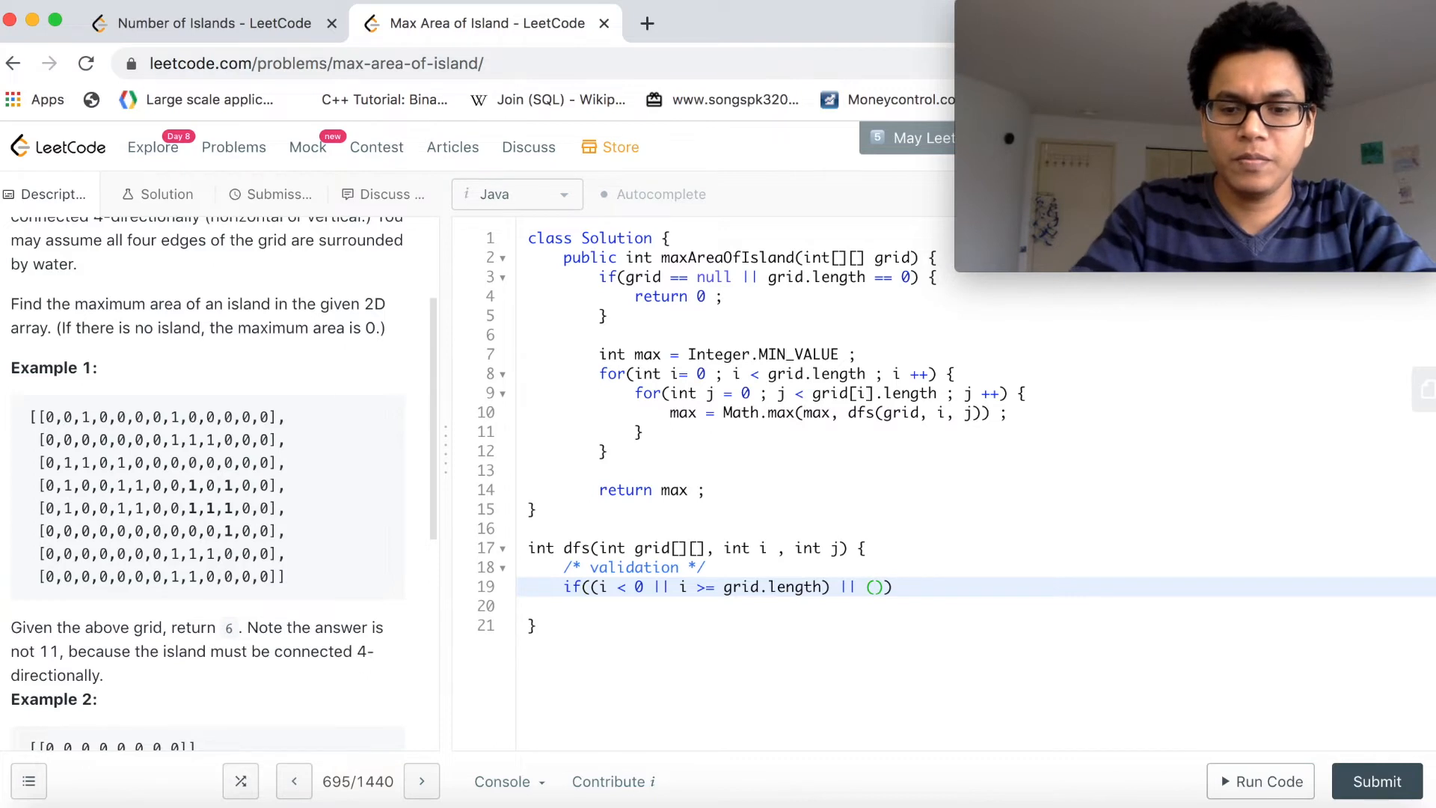
Finish the condition with j < 0 || j >= grid[i].length, return 0 ; and begin a second if().
text(j < 0)
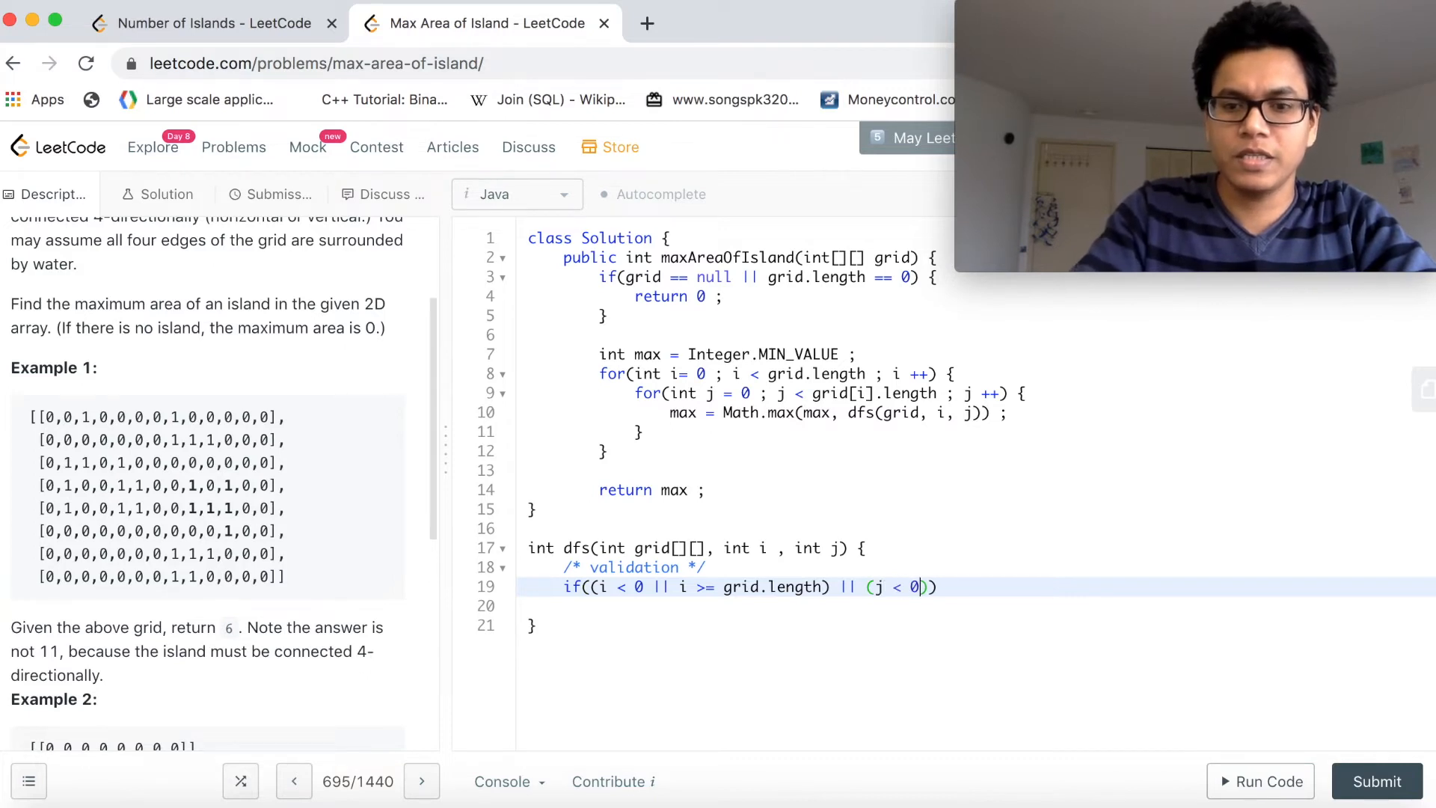
text(||)
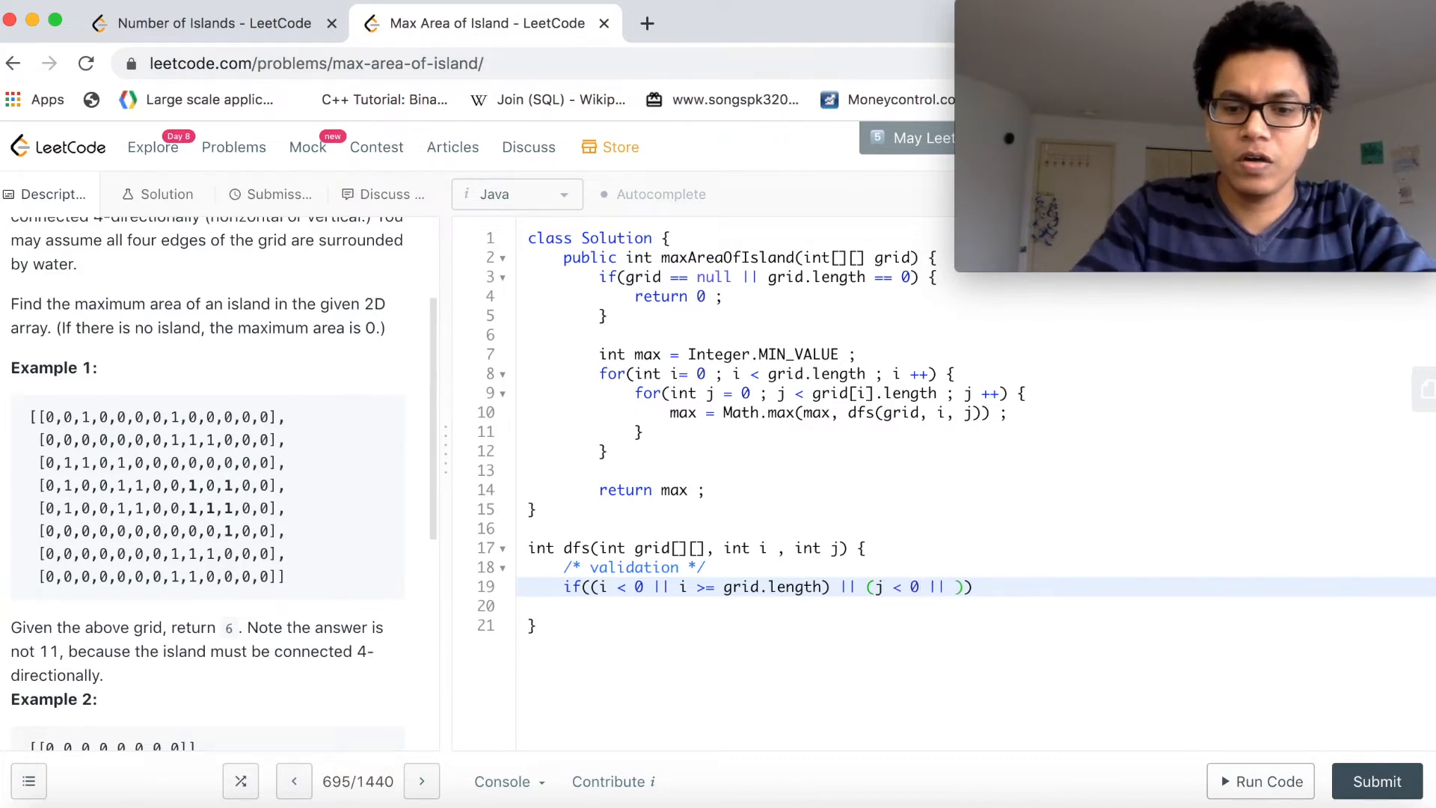
text(j >=)
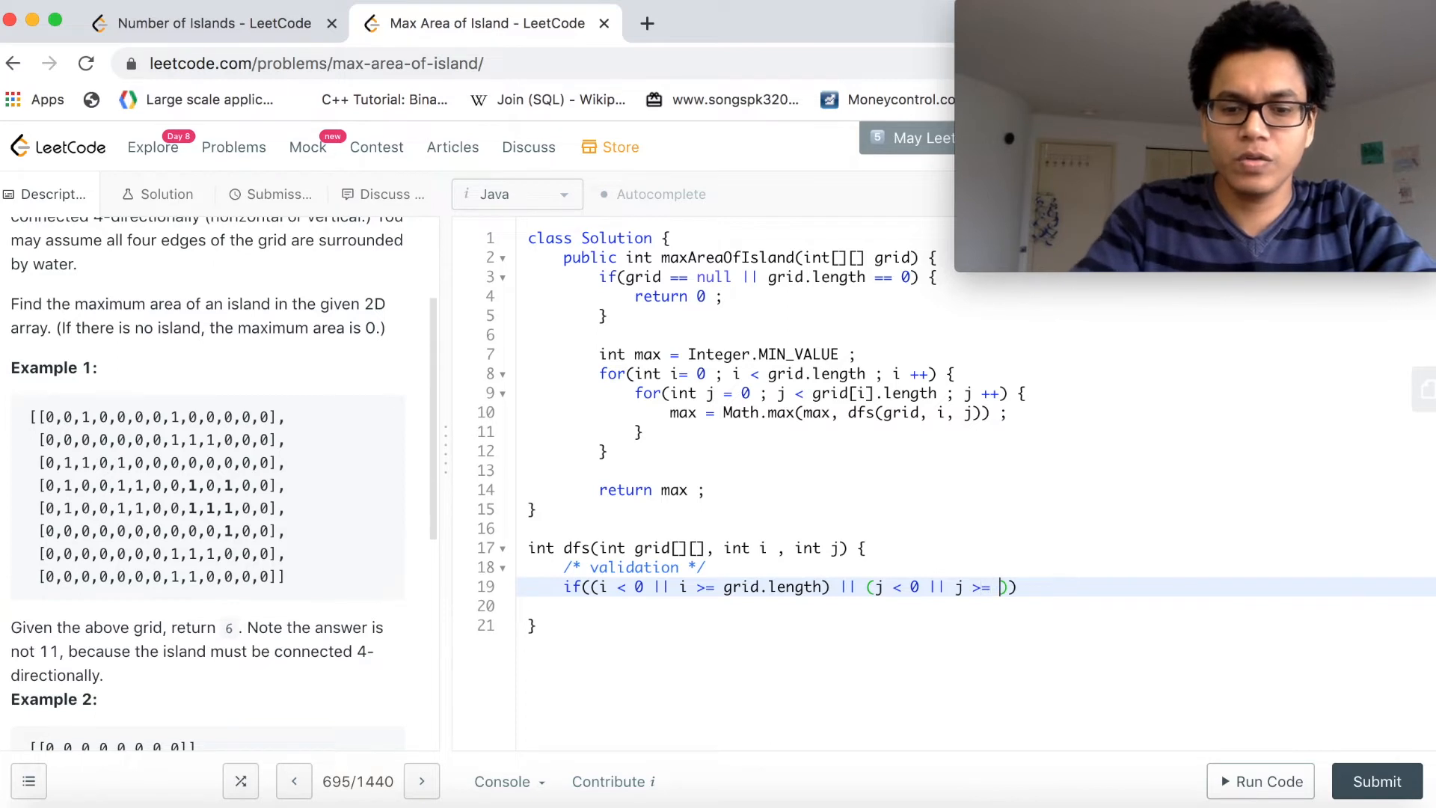
text(grid[i])
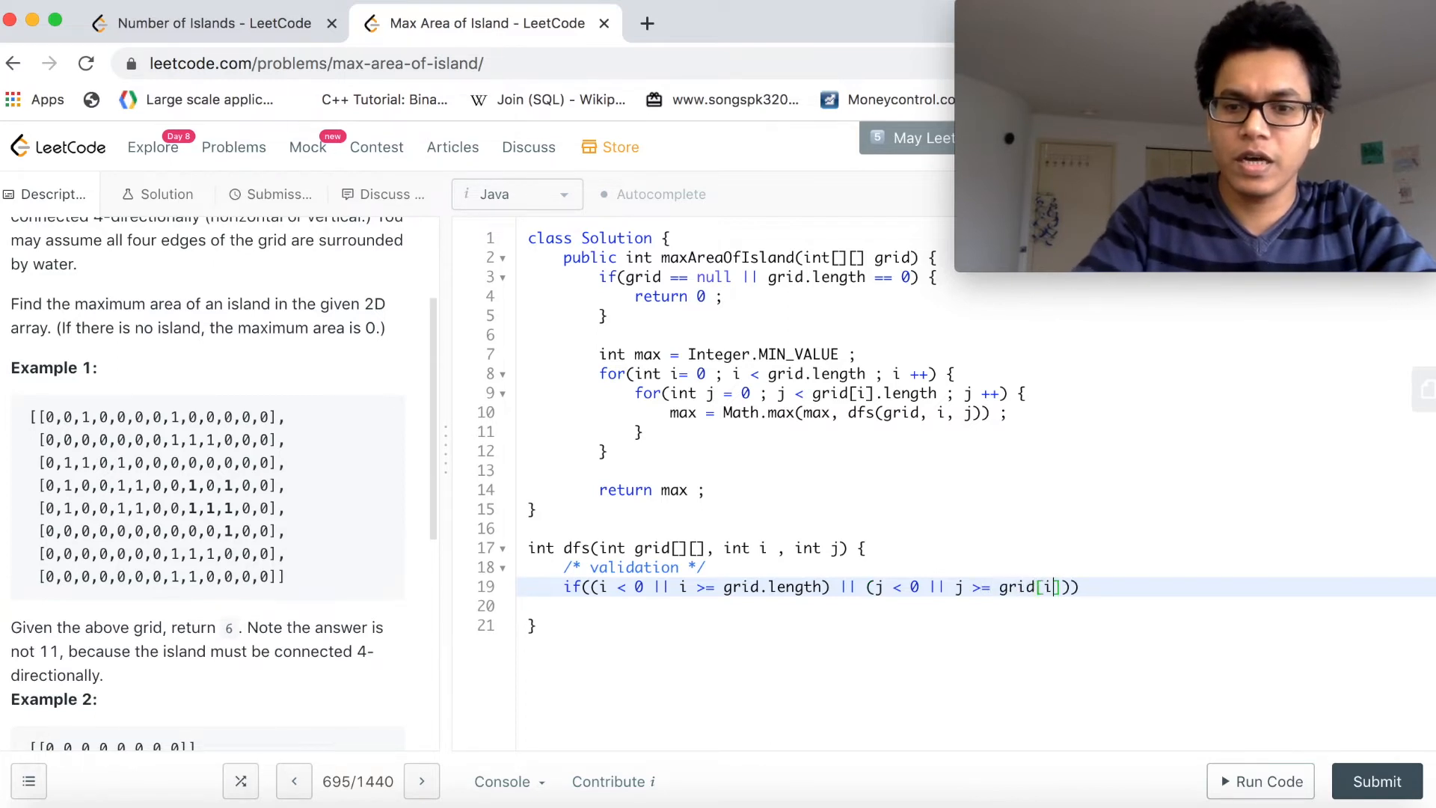
text(len)
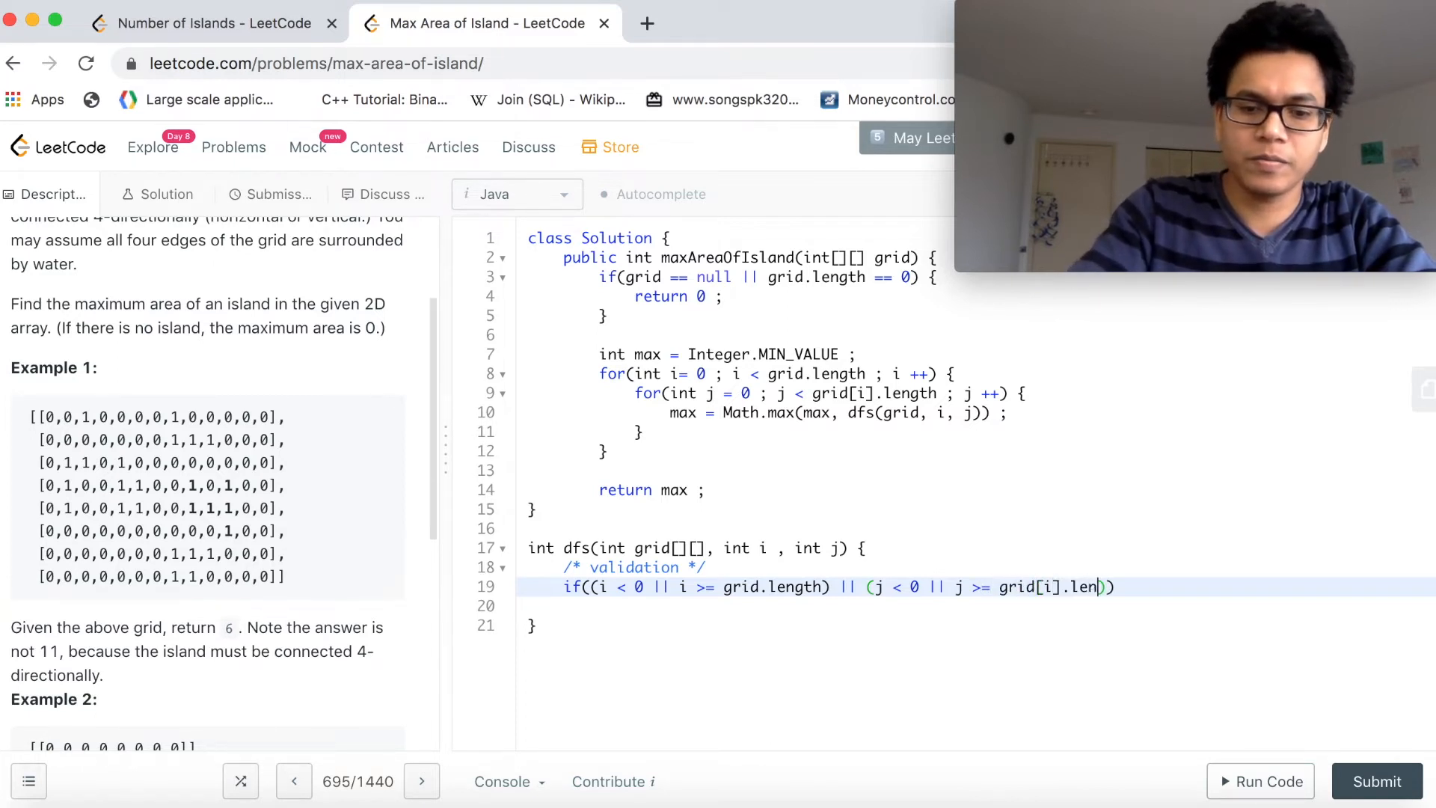
text(gth))
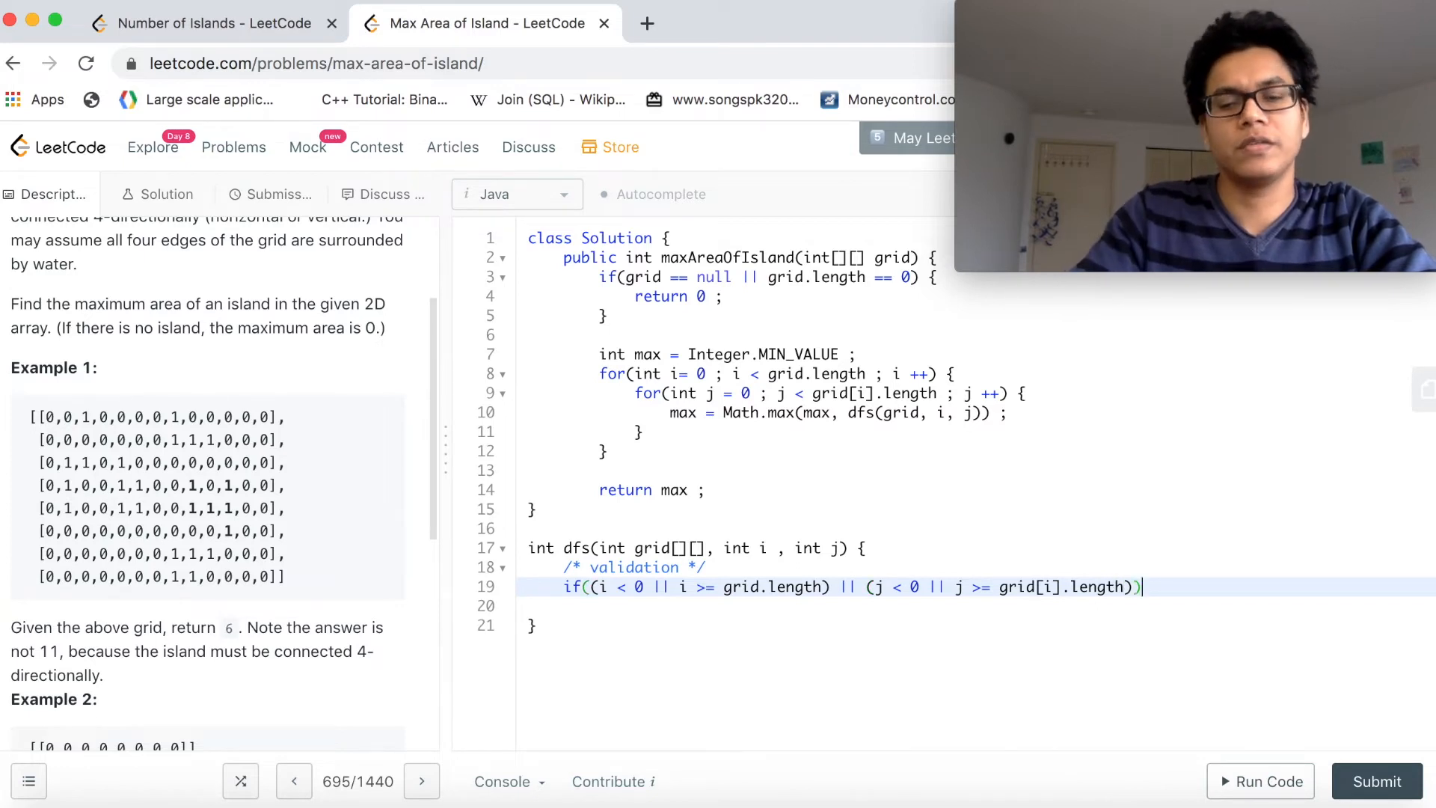
text({)
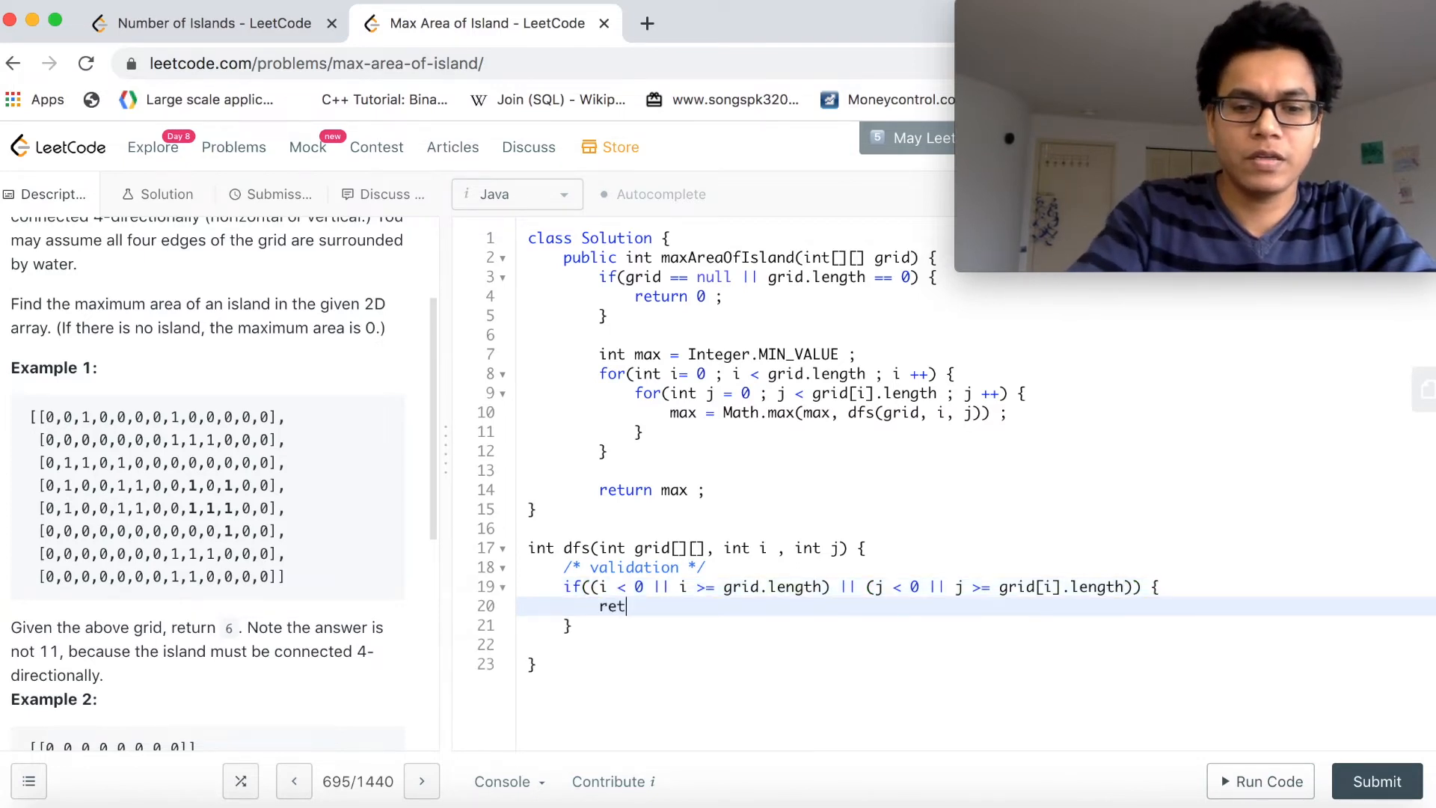
text(urn 0 ;)
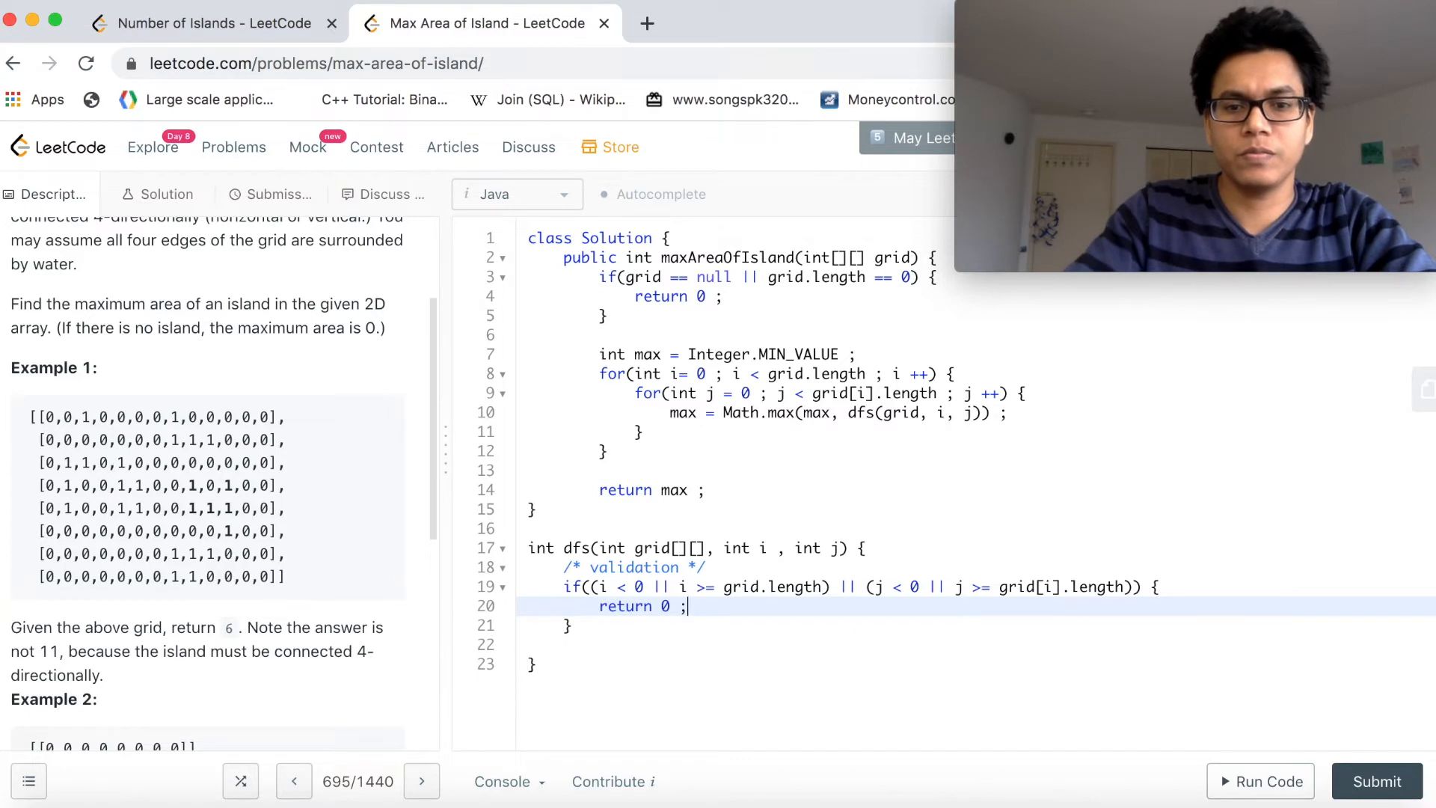
text(if())
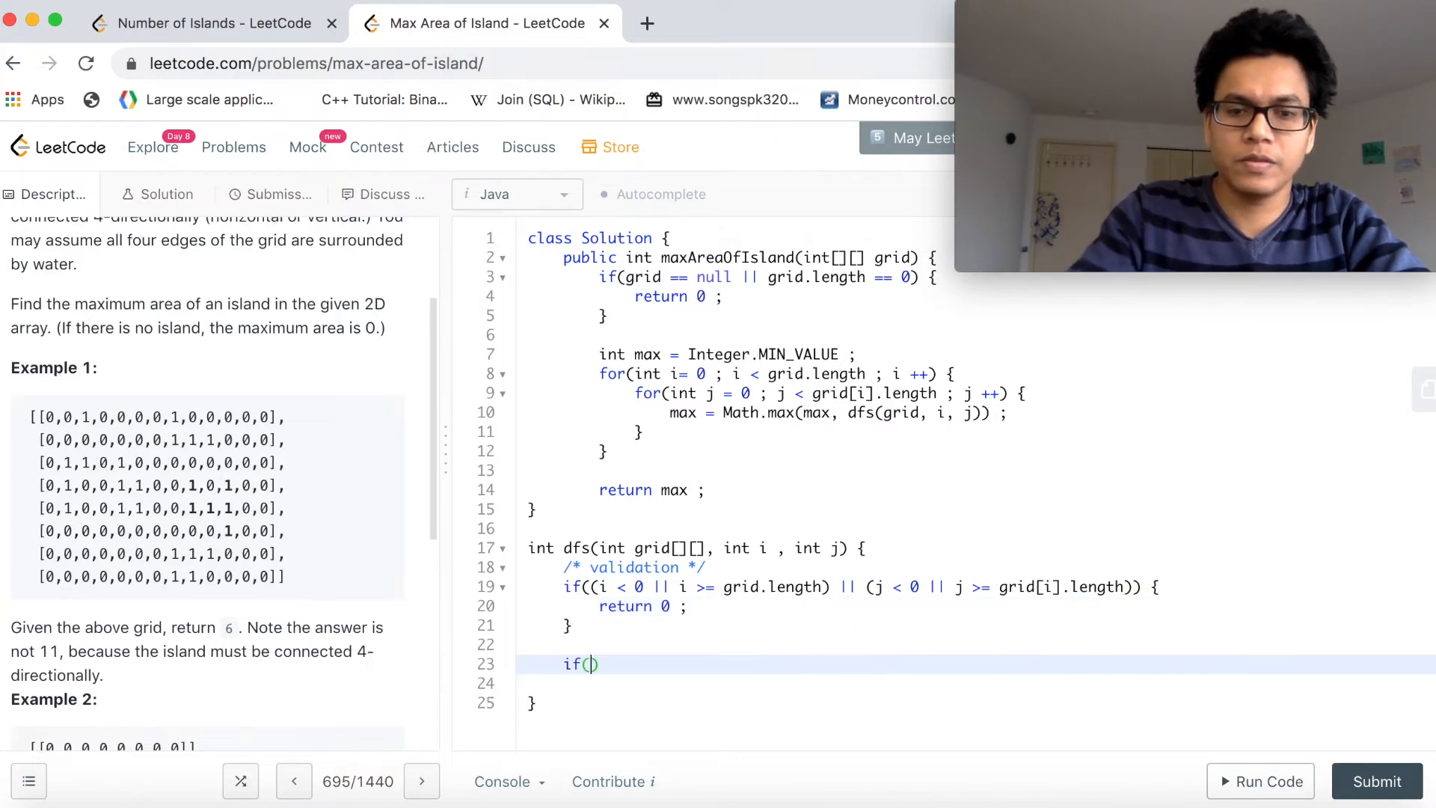
Fill the second check with grid[i][j] == 0 returning 0.
text(grid[])
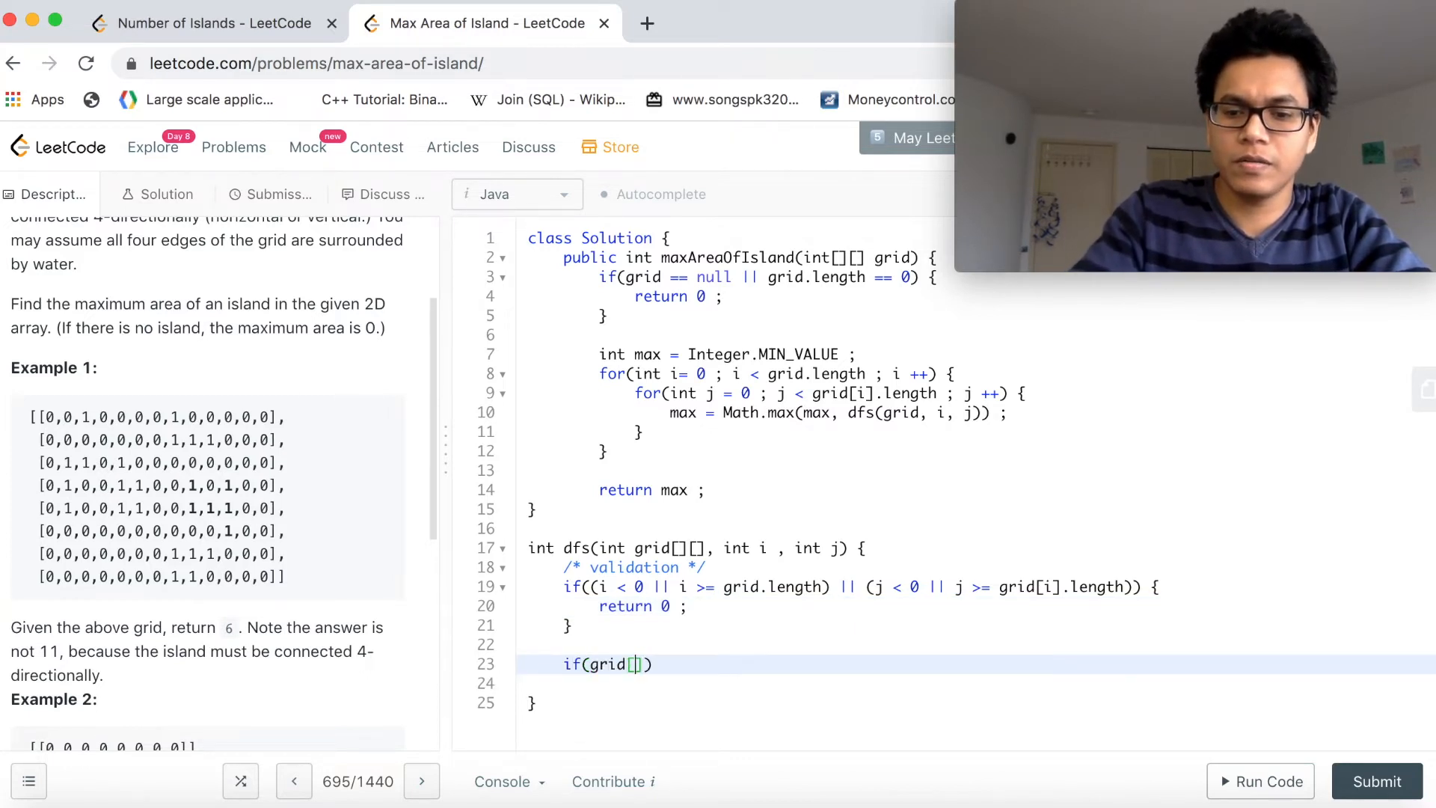
text(i][j)
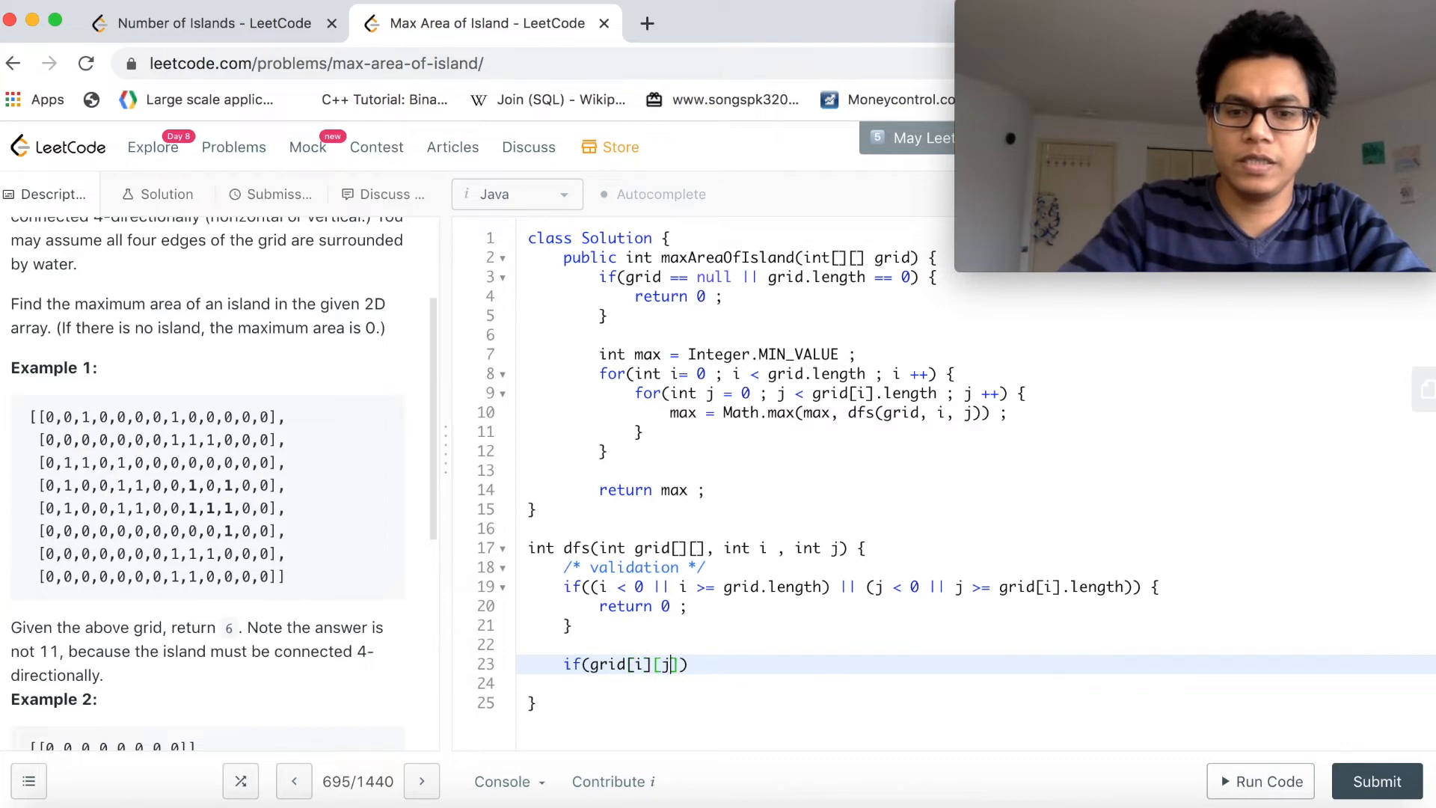
text(== 0)
click(975, 682)
text(return 0 ;)
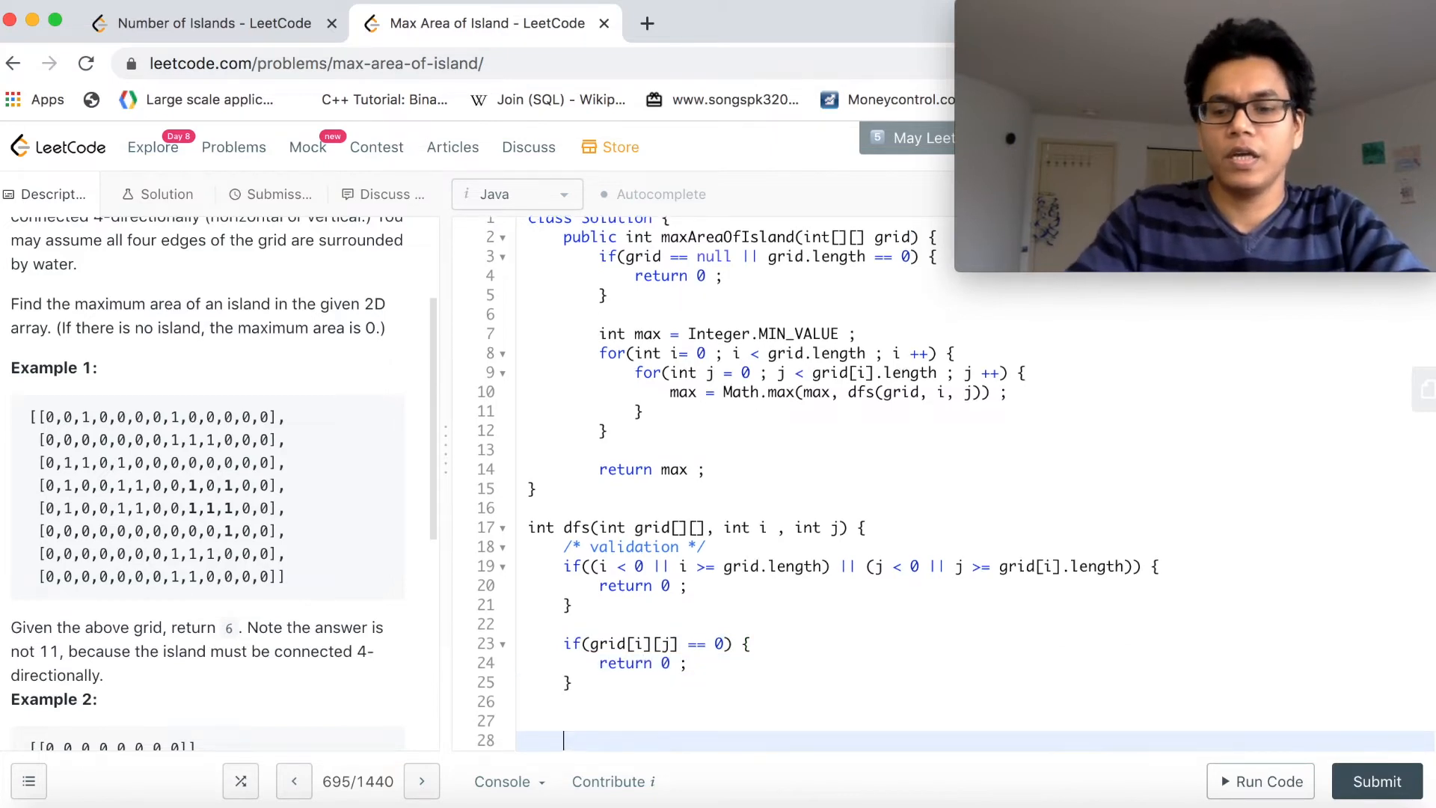
scroll(down, 3)
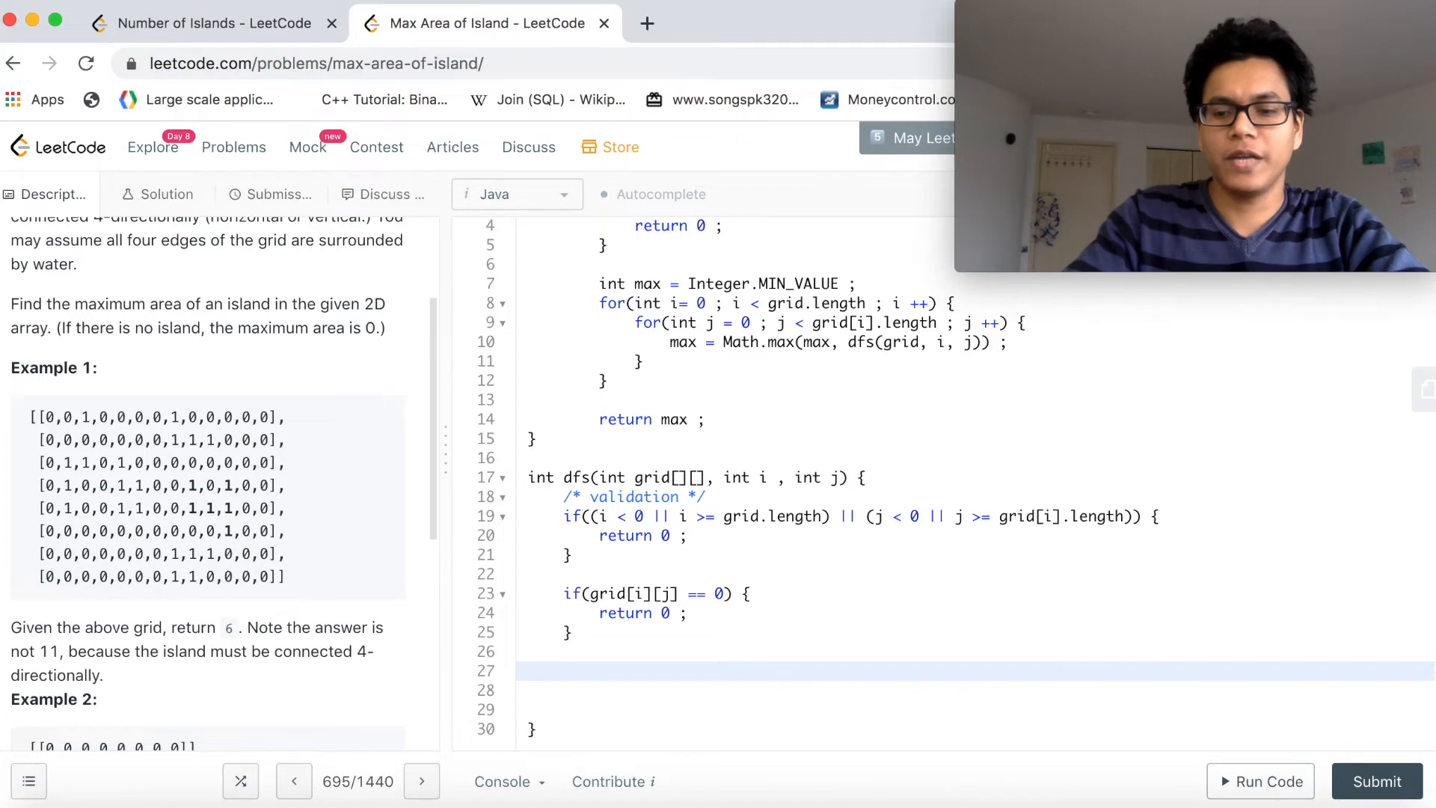
Add a /* processing */ comment and int count = 1 ;.
text(/* p)
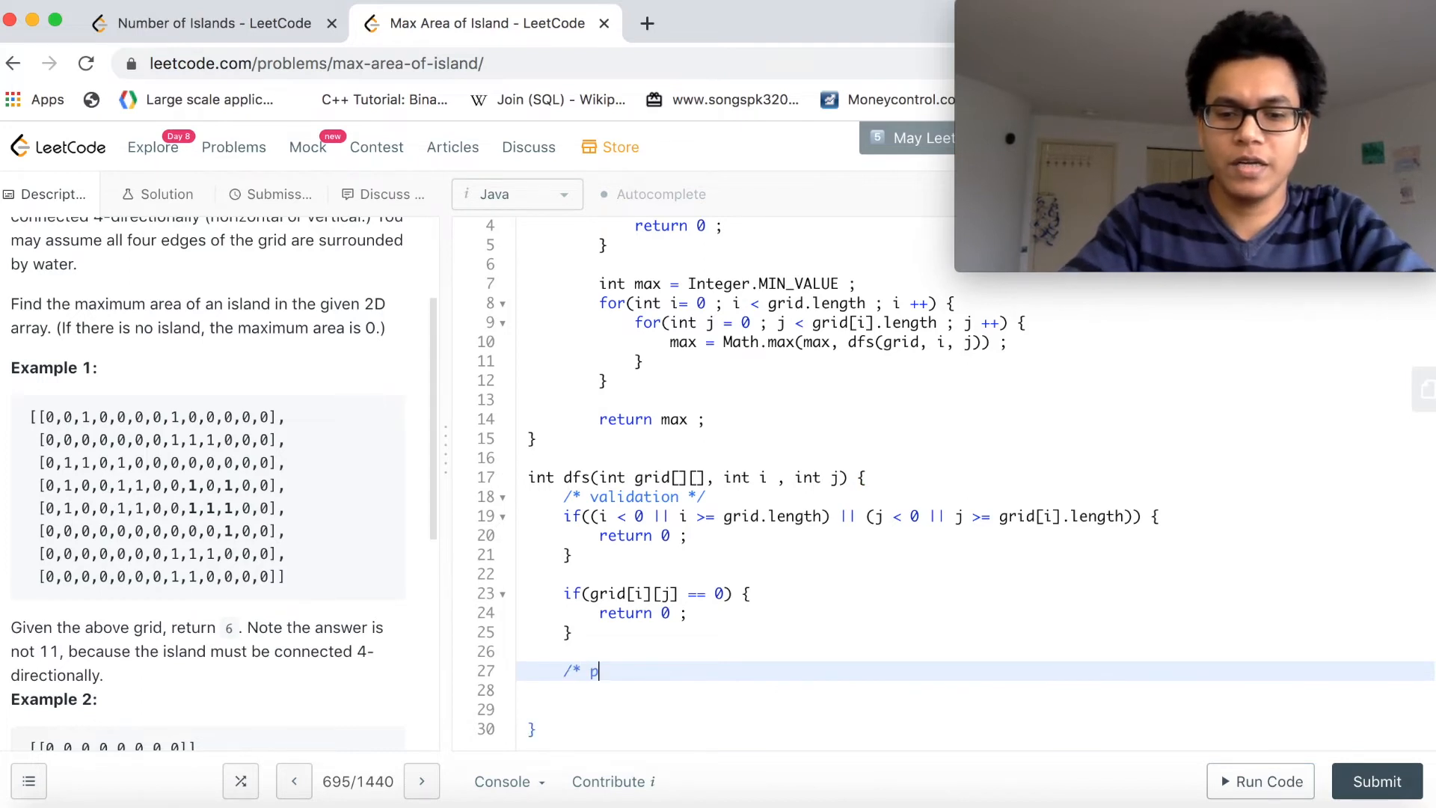
text(rocessing */)
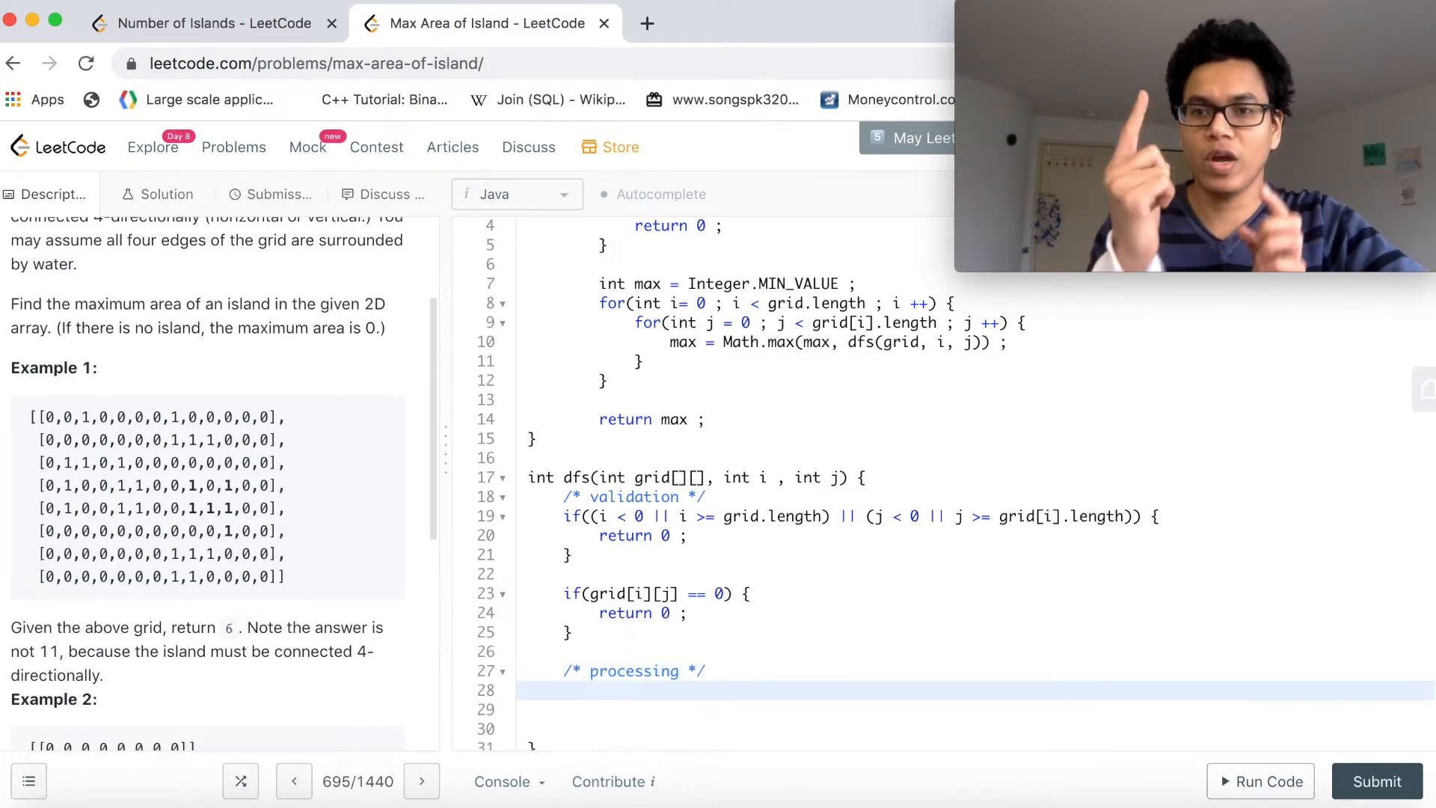
text(i)
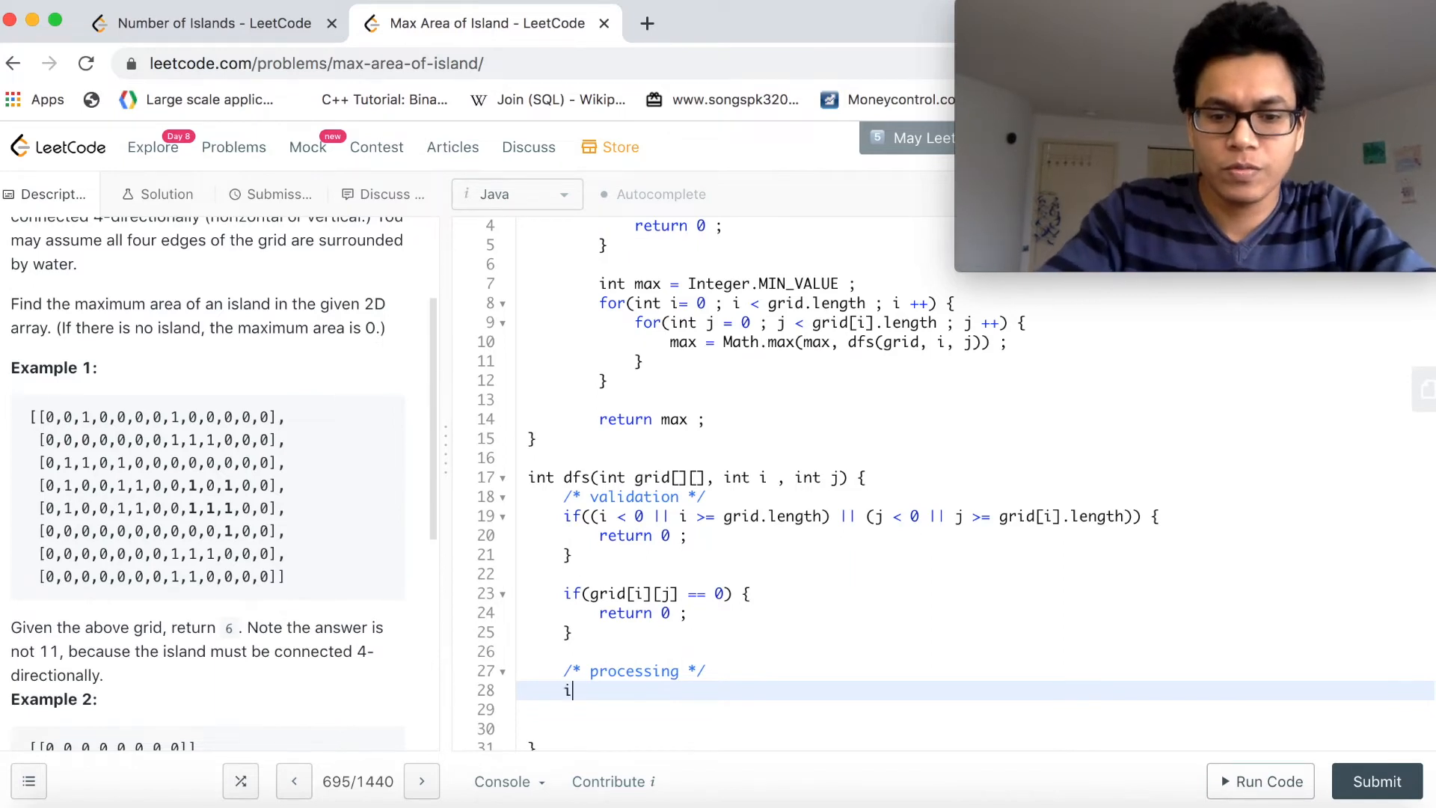
text(nt count = 1)
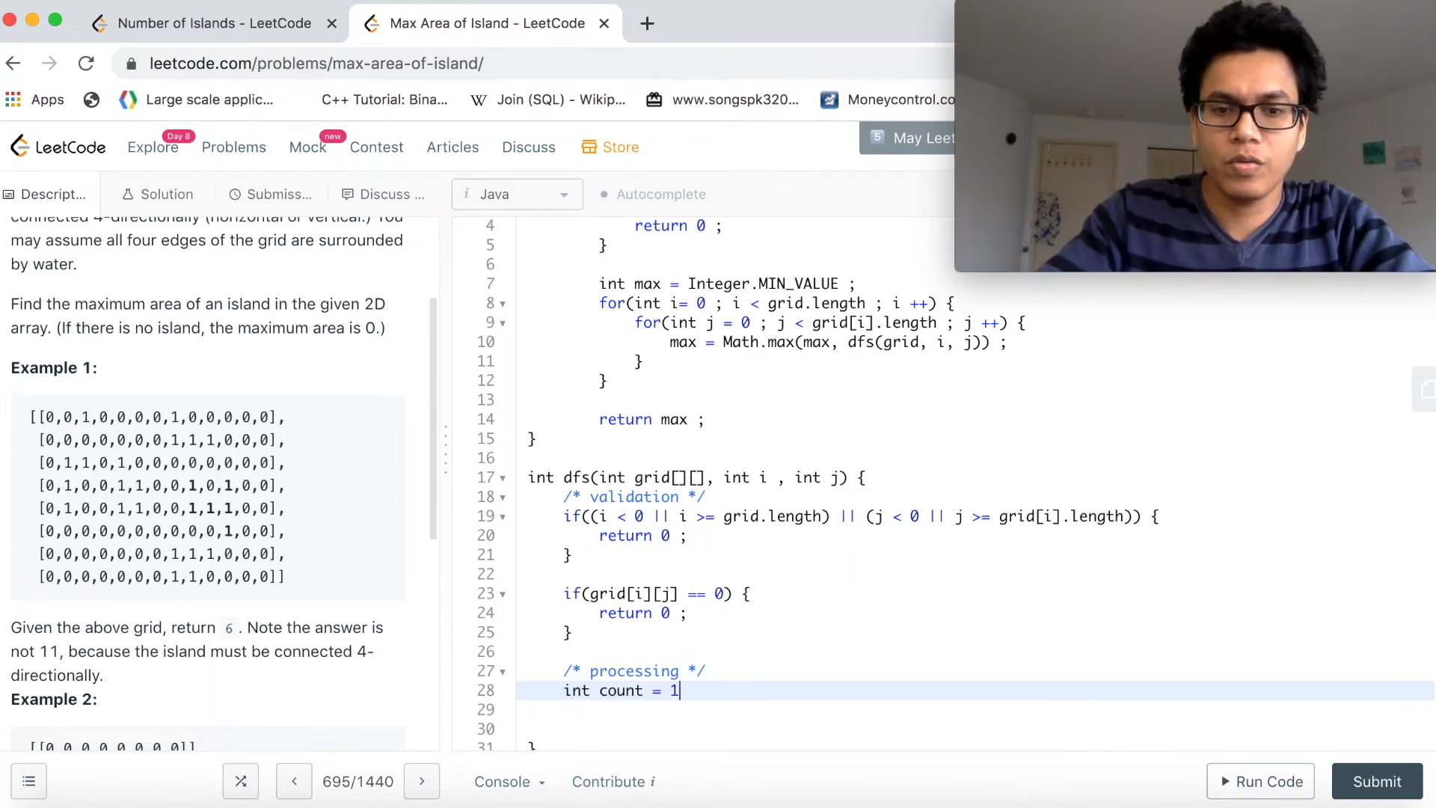
text(;)
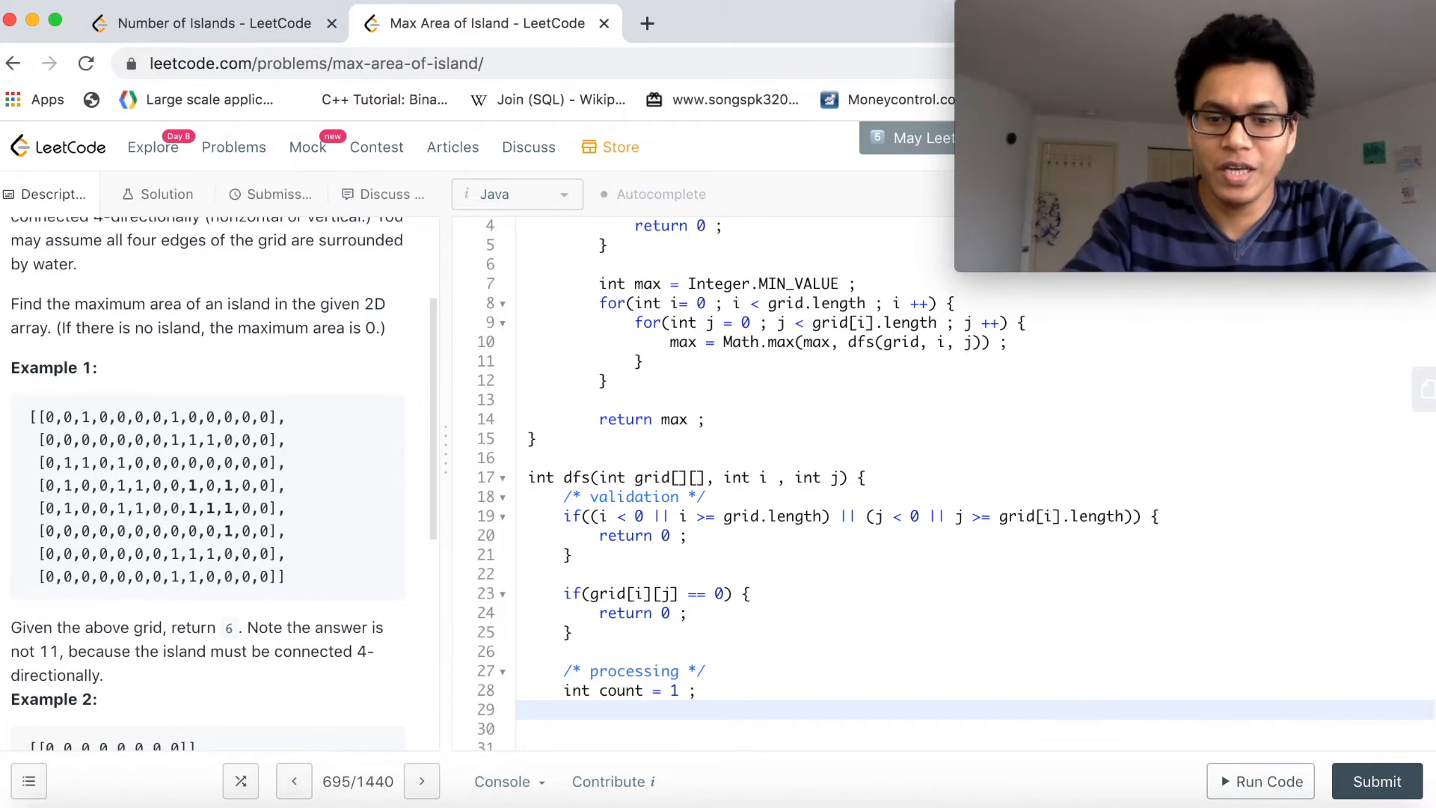
Set grid[i][j] = 0 with a visited / processed / stop double count comment.
text(grid[i])
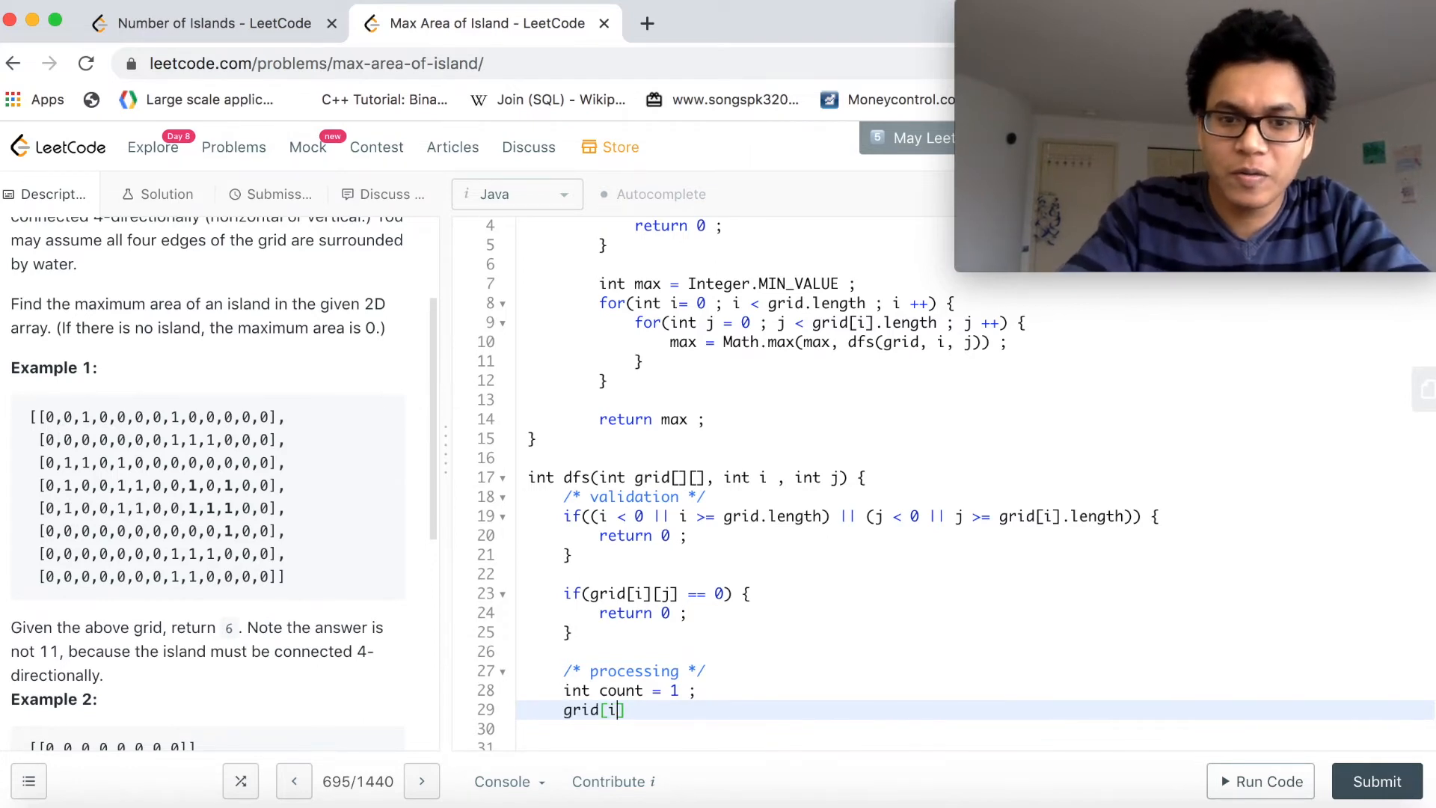
text([j] =)
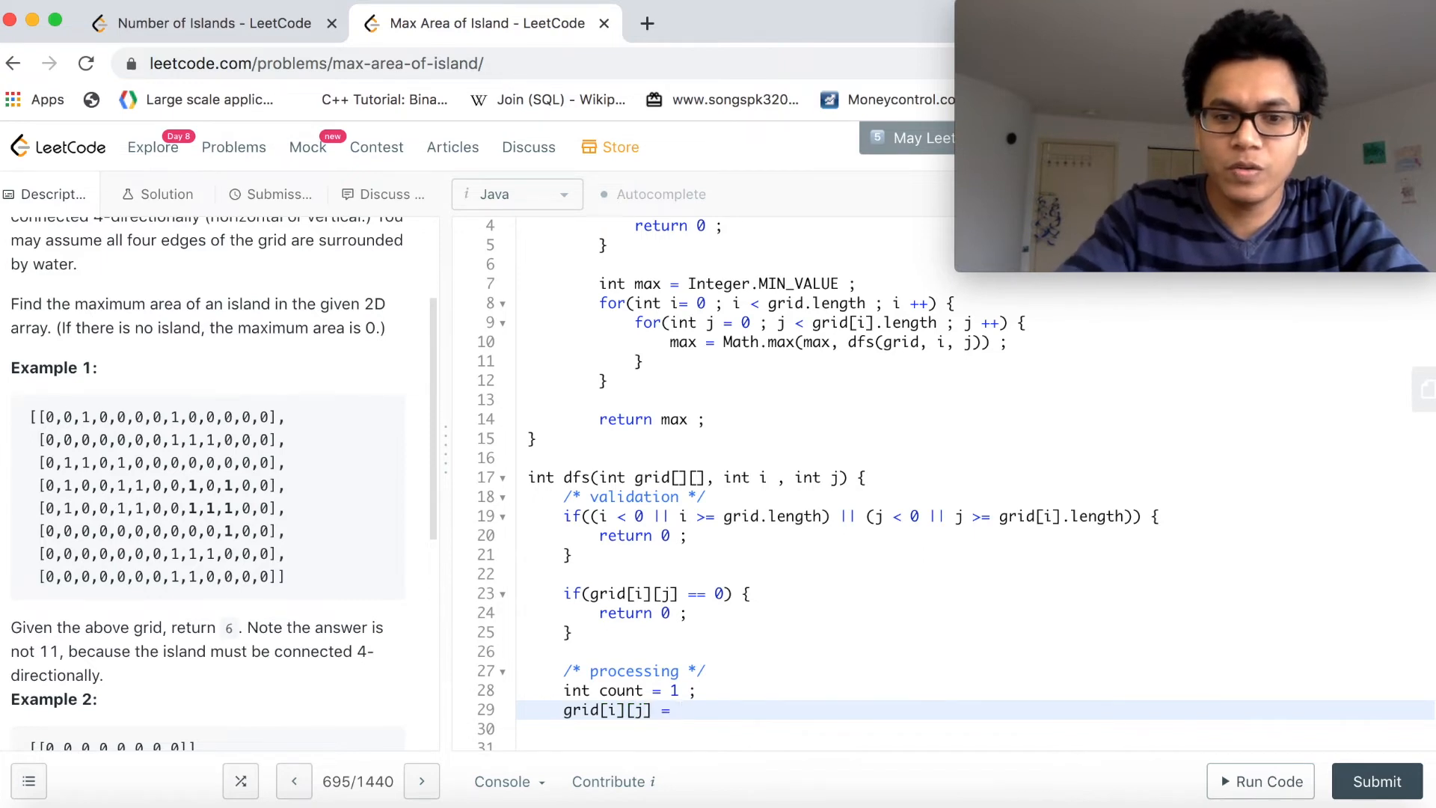
text(0 // visi)
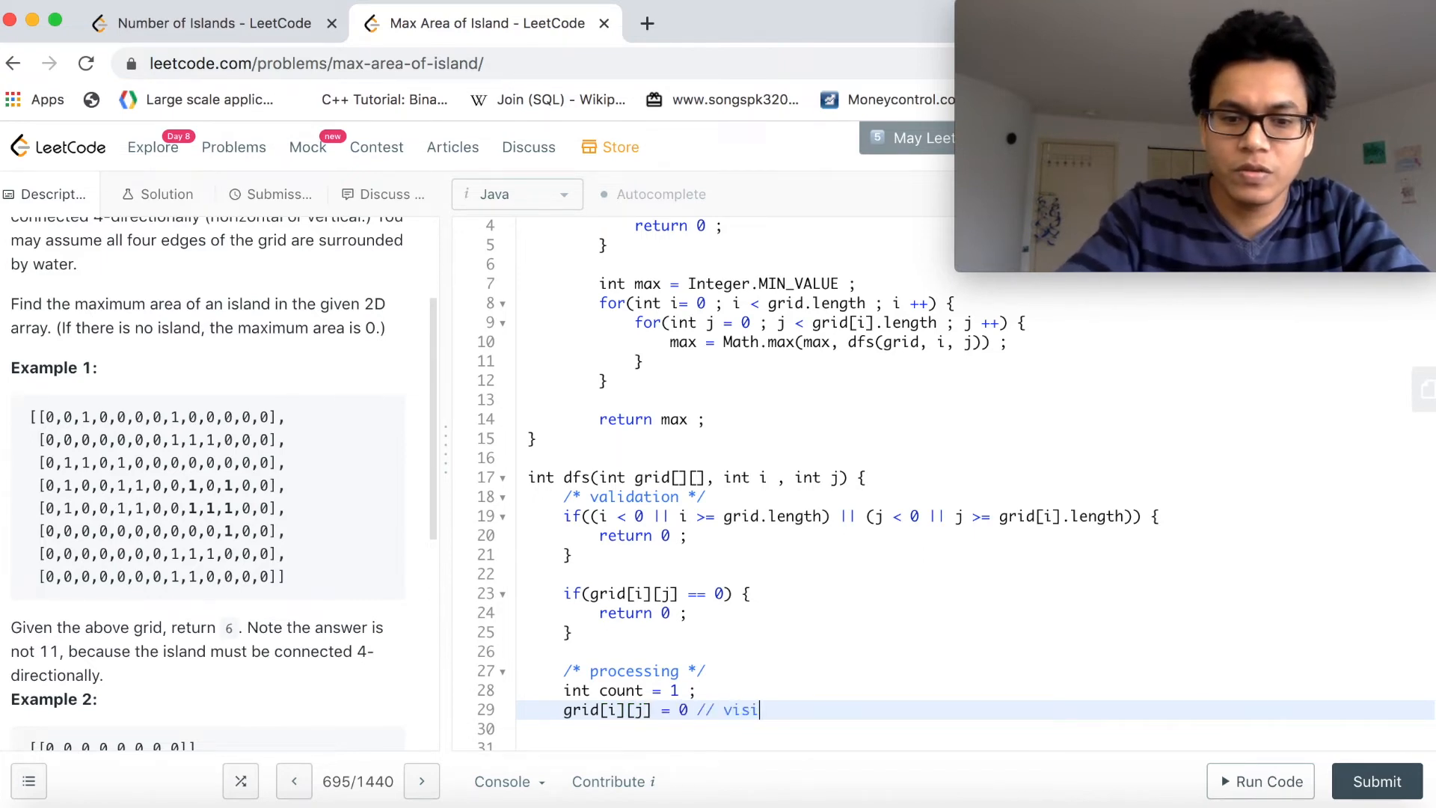
text(ted / processed / st)
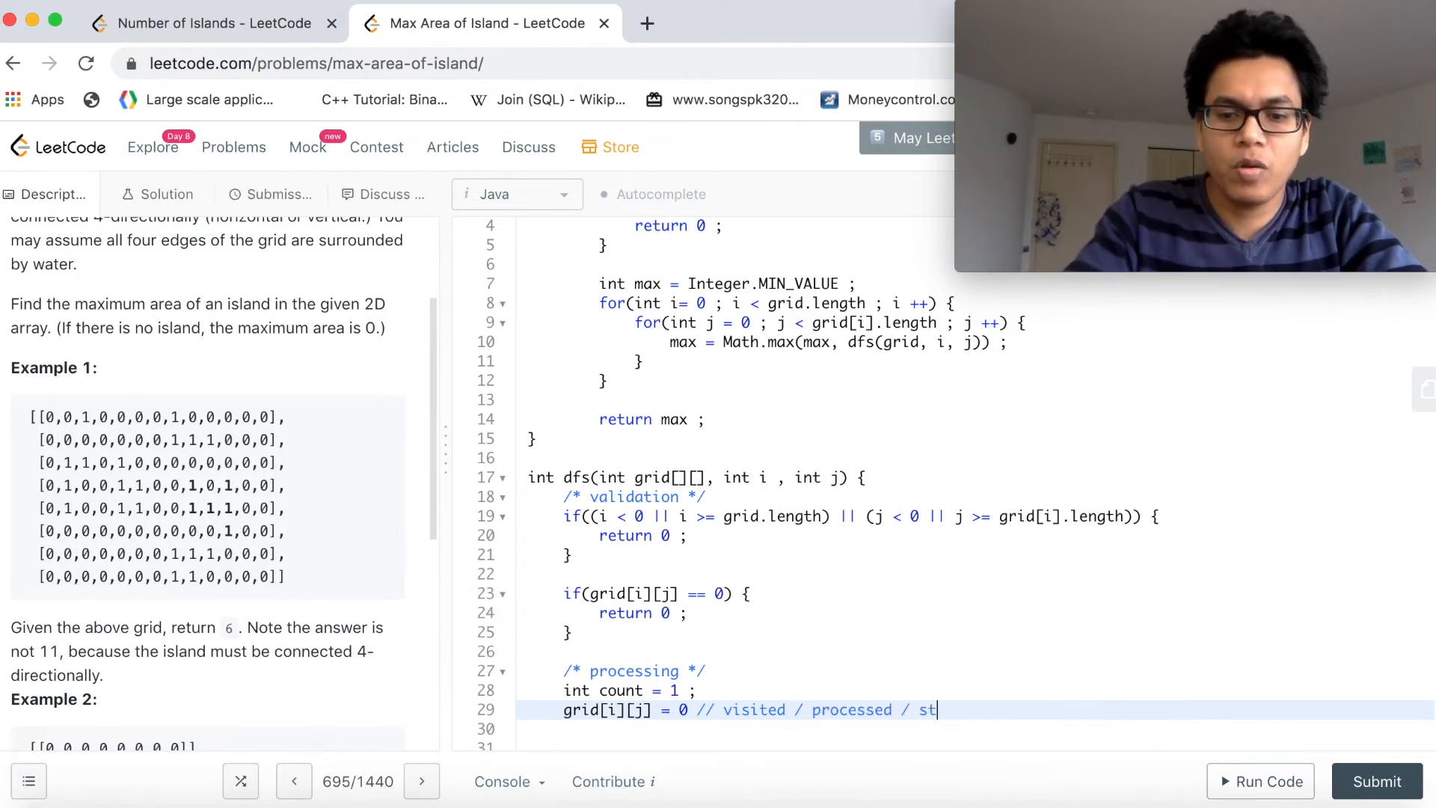
text(op double count)
text(/*)
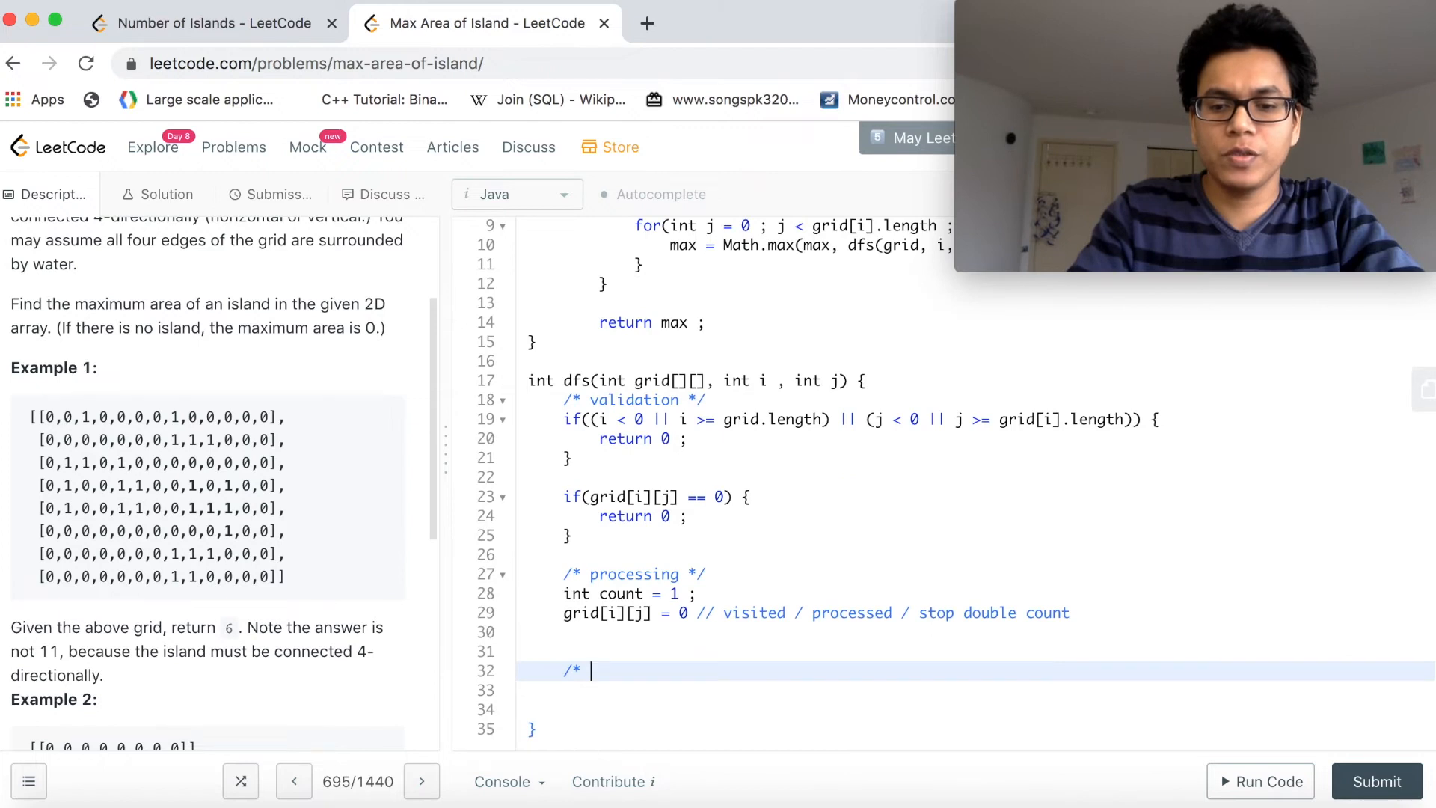
Write the comment about pushing neighbouring cells to the stack / calling dfs() for 4 of its connected cells.
text(psuh the ne)
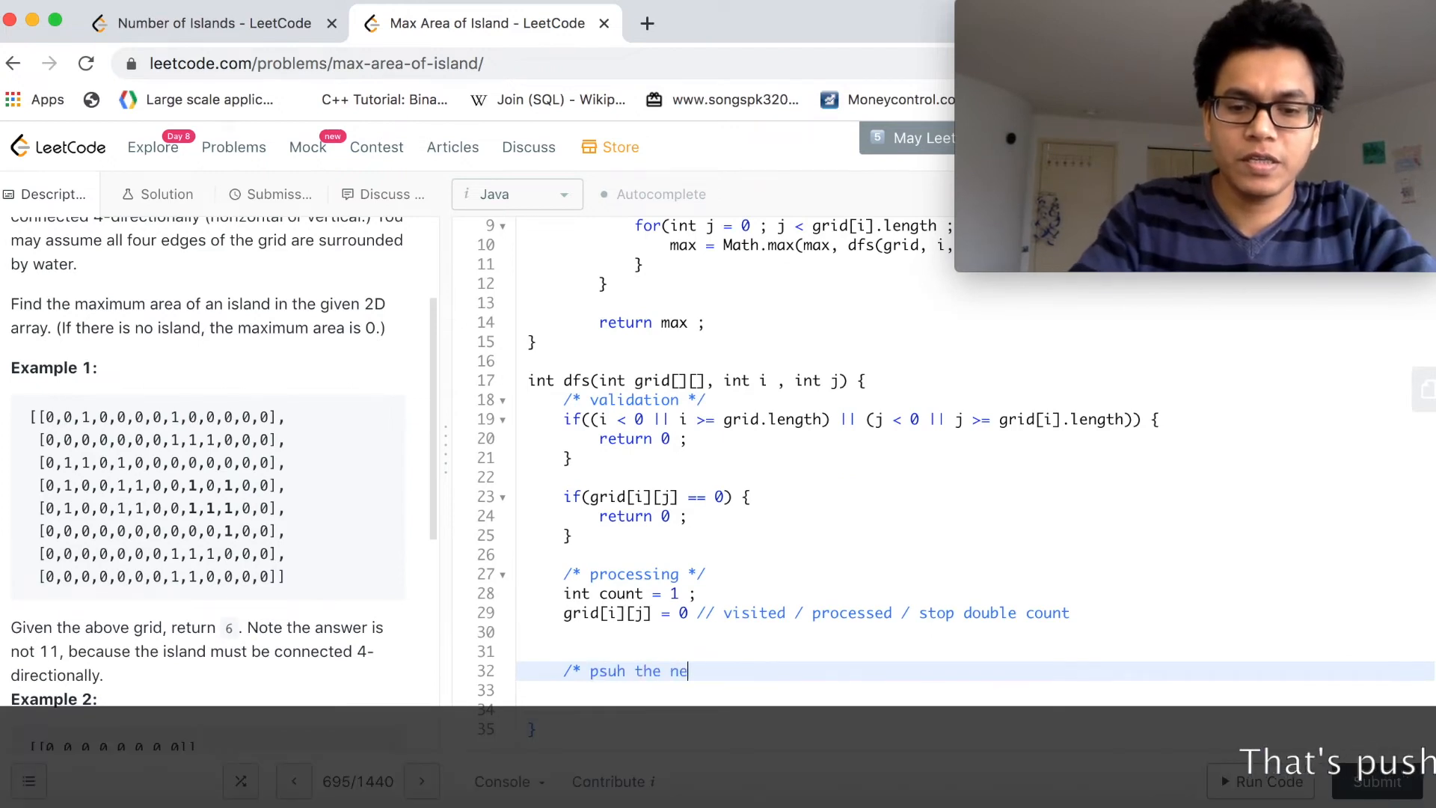
text(ighbourin)
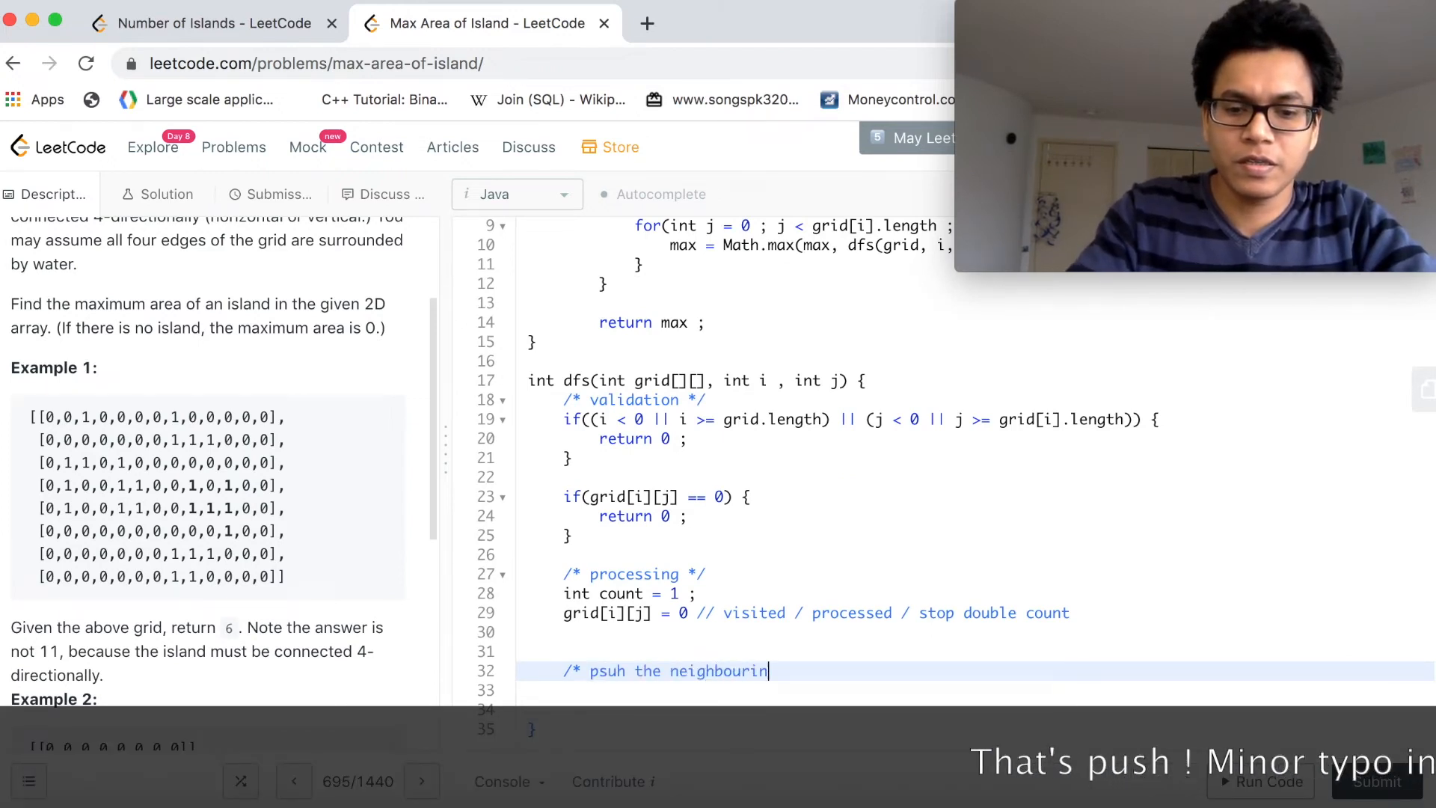
text(g cells to)
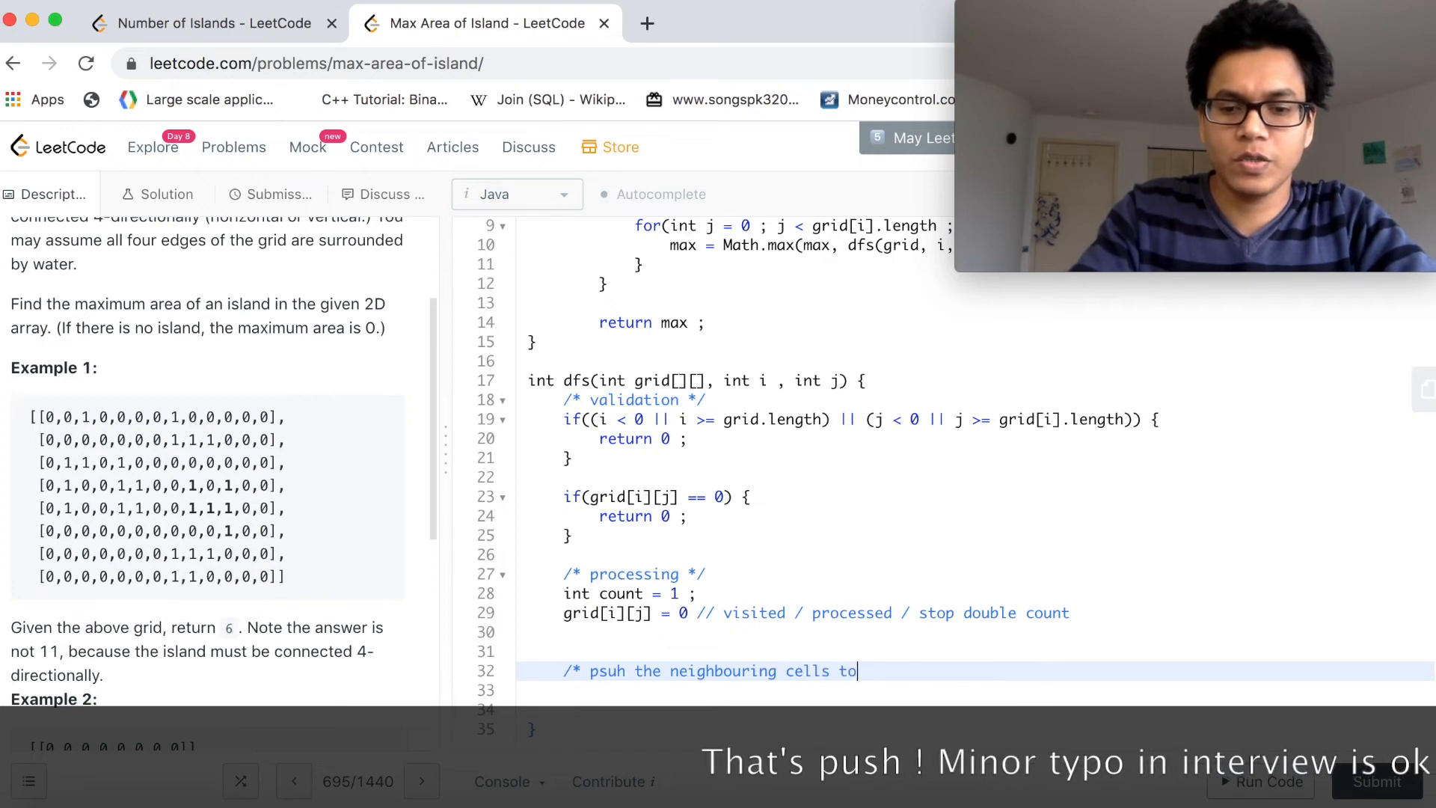
text(the stack)
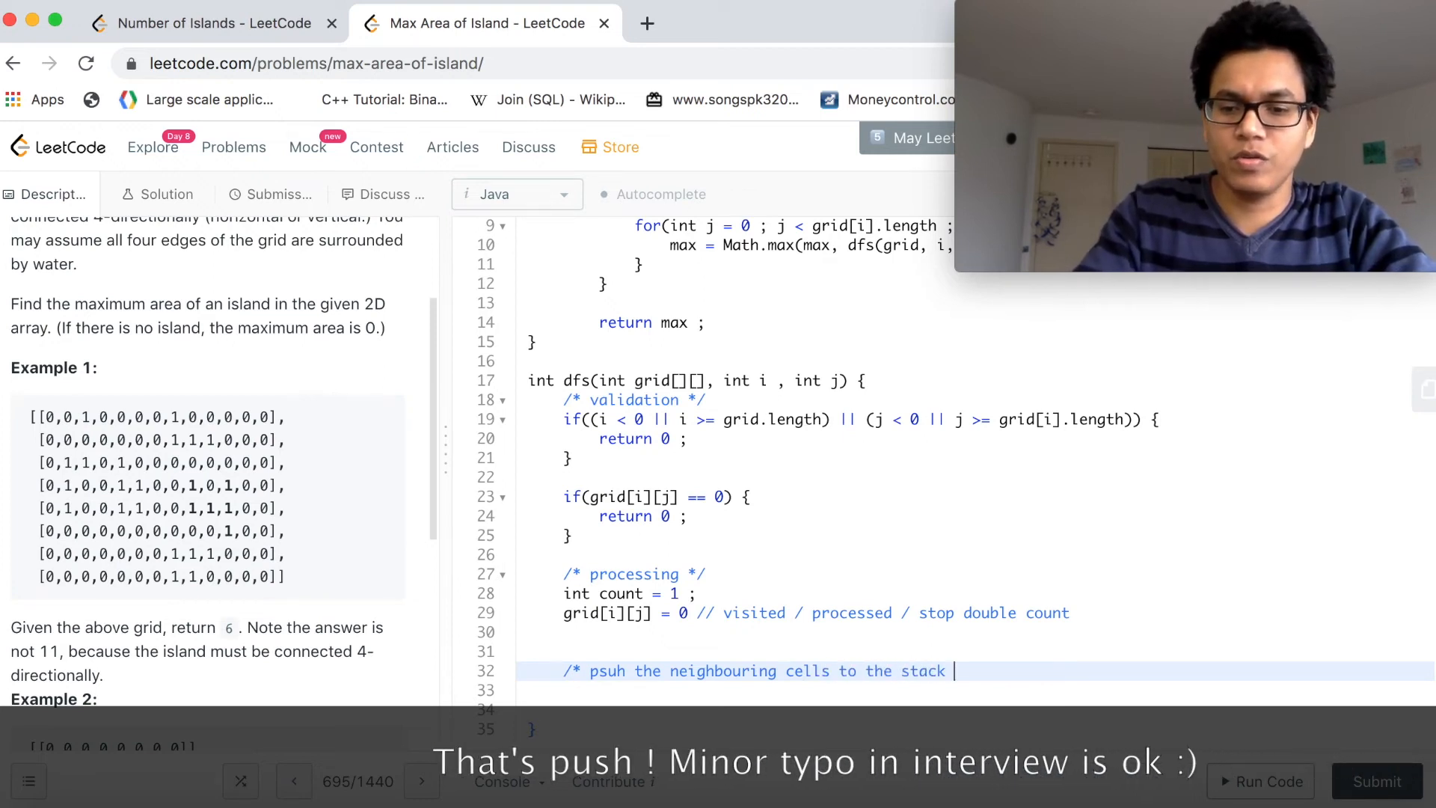
text(/ call)
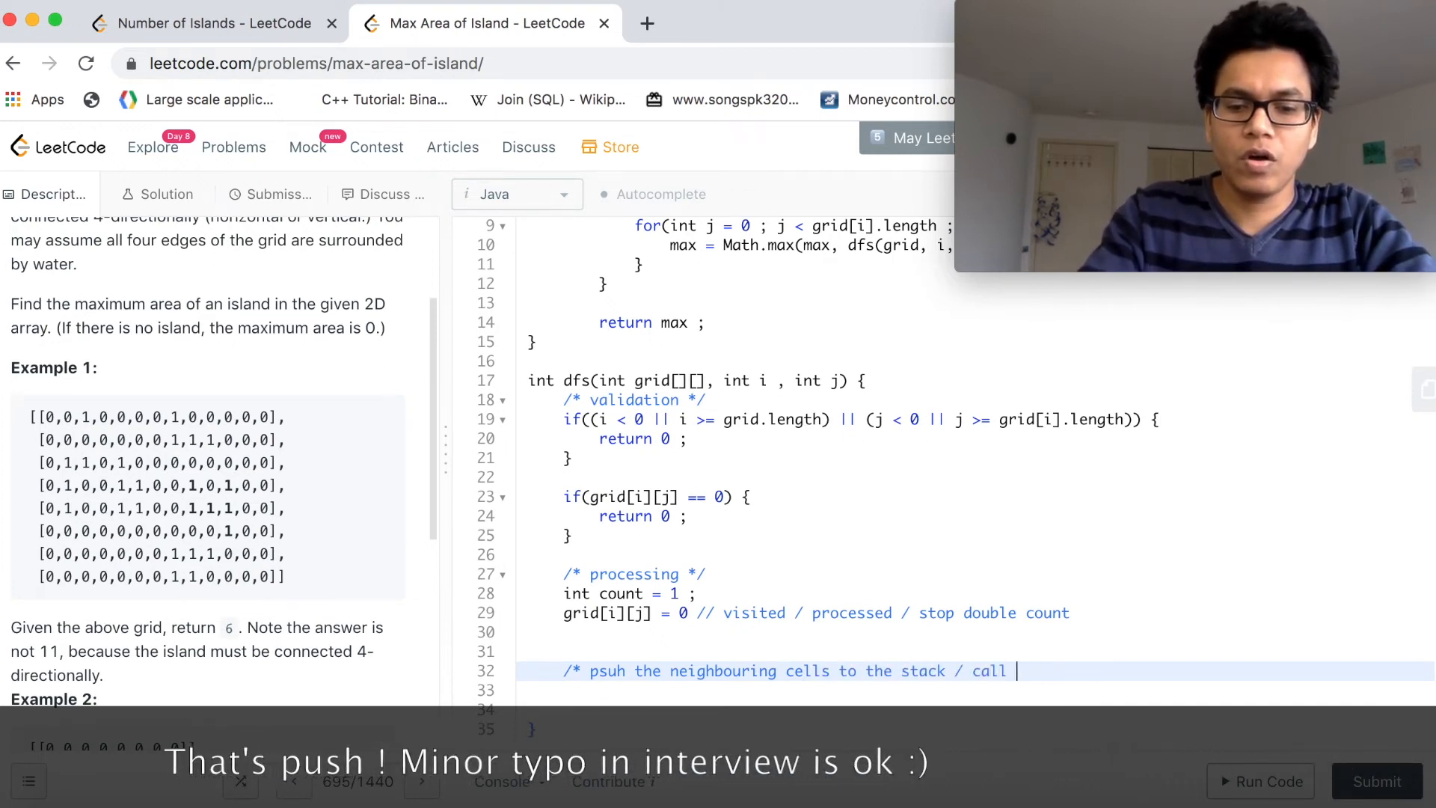
text(dfs)
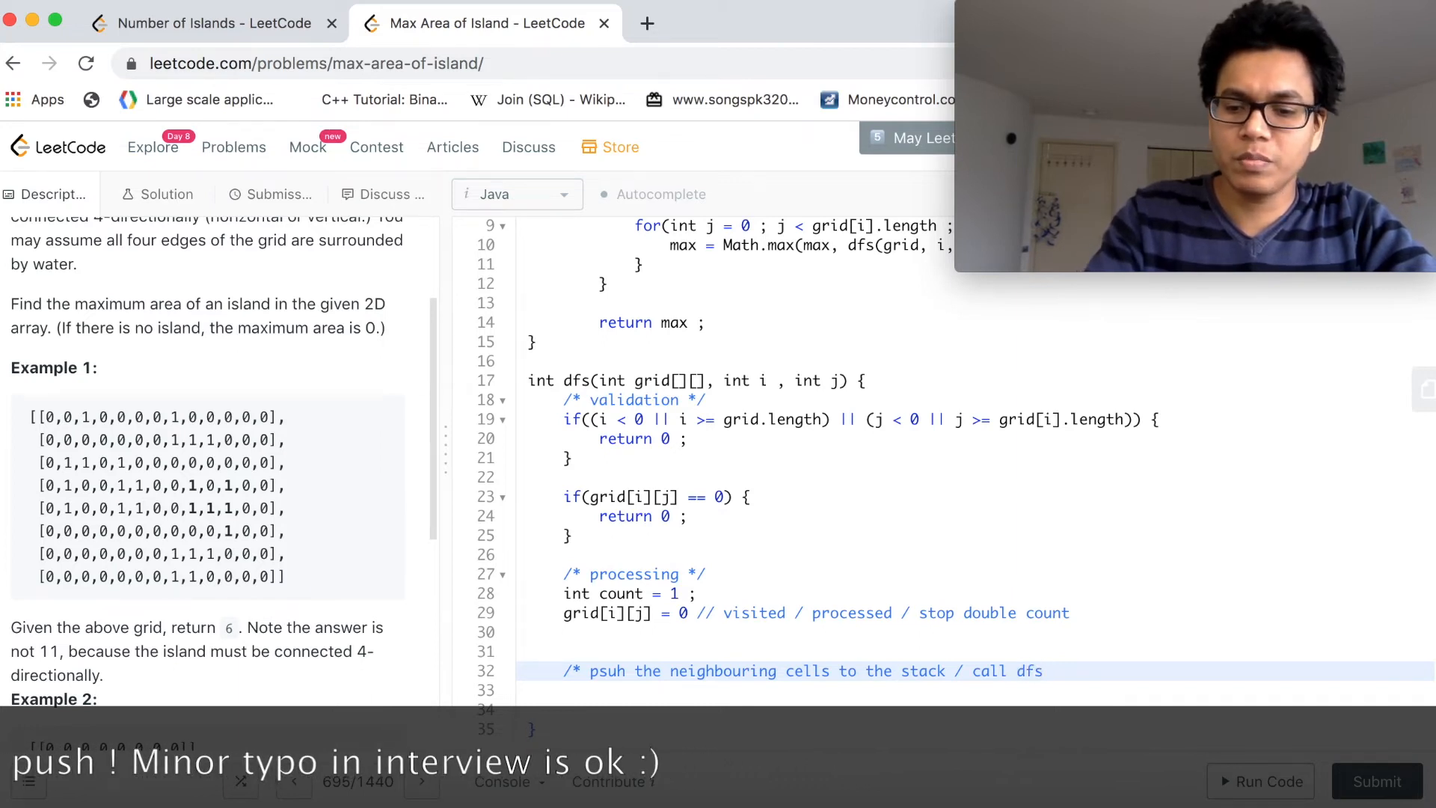
text(() for)
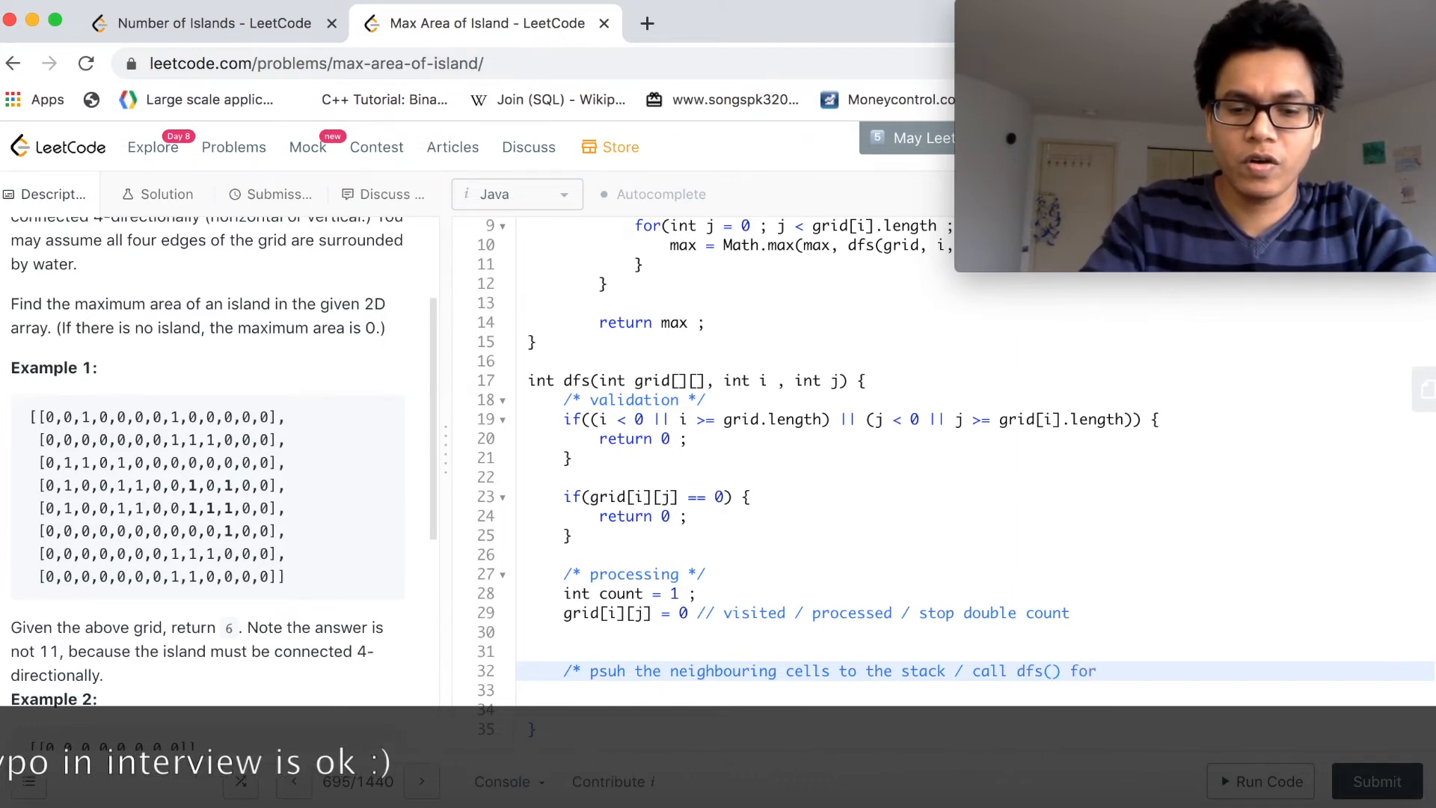
text(4 of its)
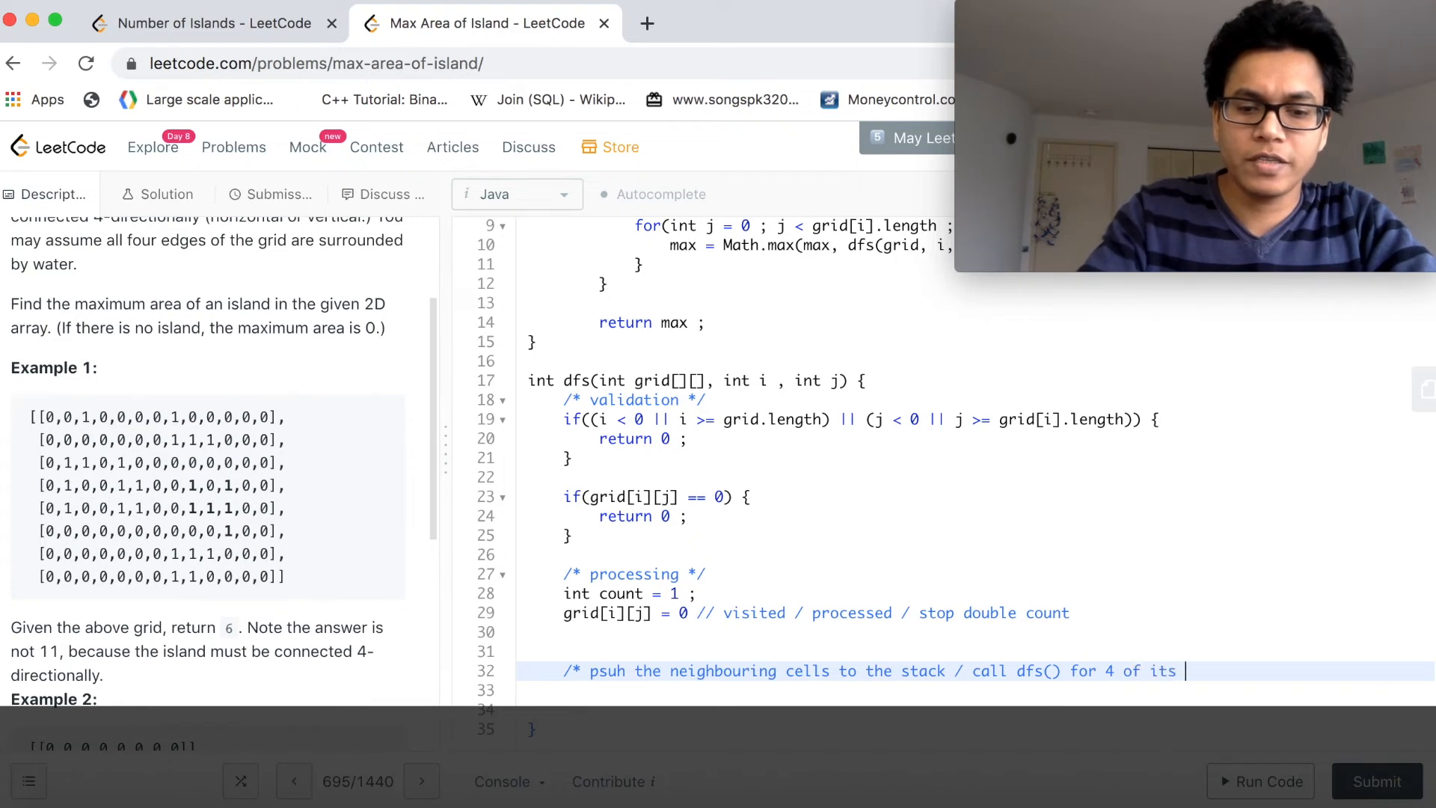
text(co)
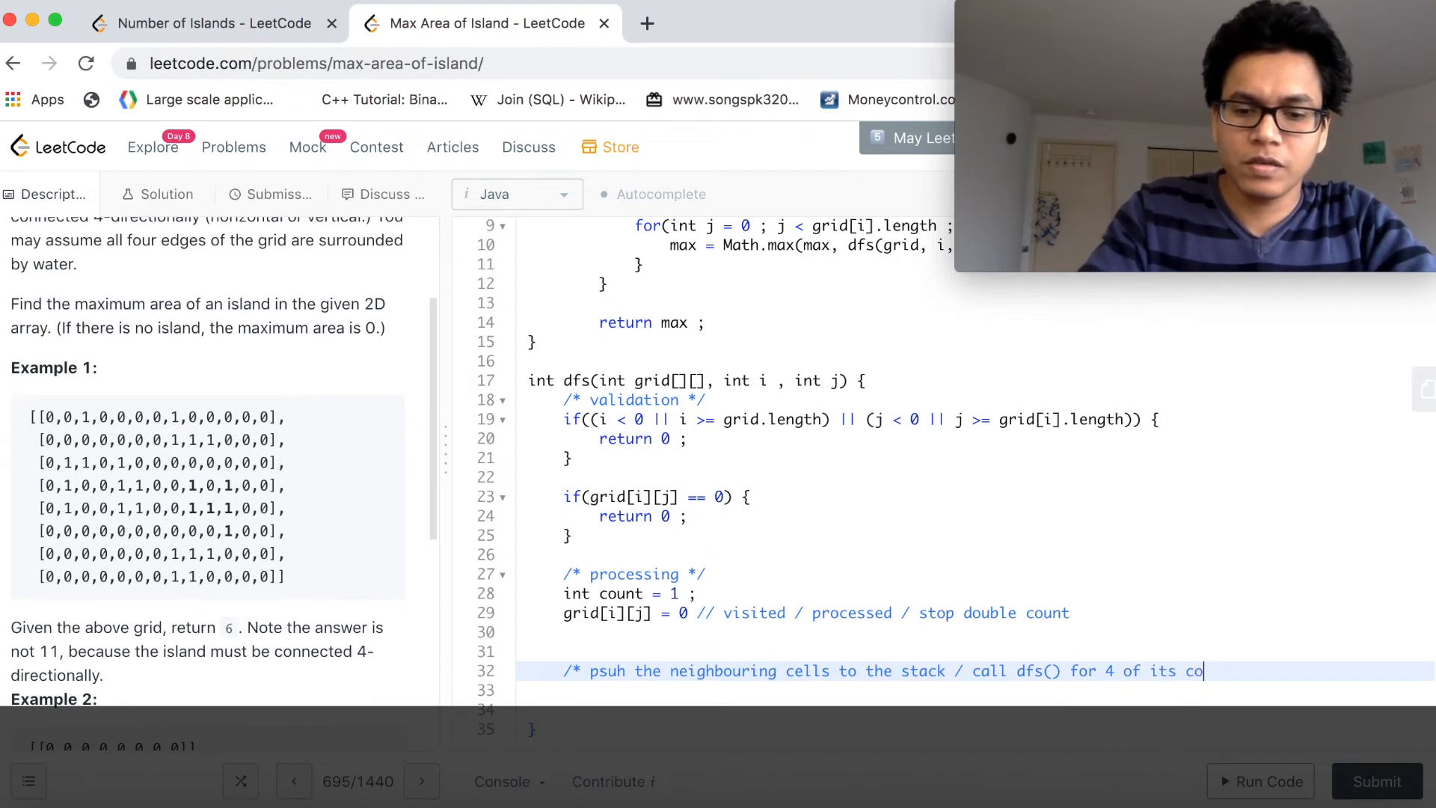
text(nnected cells)
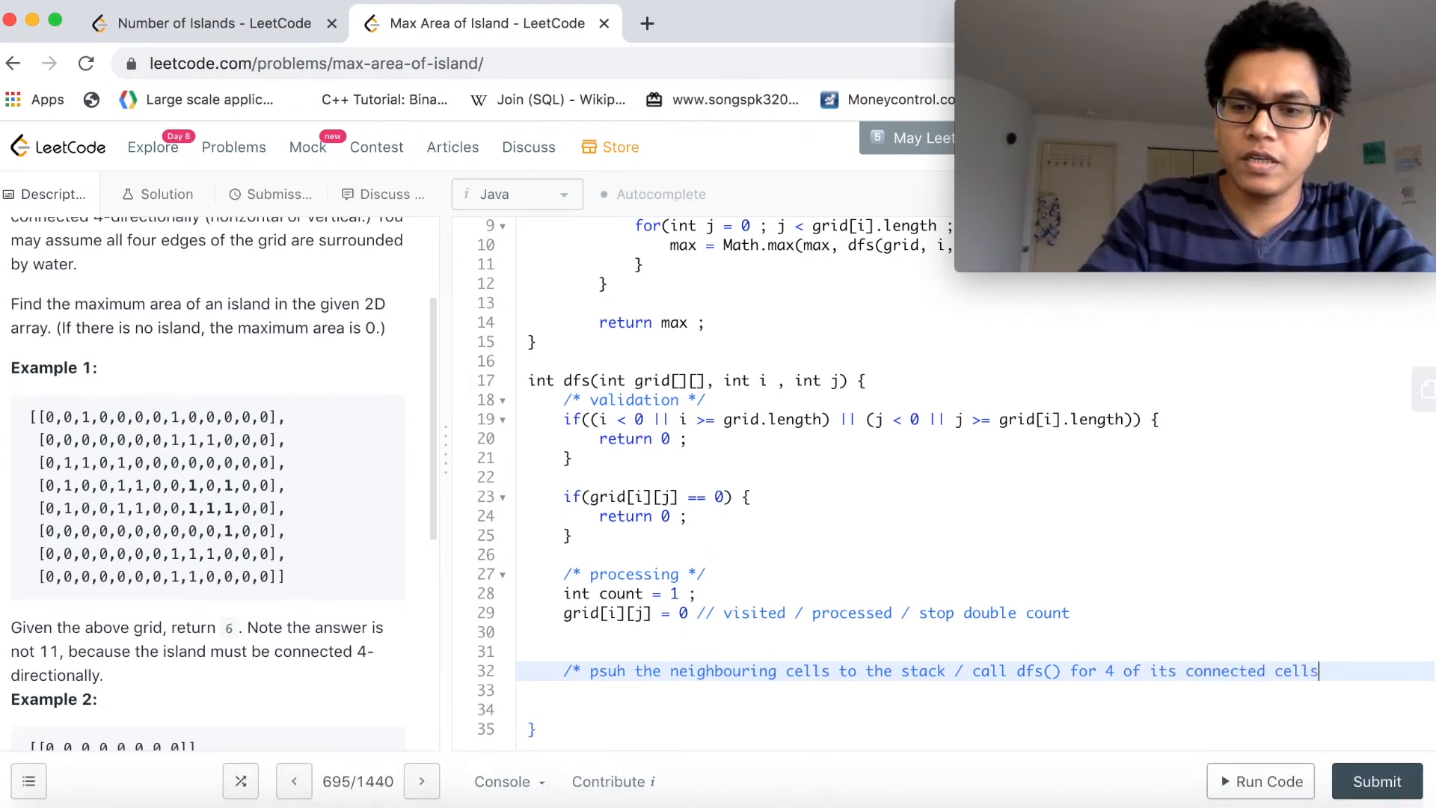
text(*)
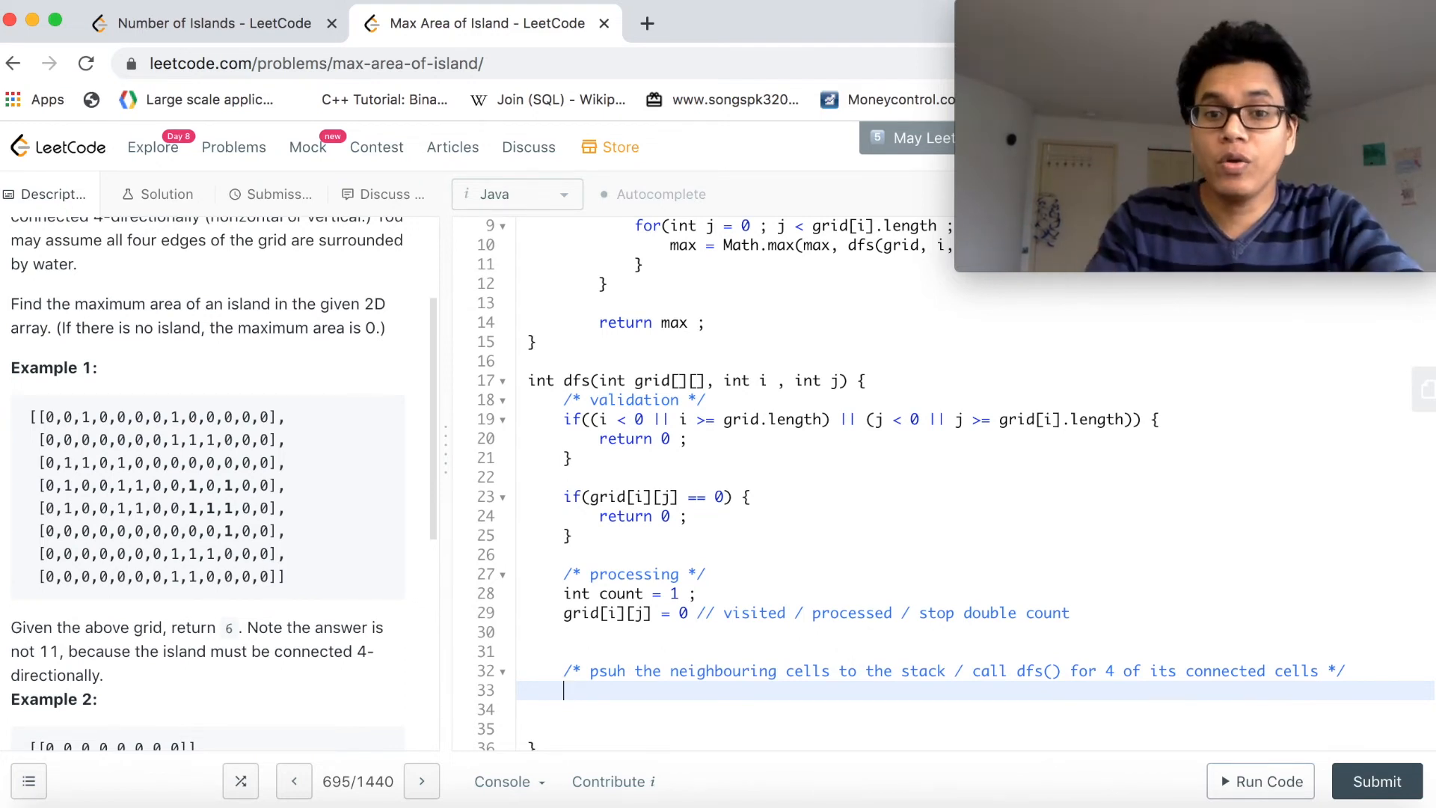
Write count += dfs(grid, i + 1, j) ; //east on line 33.
text(count)
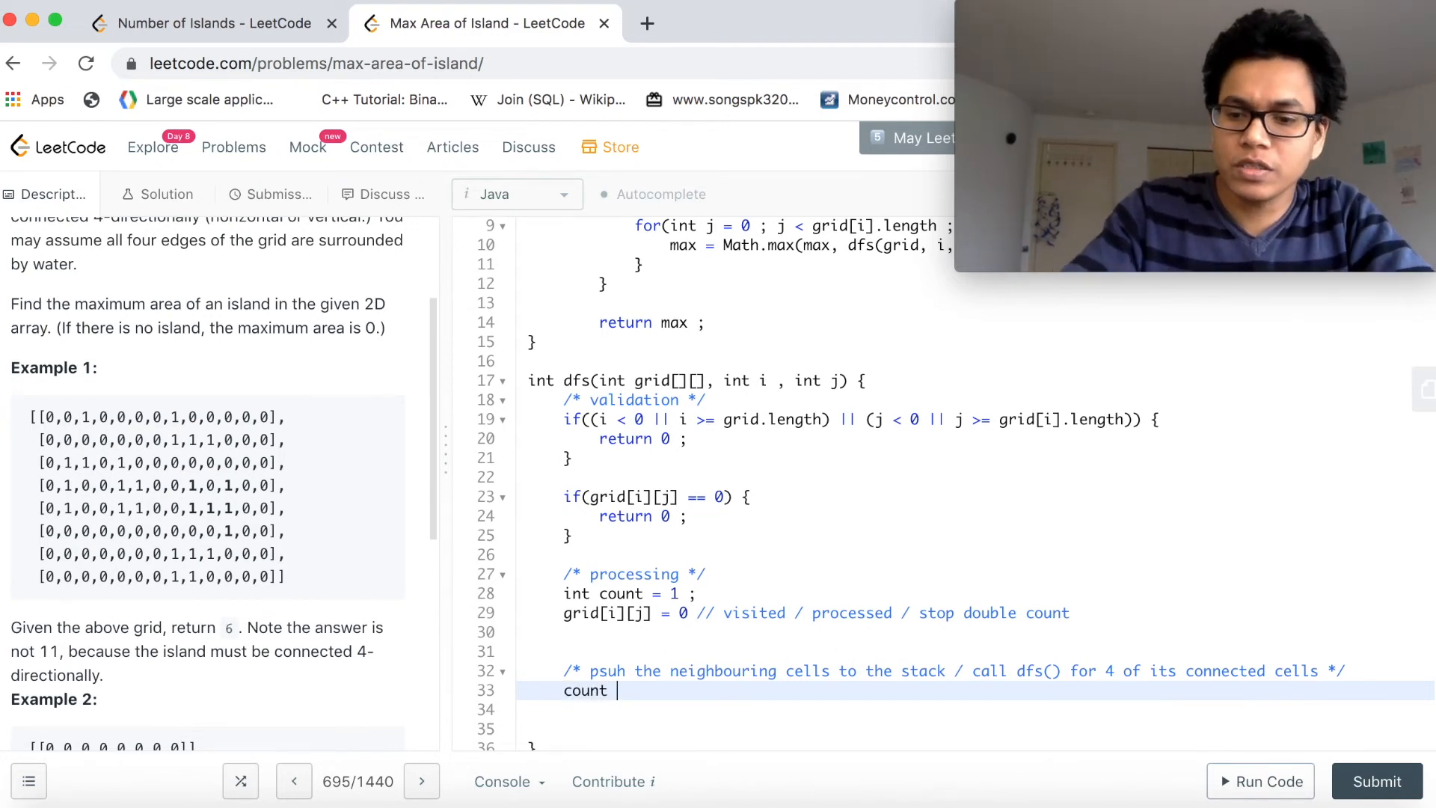
text(+= d)
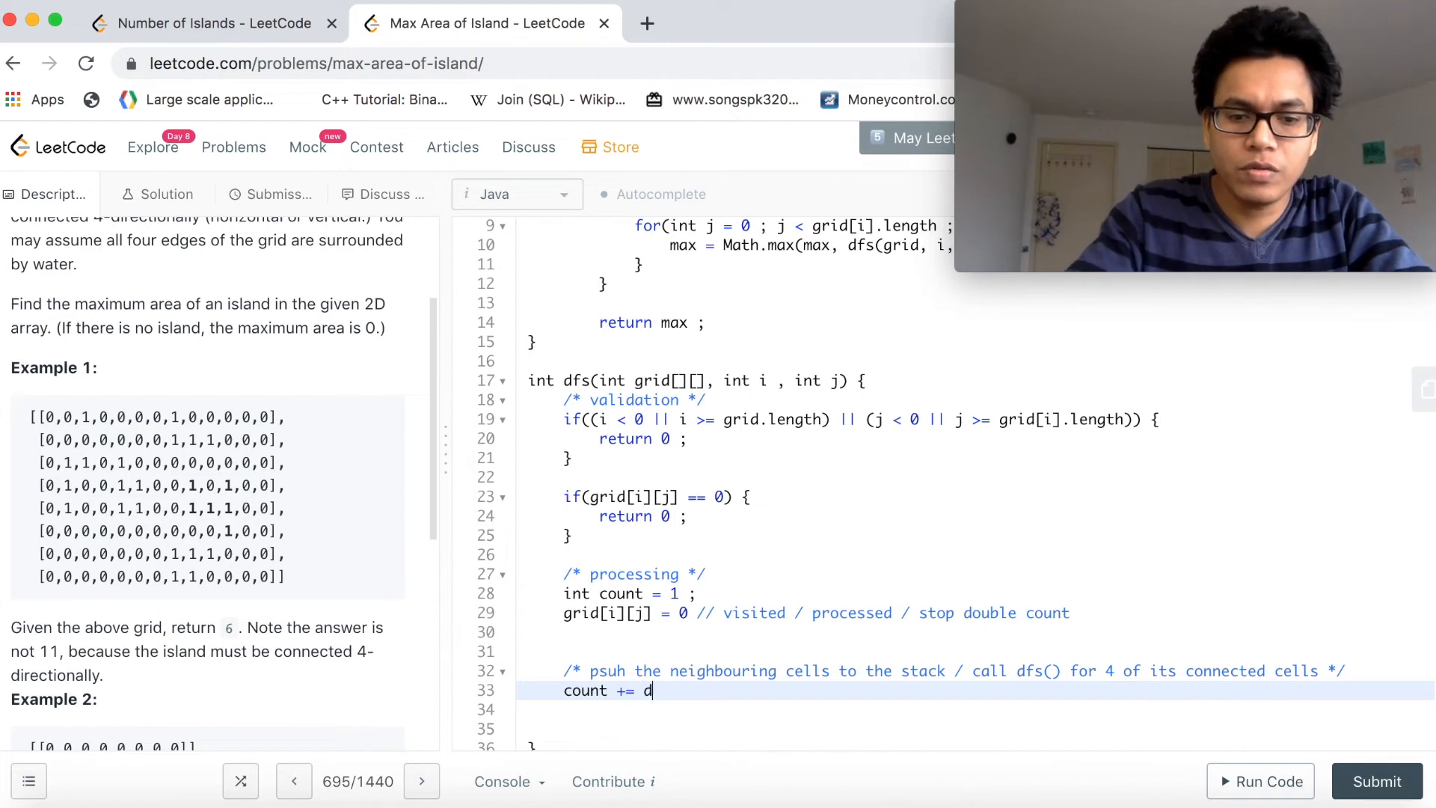
text(fs(grid))
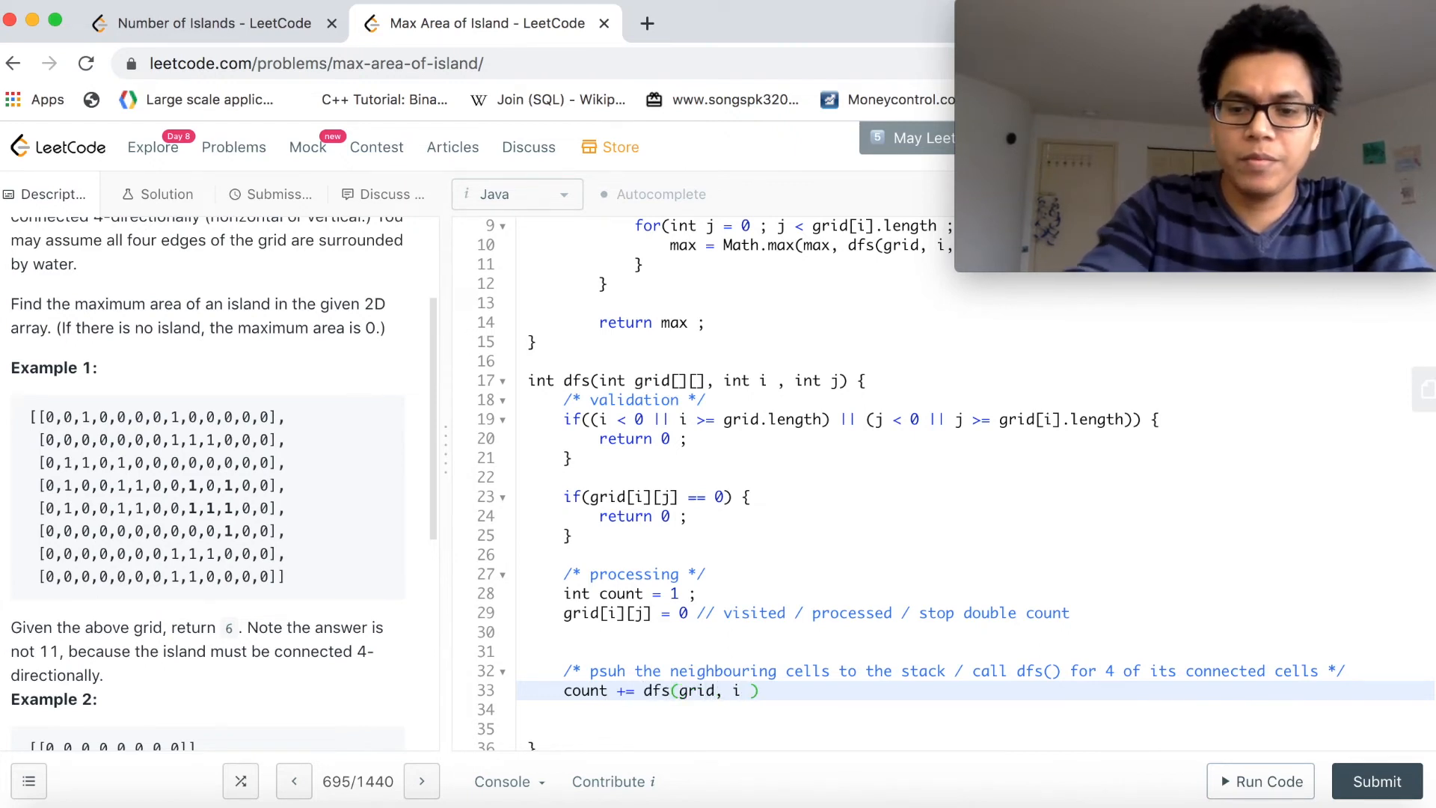
text(+ 1,)
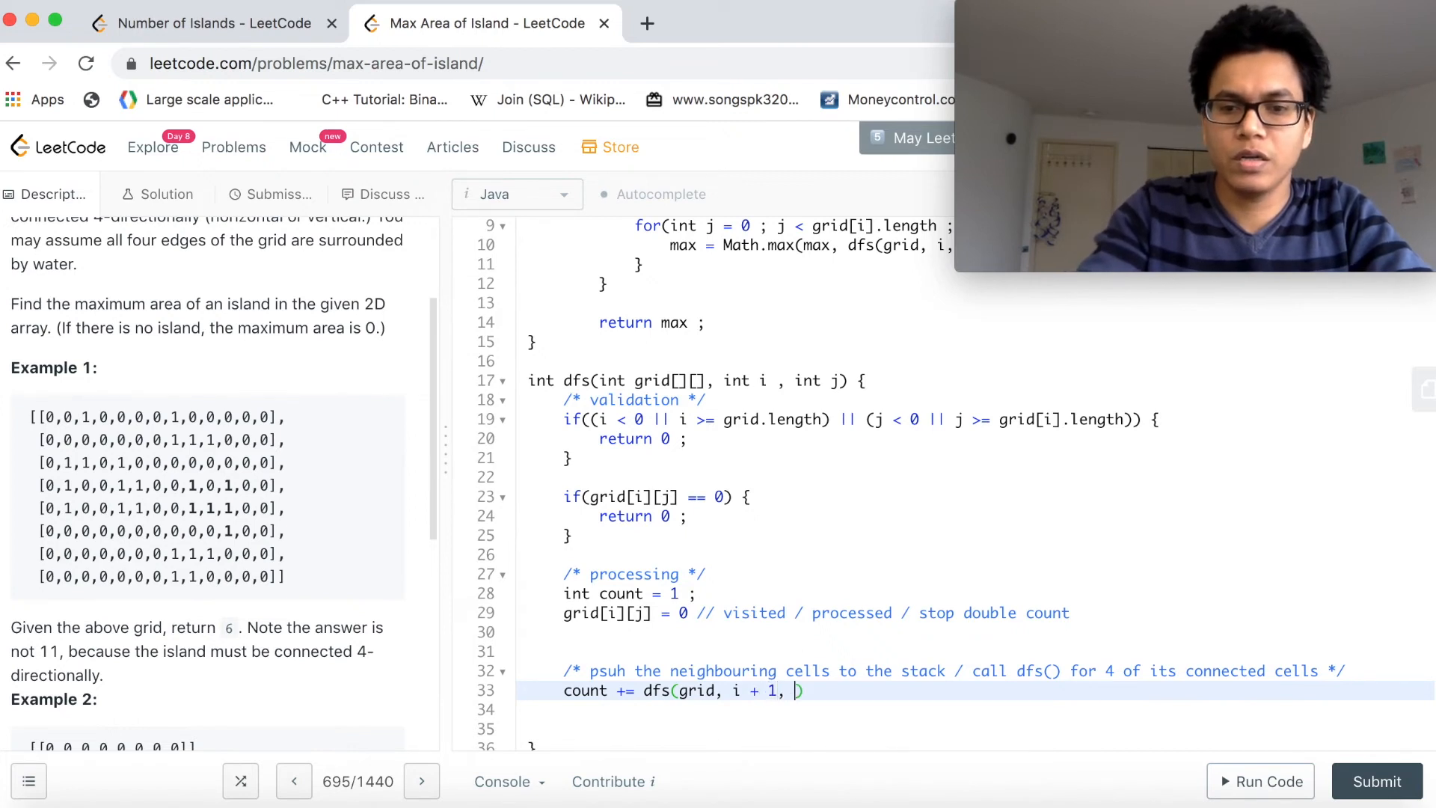
text(j)
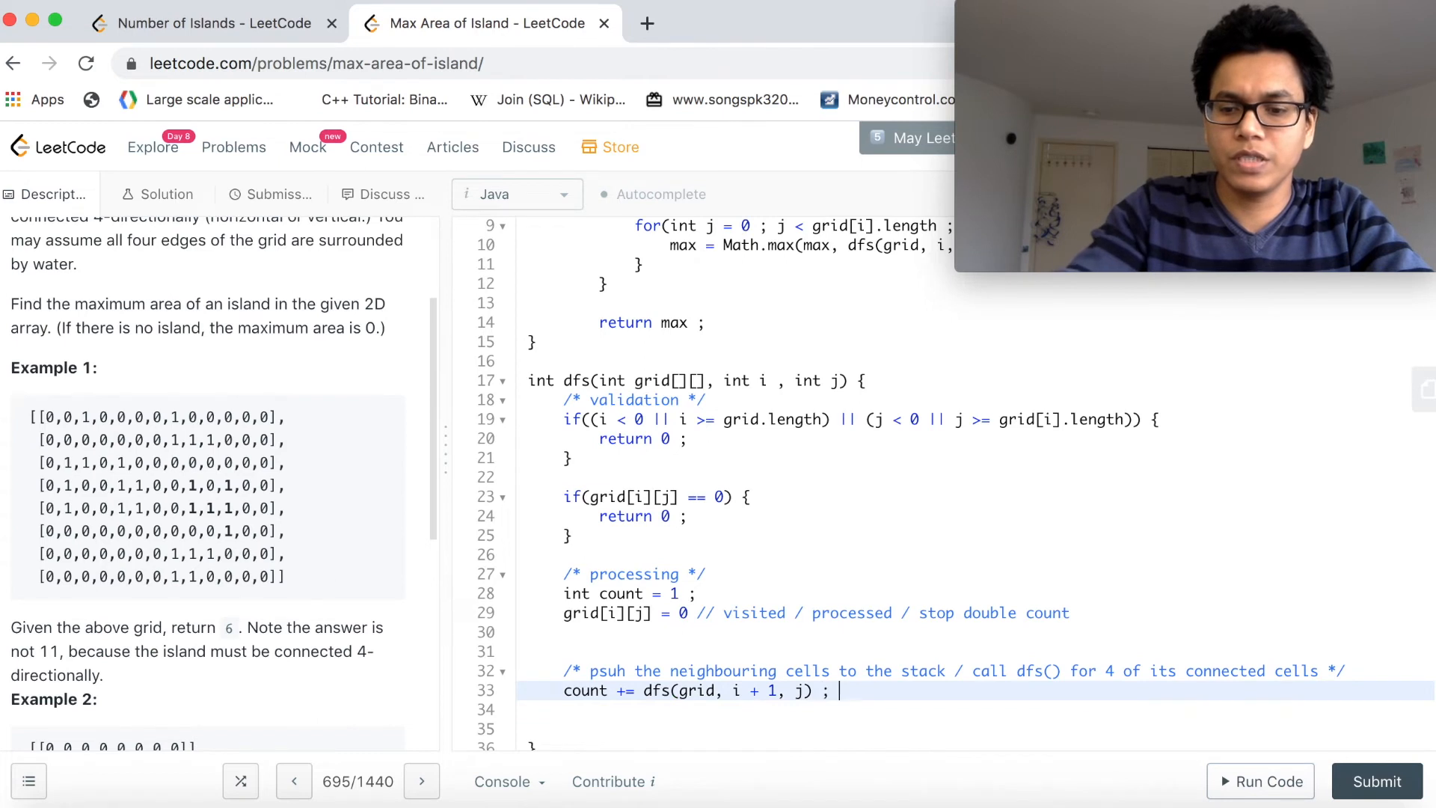
text(//e)
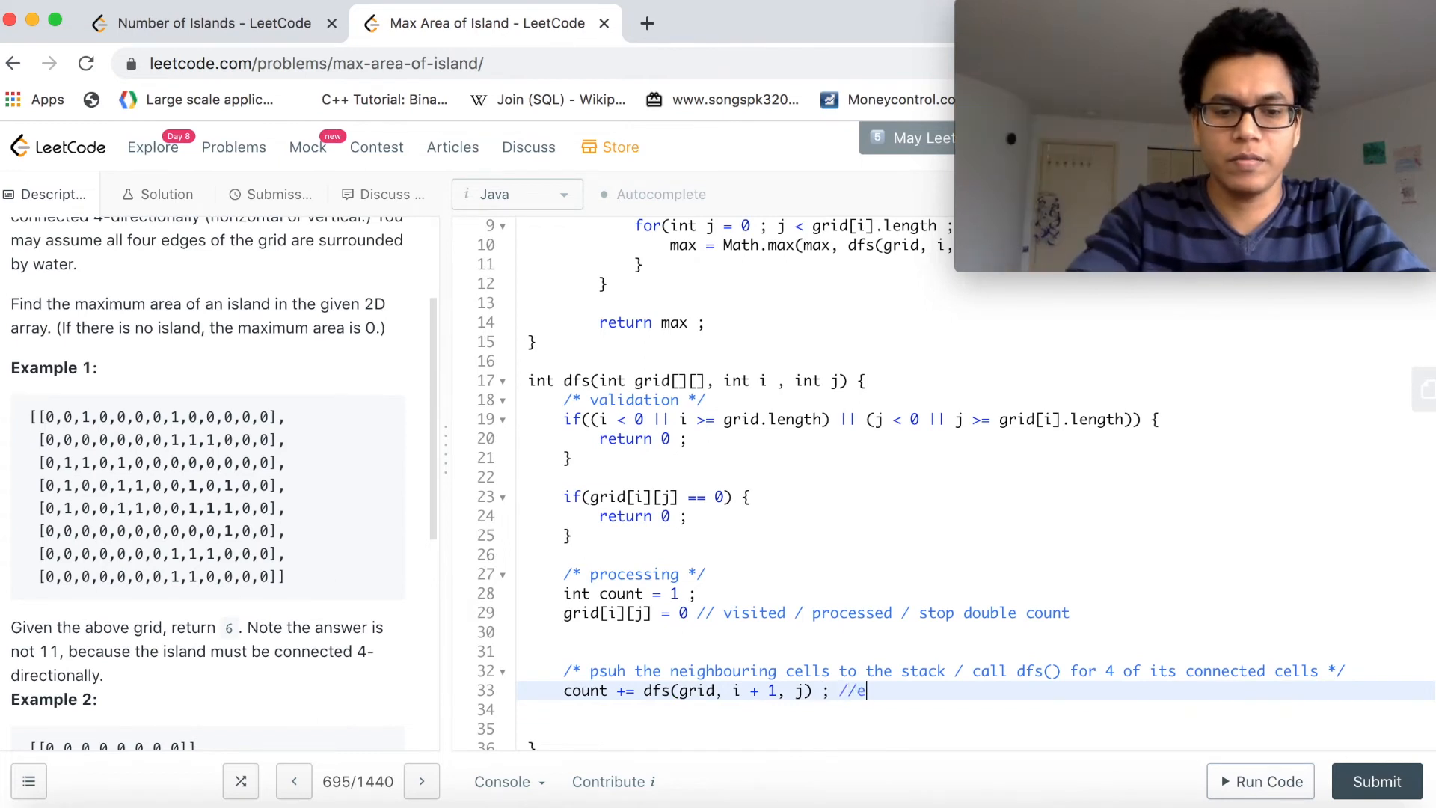
text(ast)
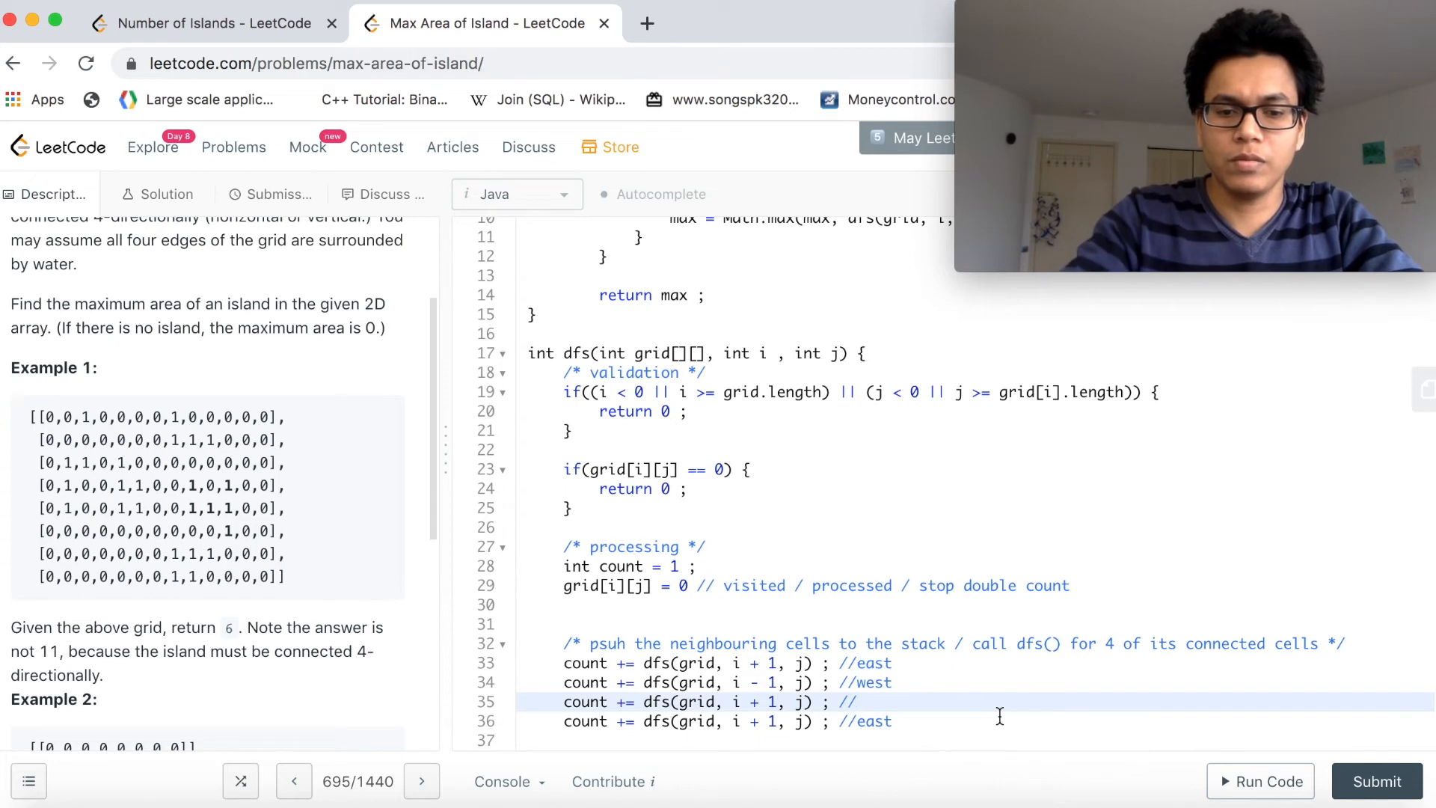
Label and fix the North (row - 1) and South (row + 1) neighbour calls in dfs.
text(North)
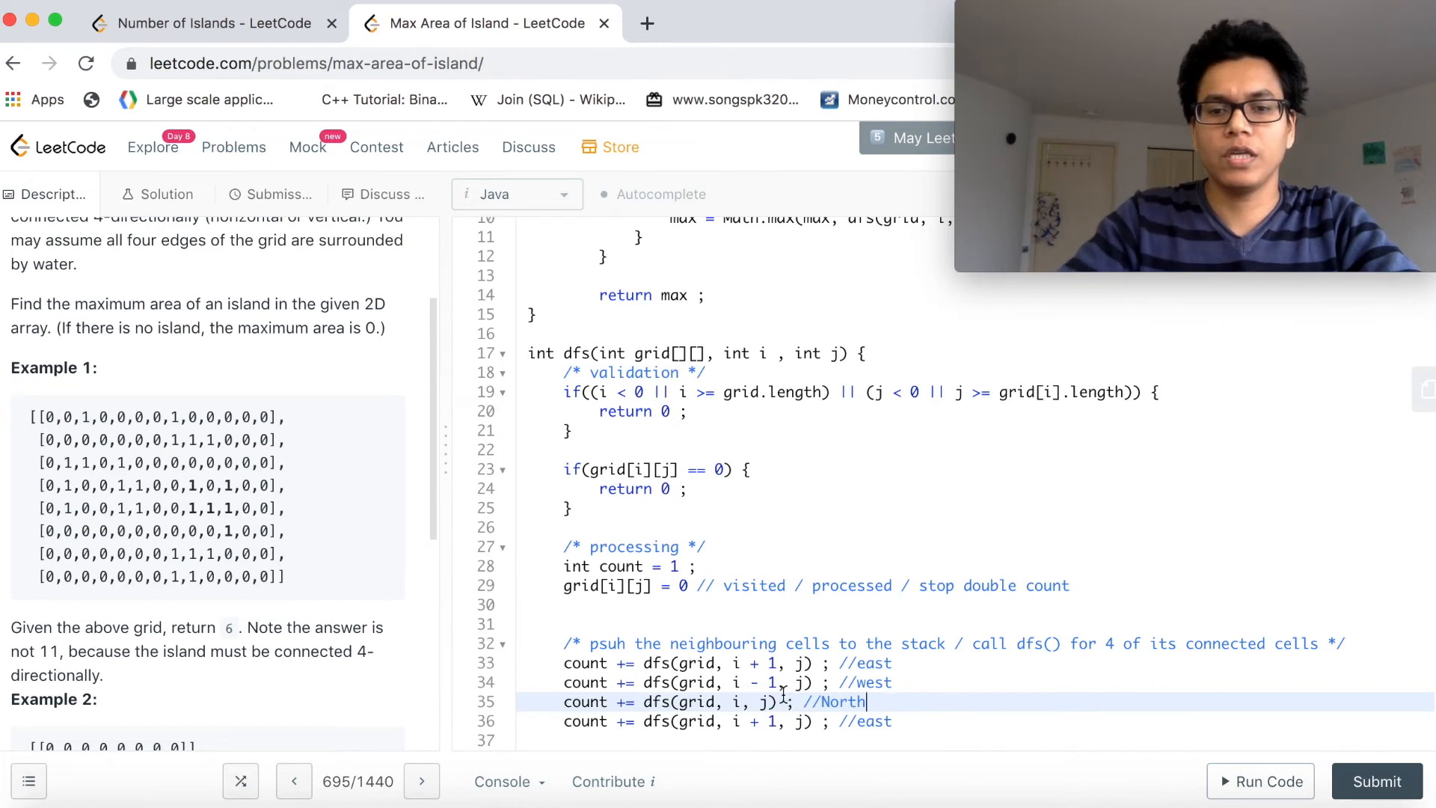
text(- 1)
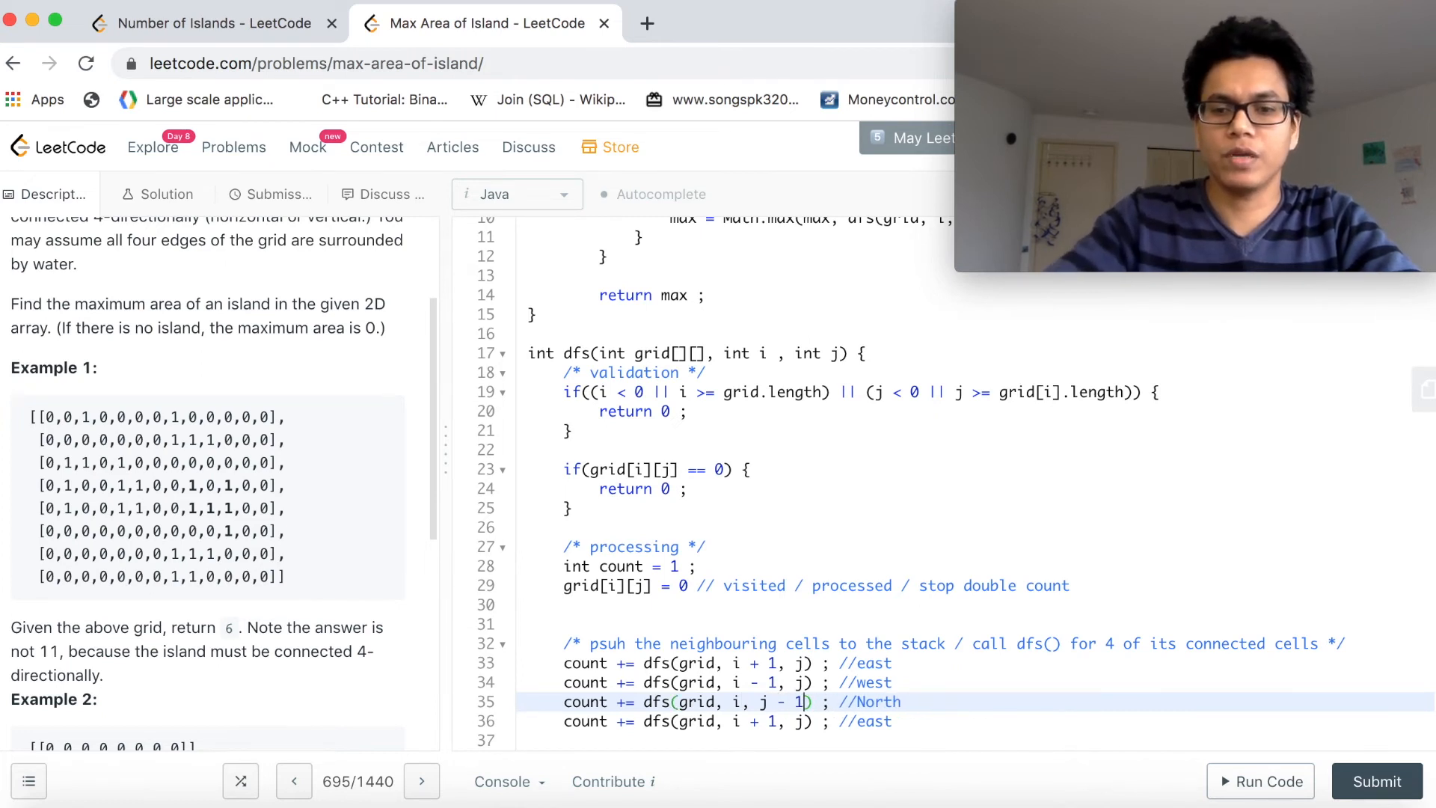
click(851, 721)
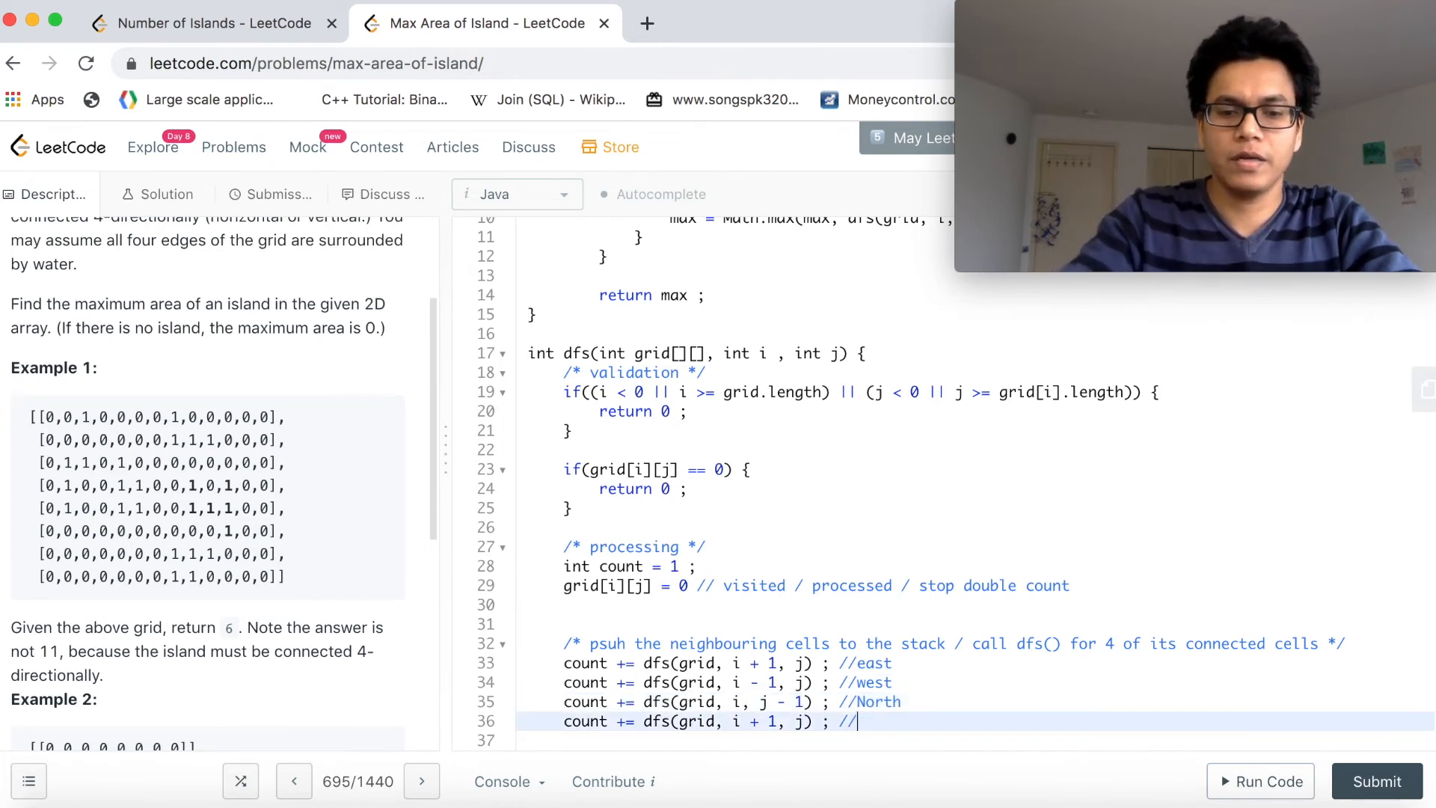
text(South)
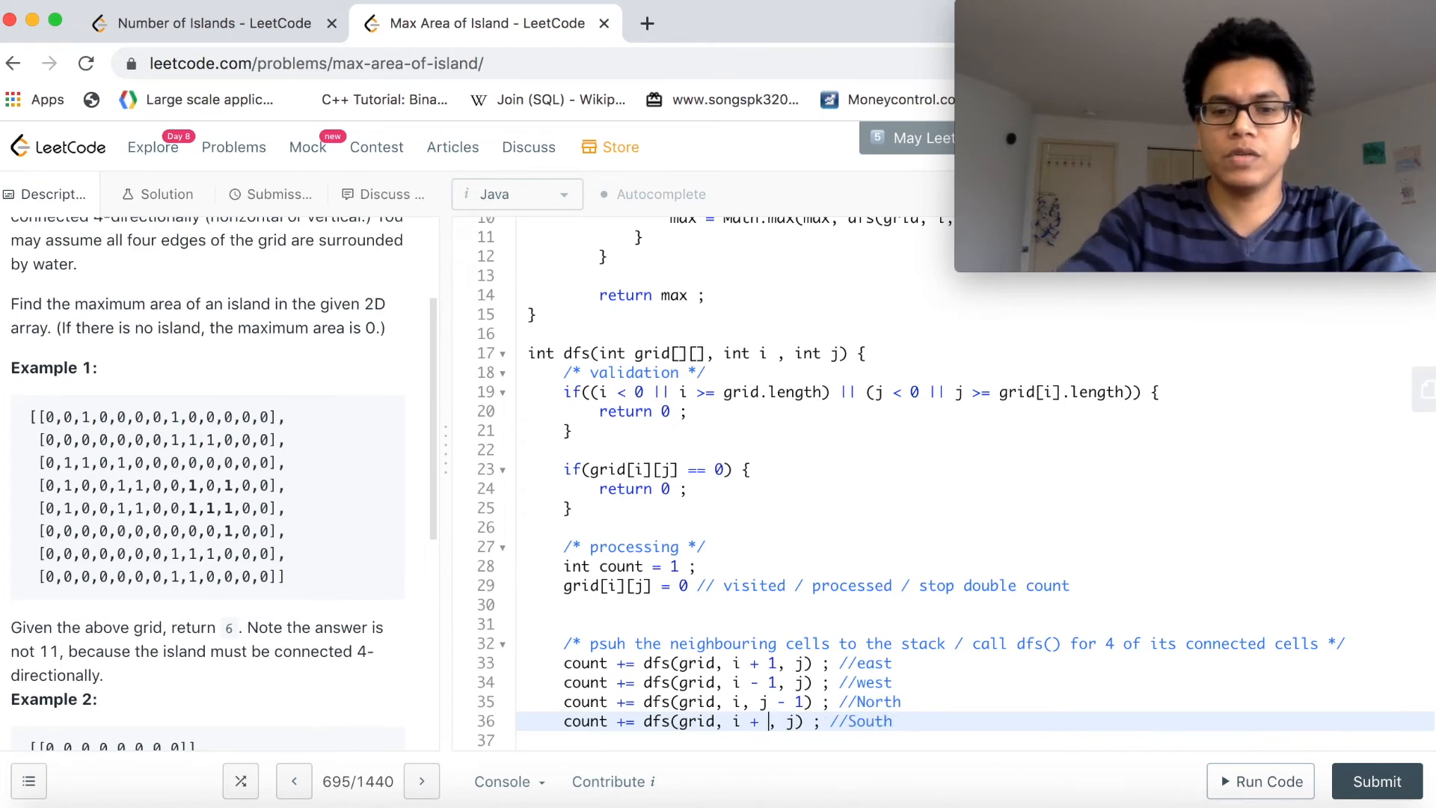
key(Backspace)
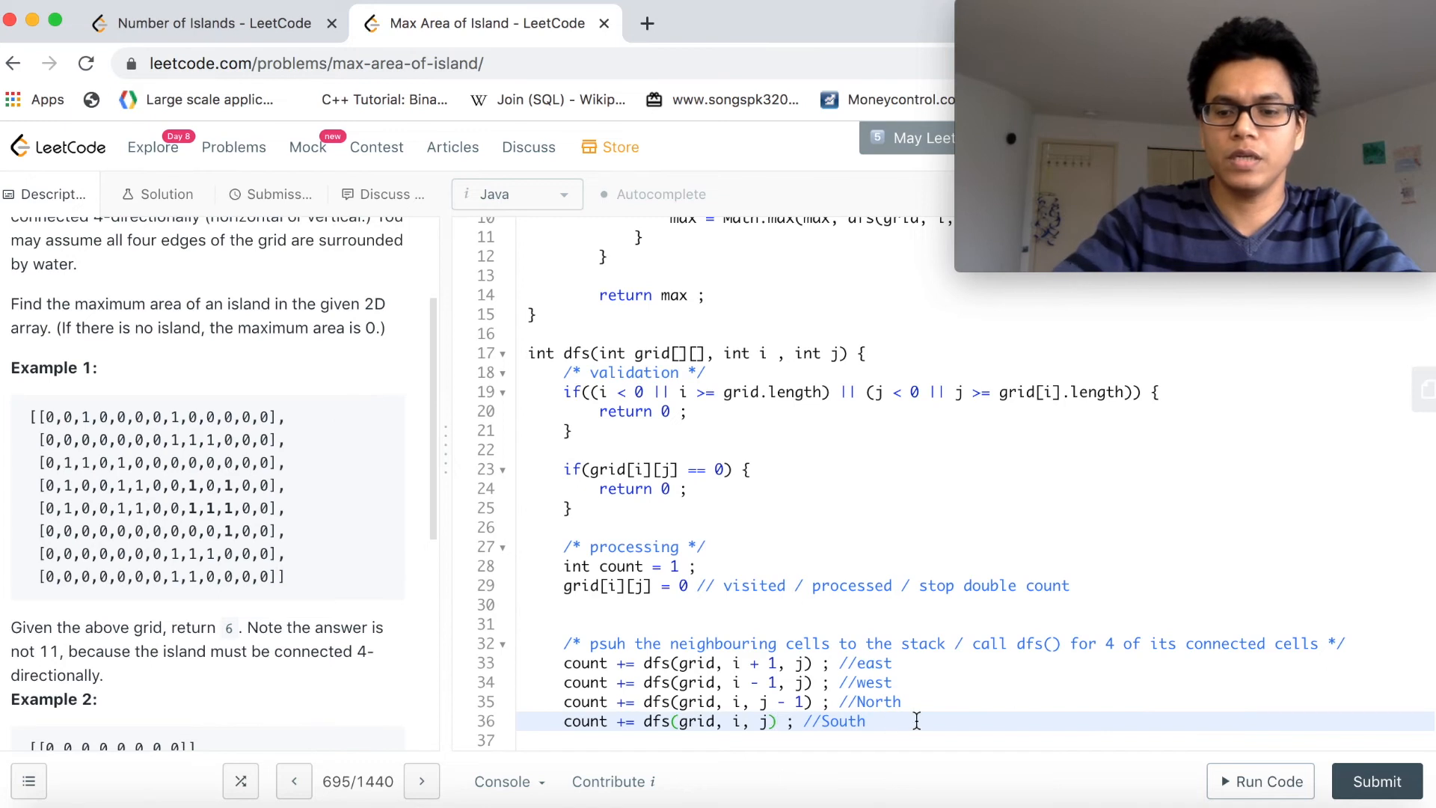
text(+ 1)
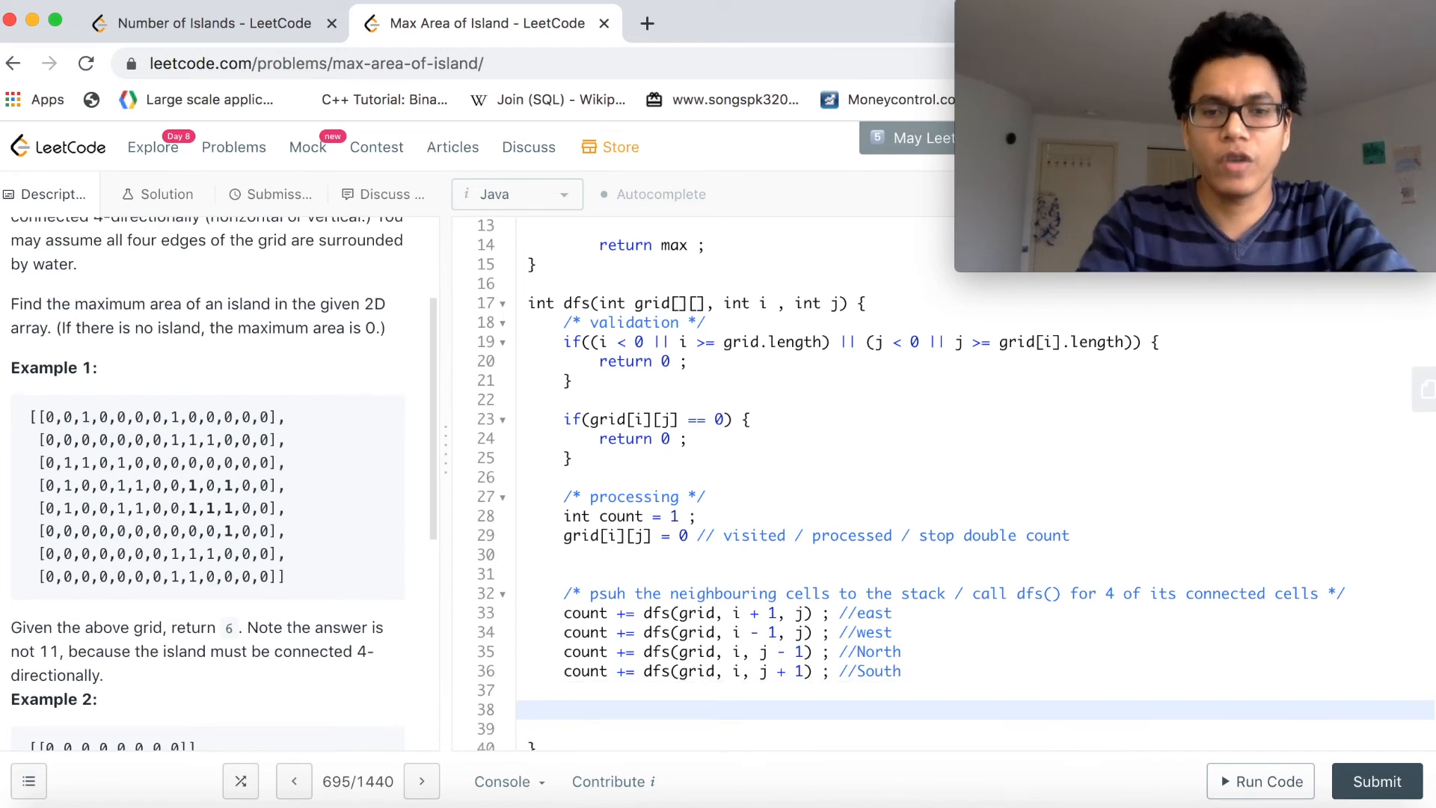
End the dfs helper with return count ;.
text(ret)
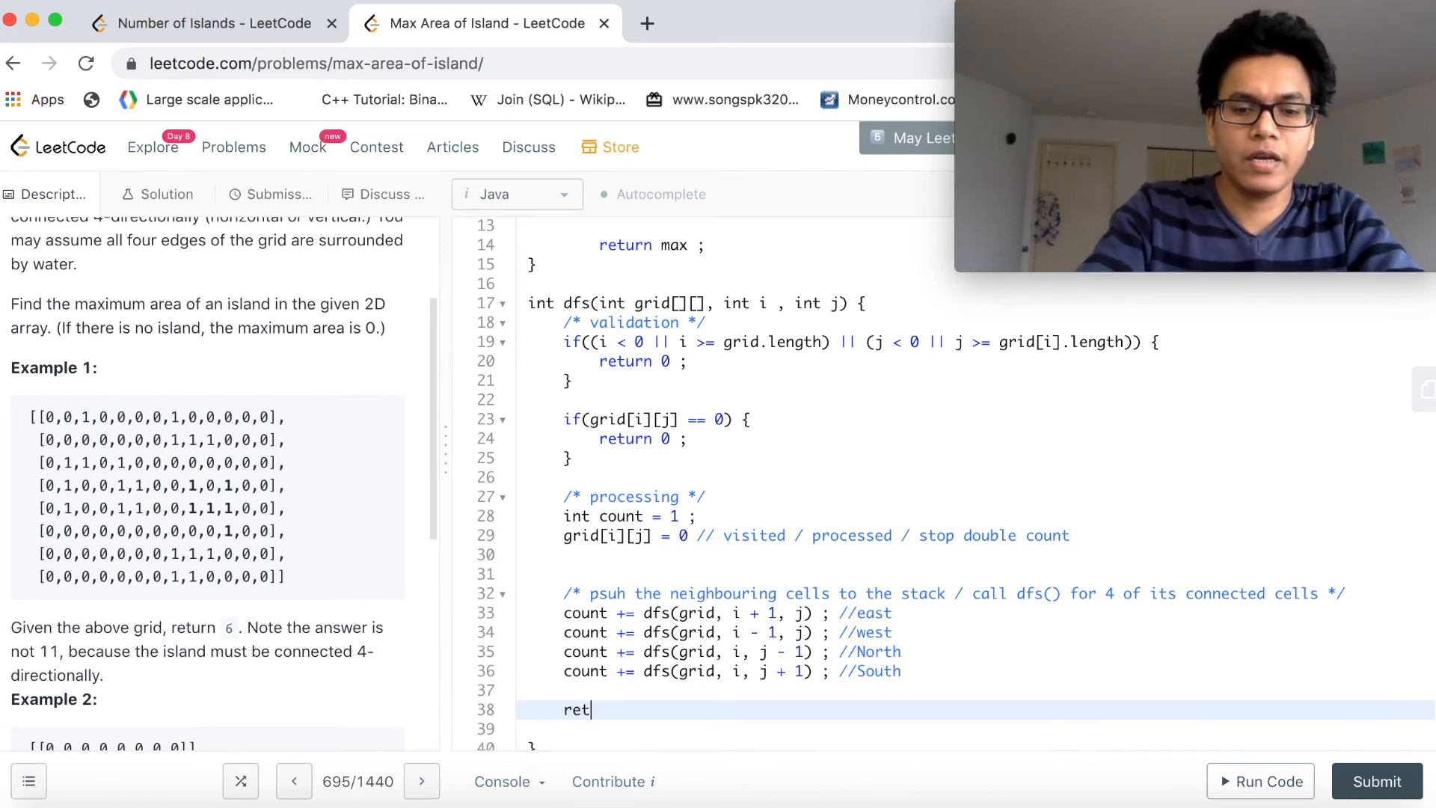
text(urn count ;)
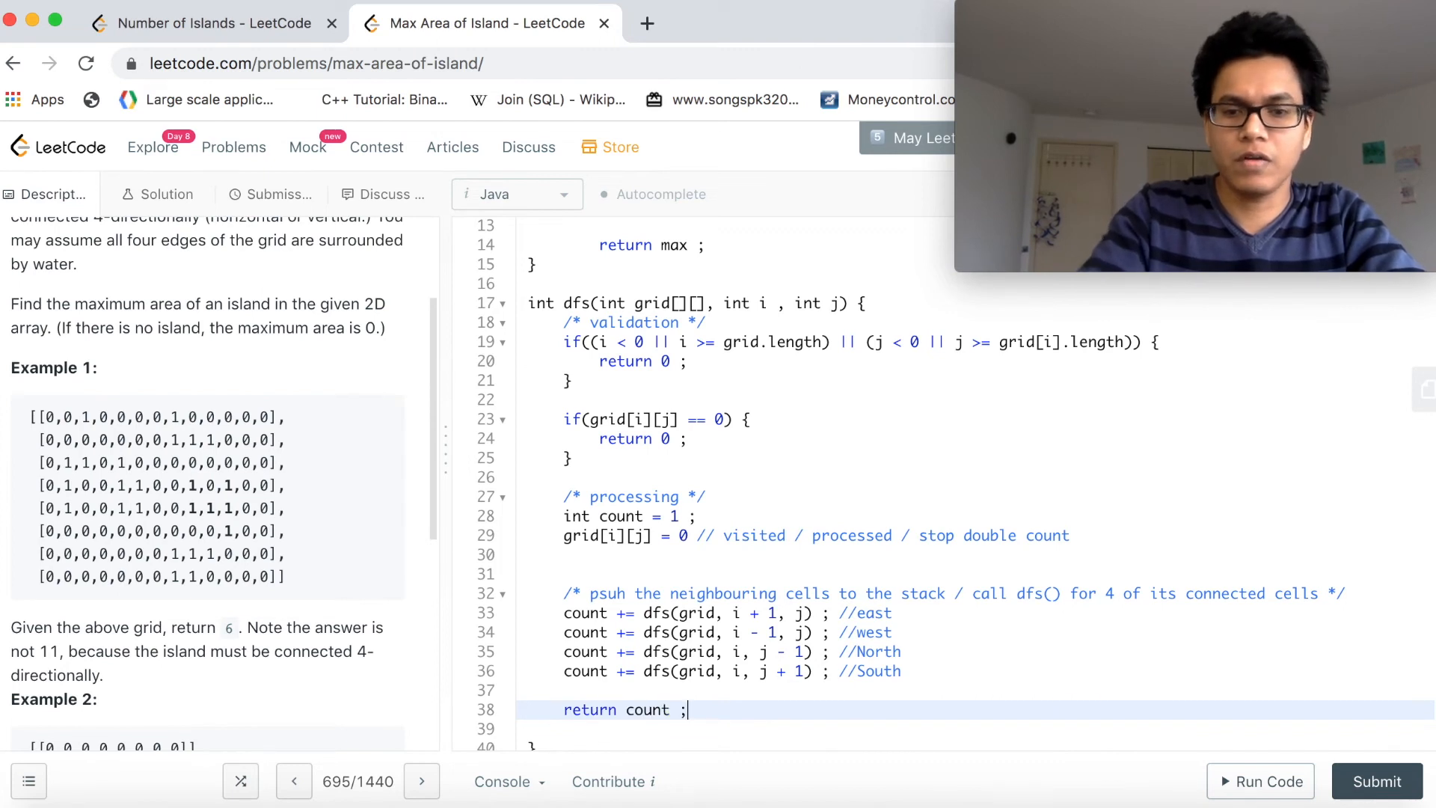
Run the code, hit the line 29 compile error, and add the missing semicolon there.
click(1260, 780)
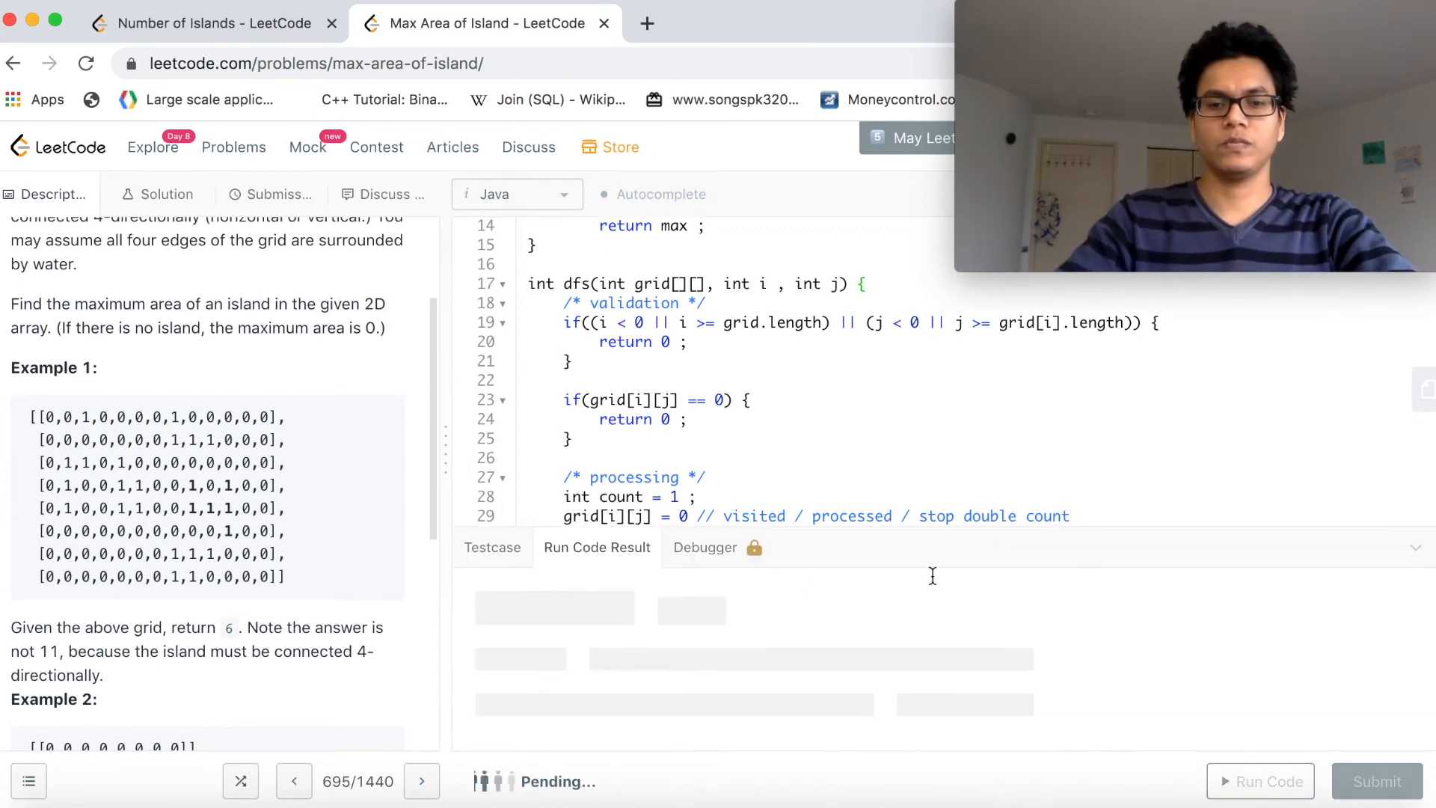
click(768, 380)
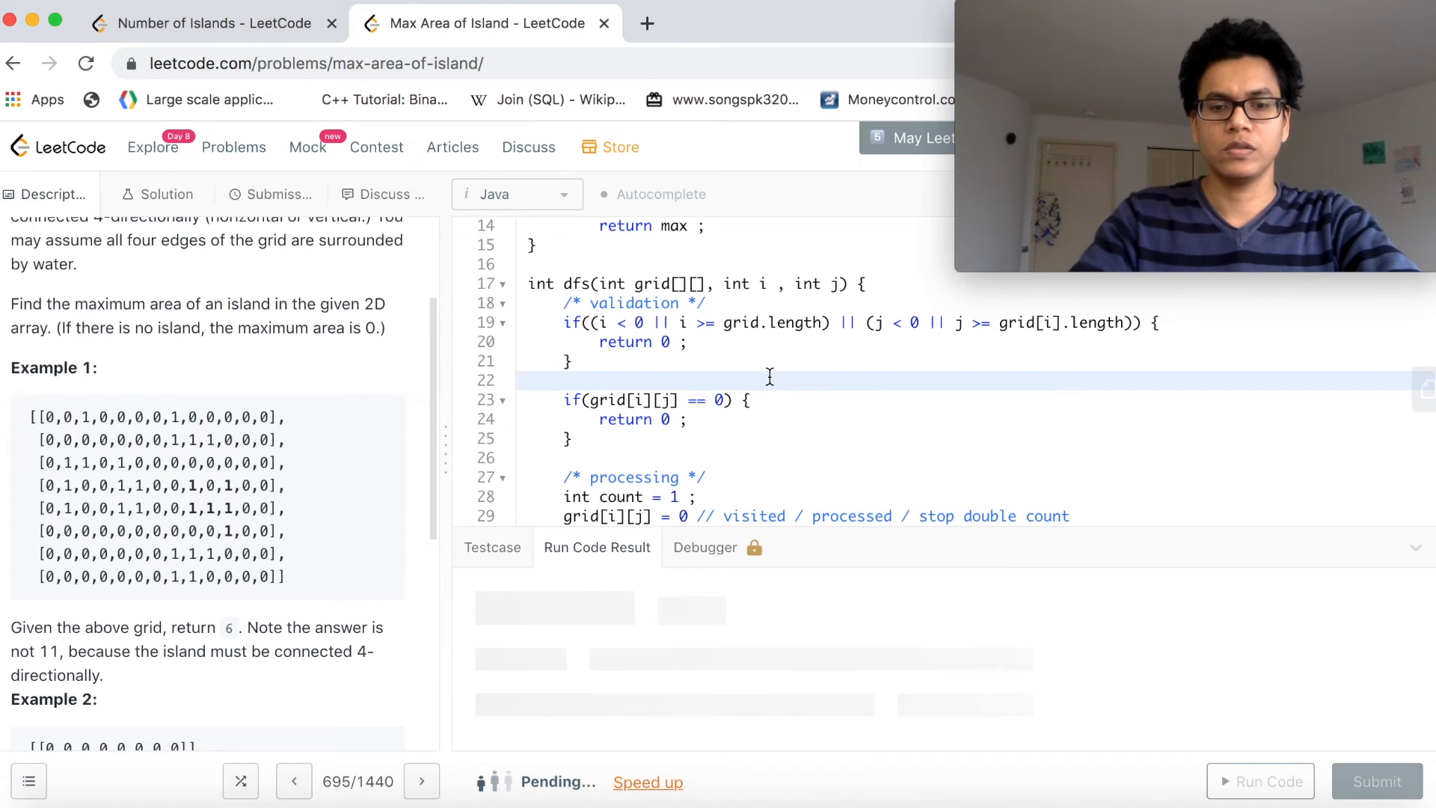
click(1259, 781)
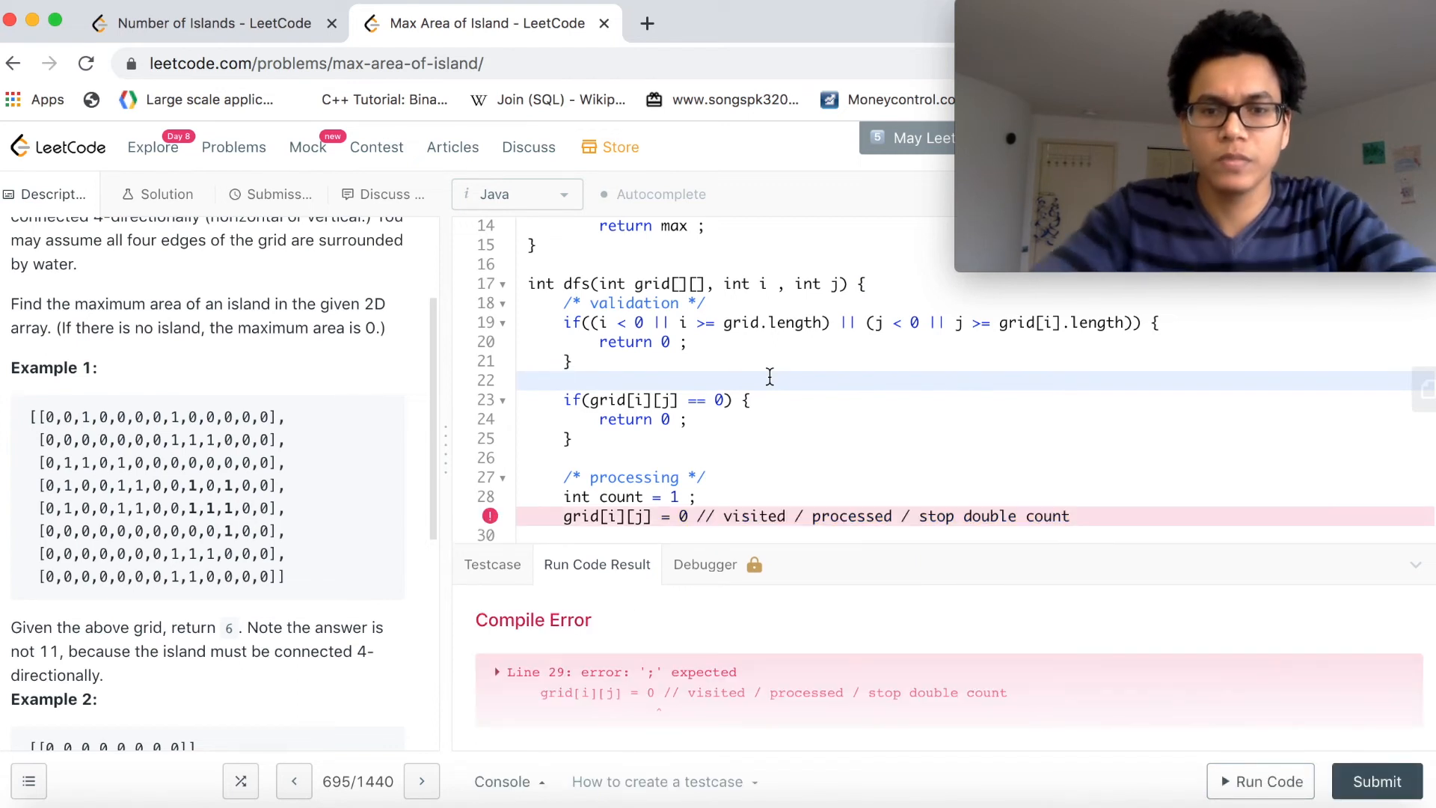
click(693, 516)
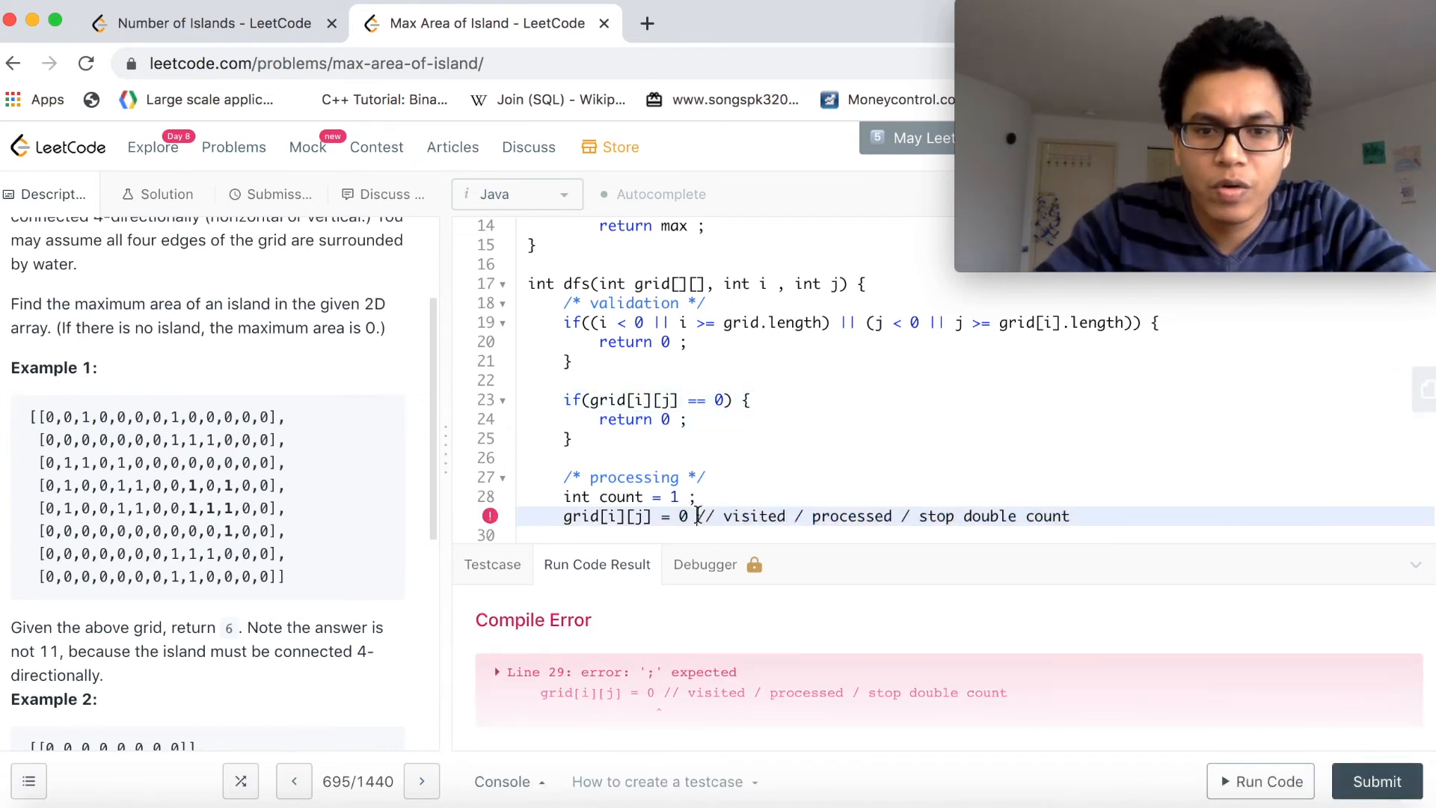
text(;)
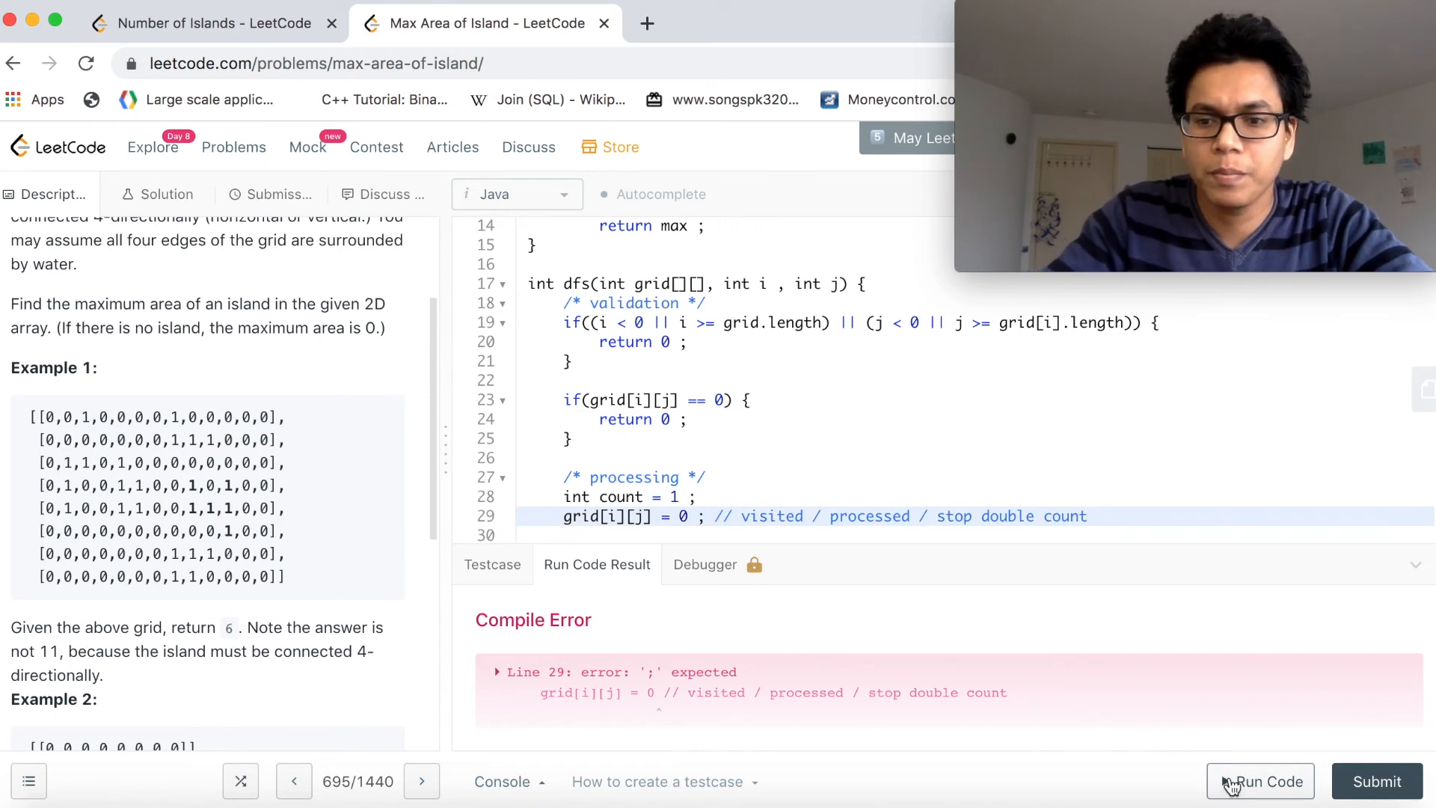
Rerun the code and get Accepted with output 4 matching expected 4.
click(1259, 781)
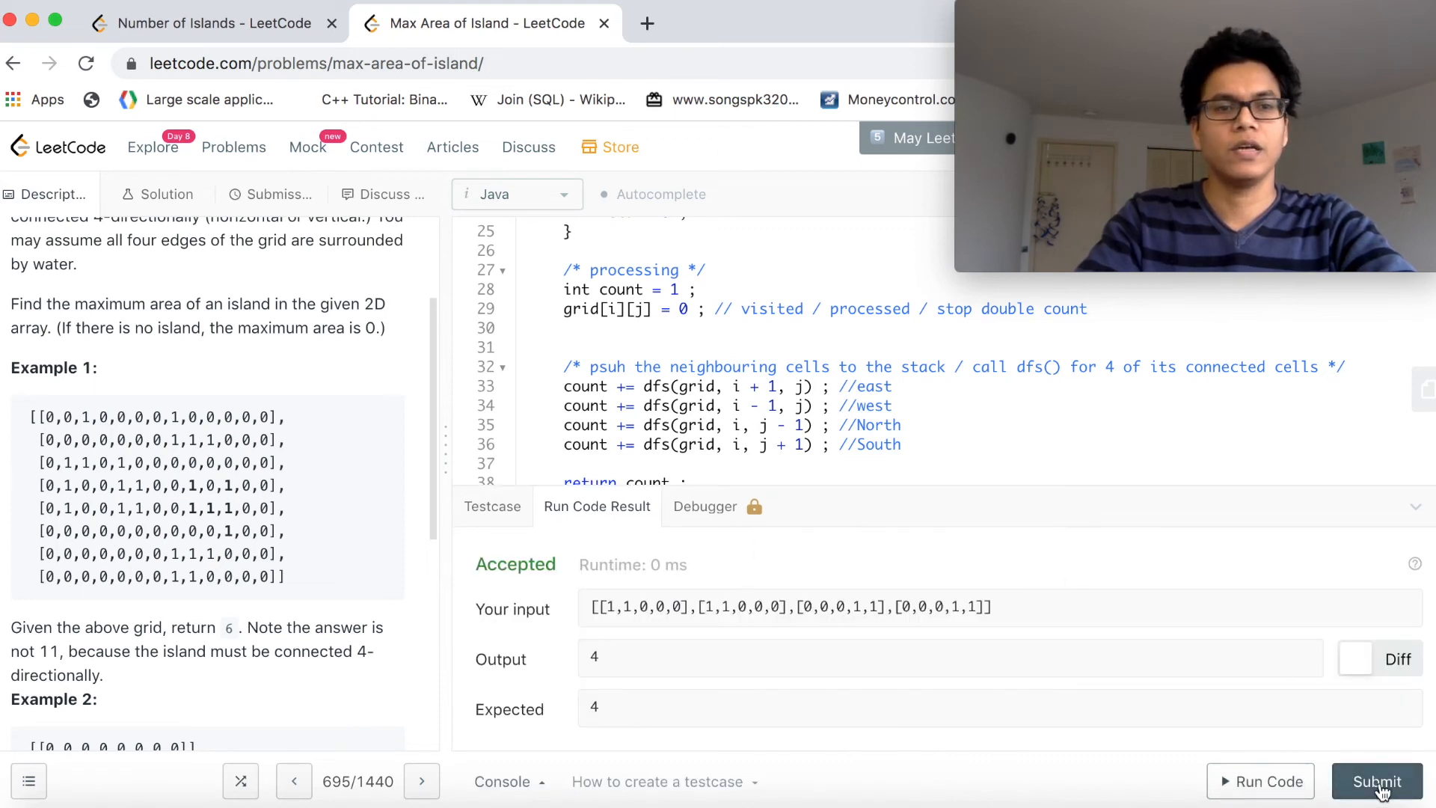
Submit the solution, accepted at 2 ms runtime, then return to the Description.
click(1375, 781)
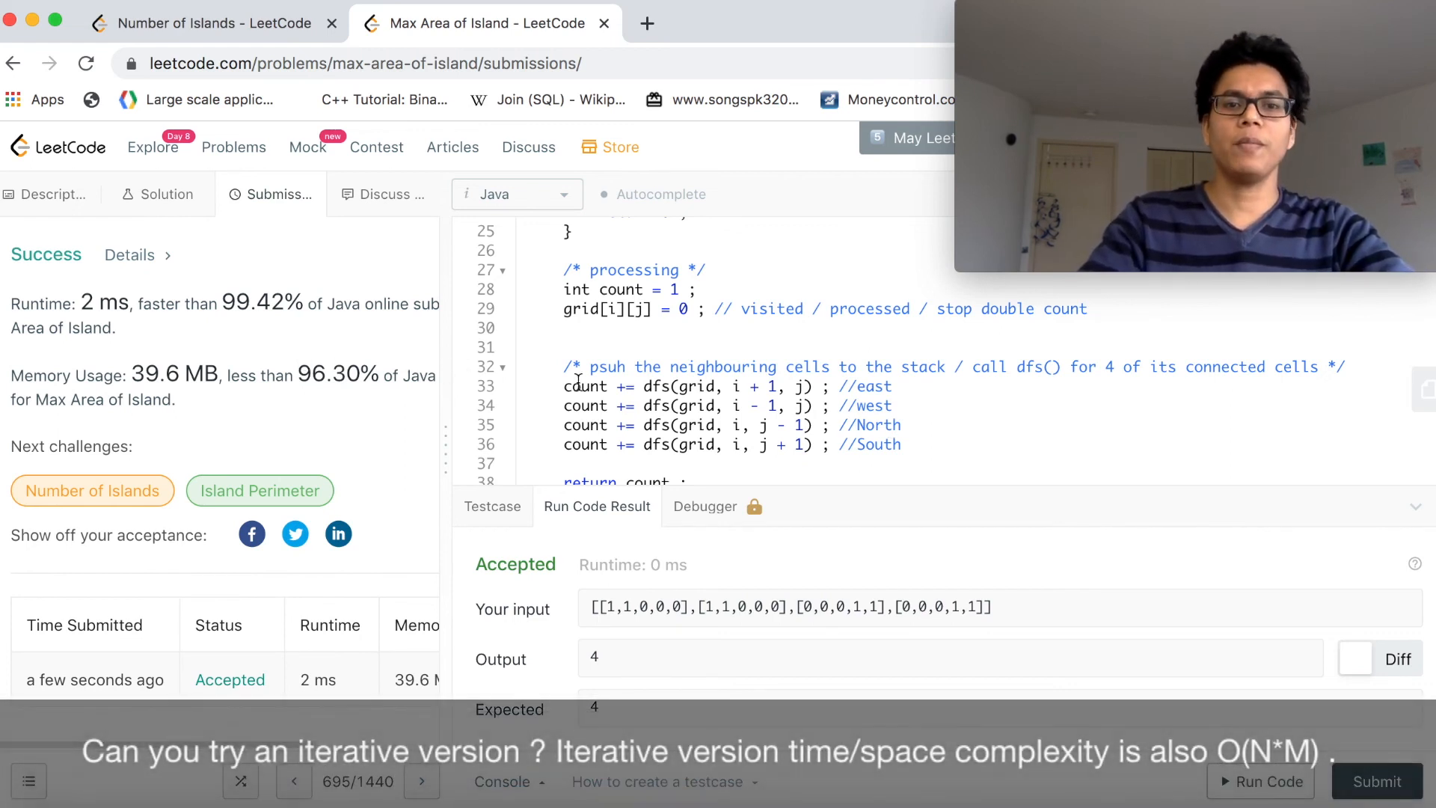
click(46, 193)
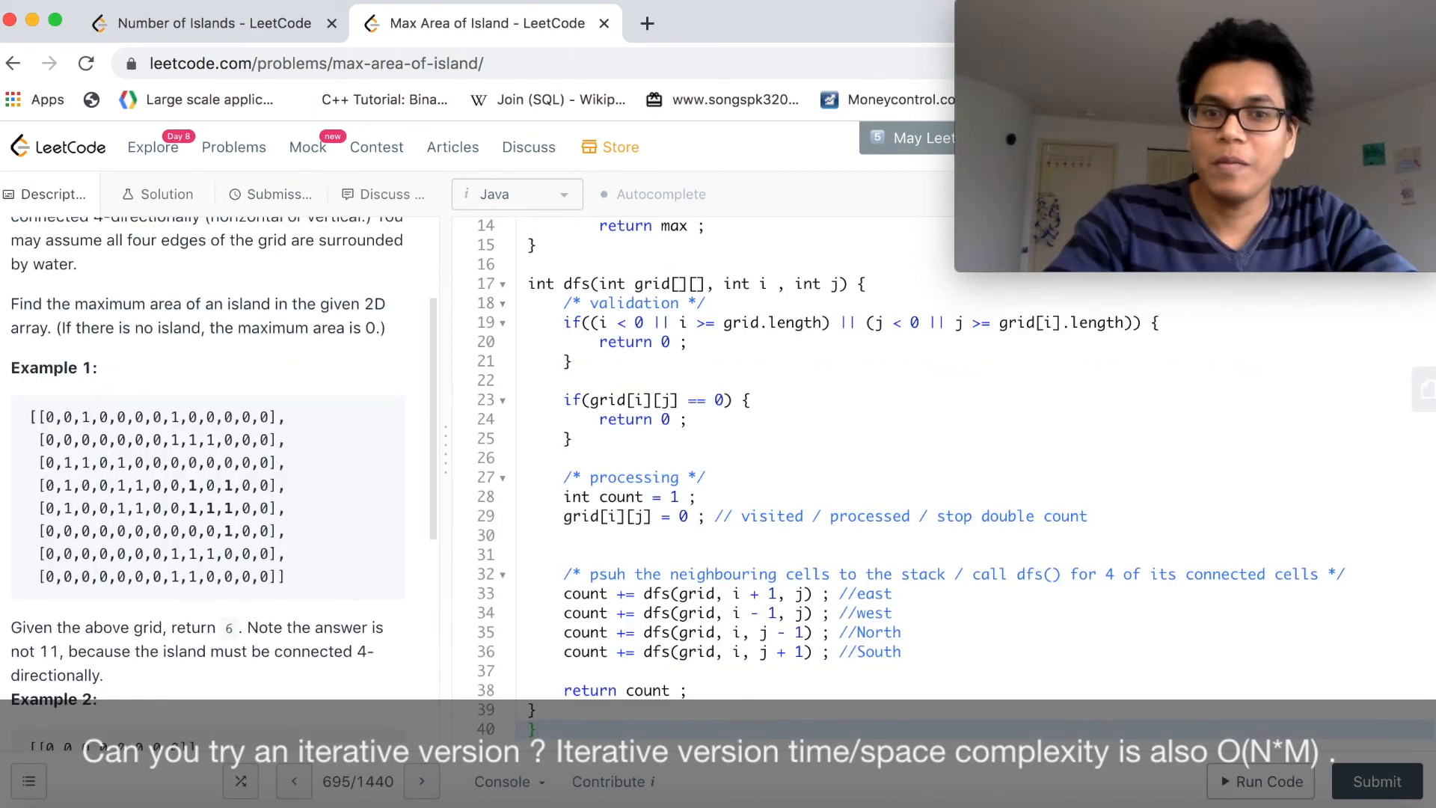